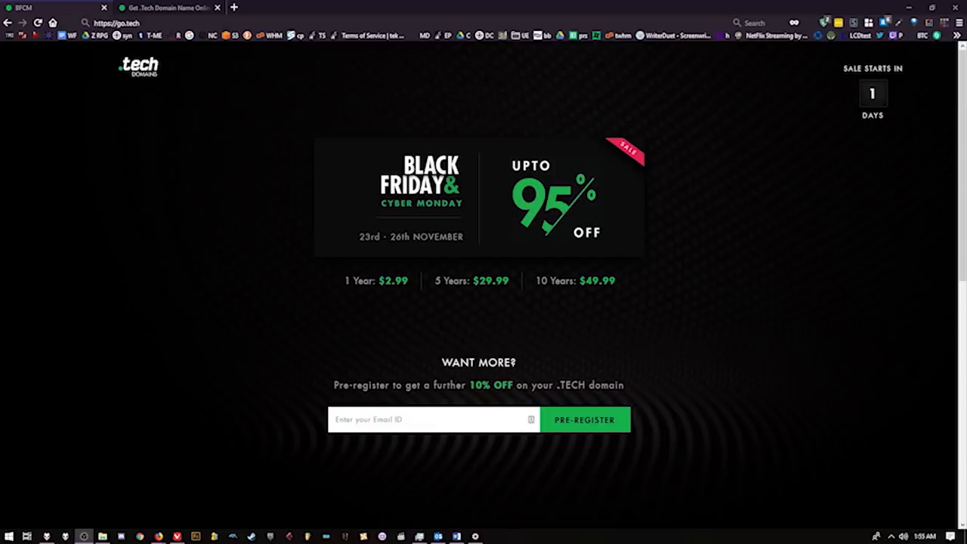
mouse_move(125, 63)
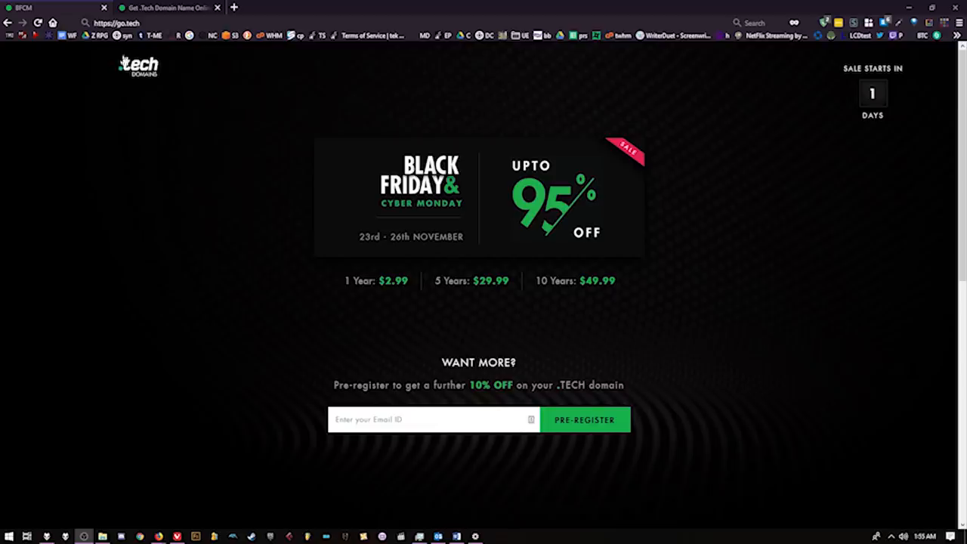
Step: Browse the go.tech Black Friday landing page and the .tech renewal sale page
click(637, 15)
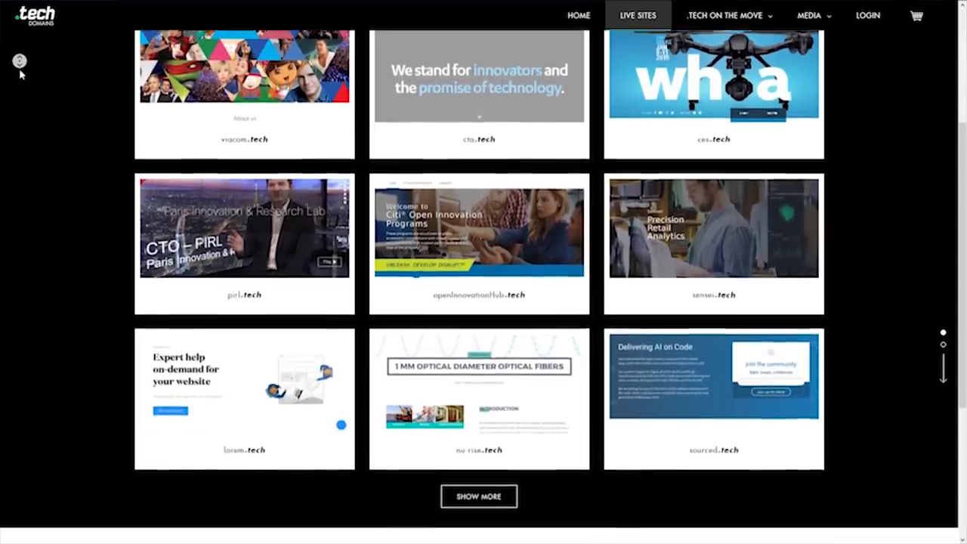
scroll(down, 3)
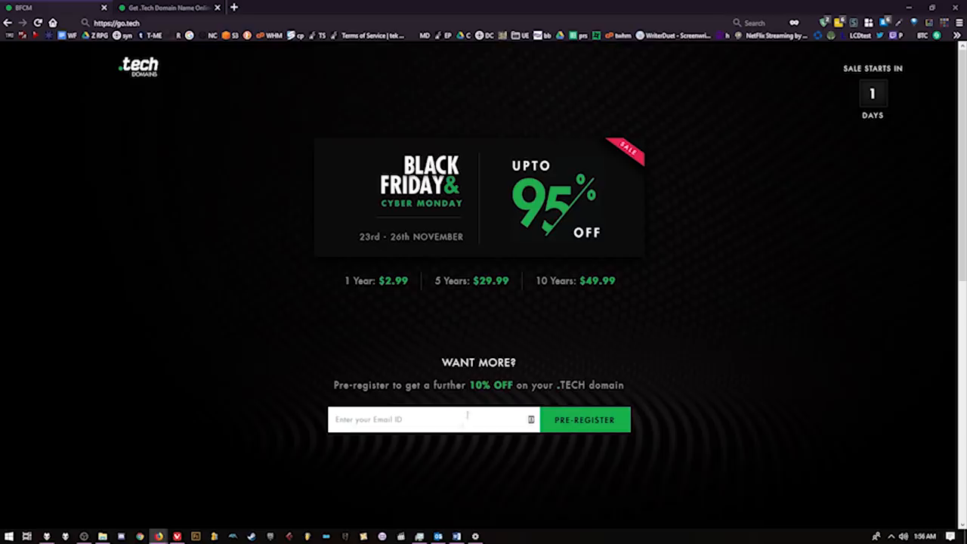
mouse_move(533, 204)
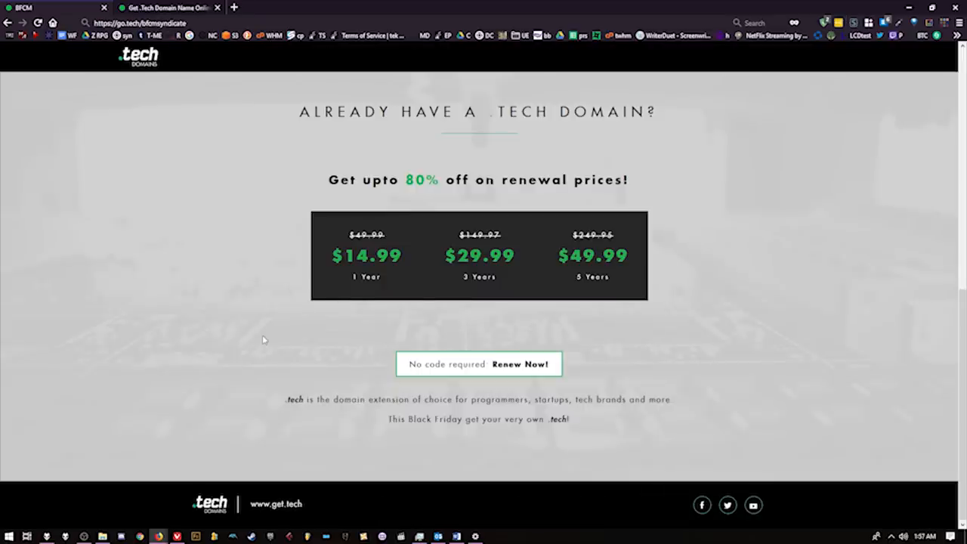
mouse_move(499, 386)
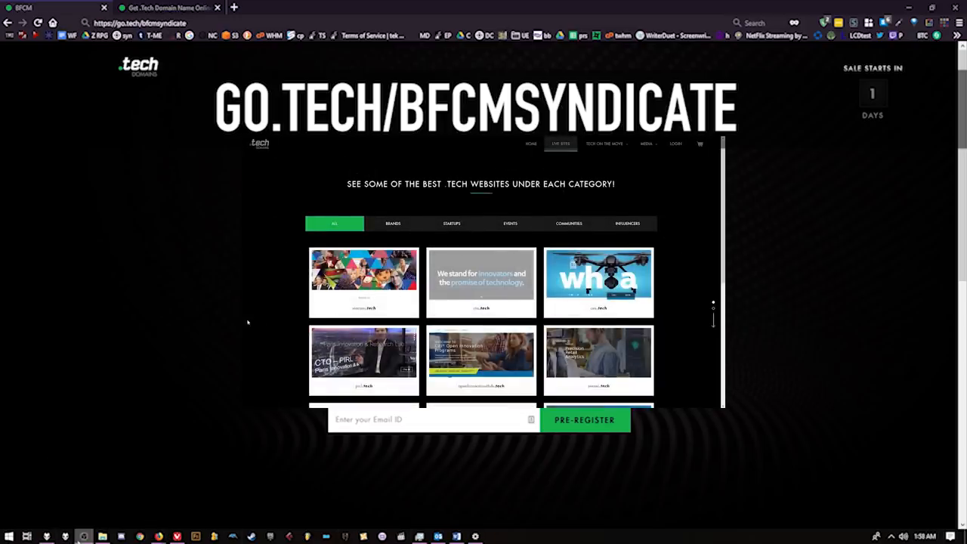
click(151, 9)
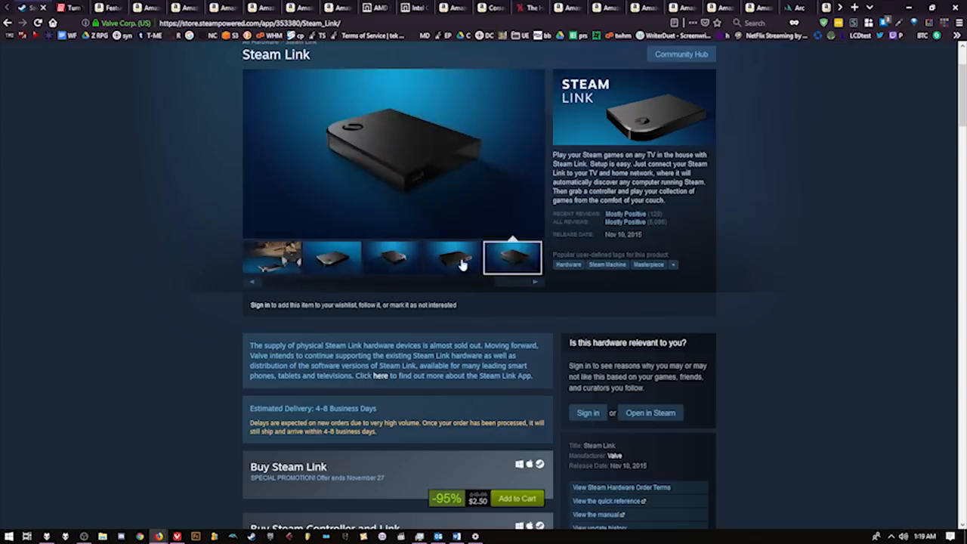
mouse_move(139, 345)
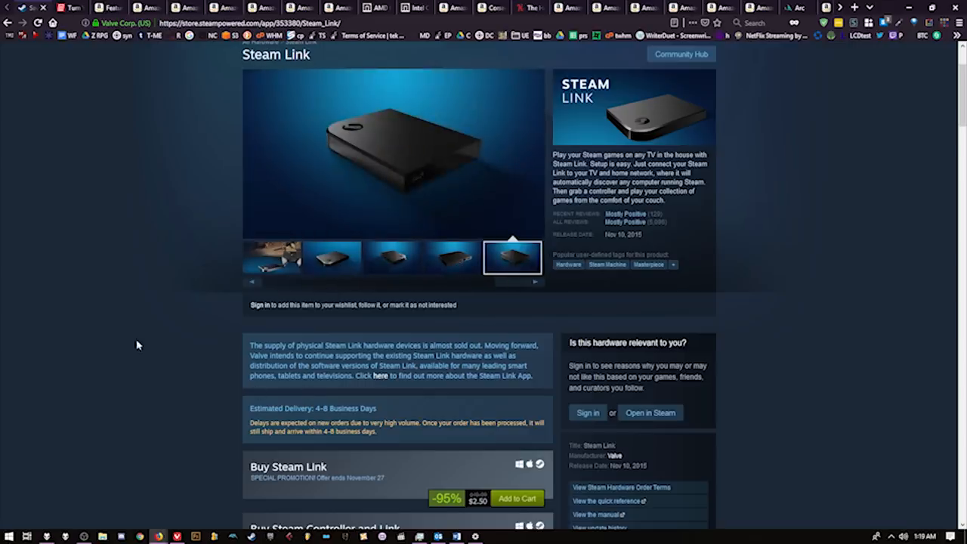
scroll(down, 3)
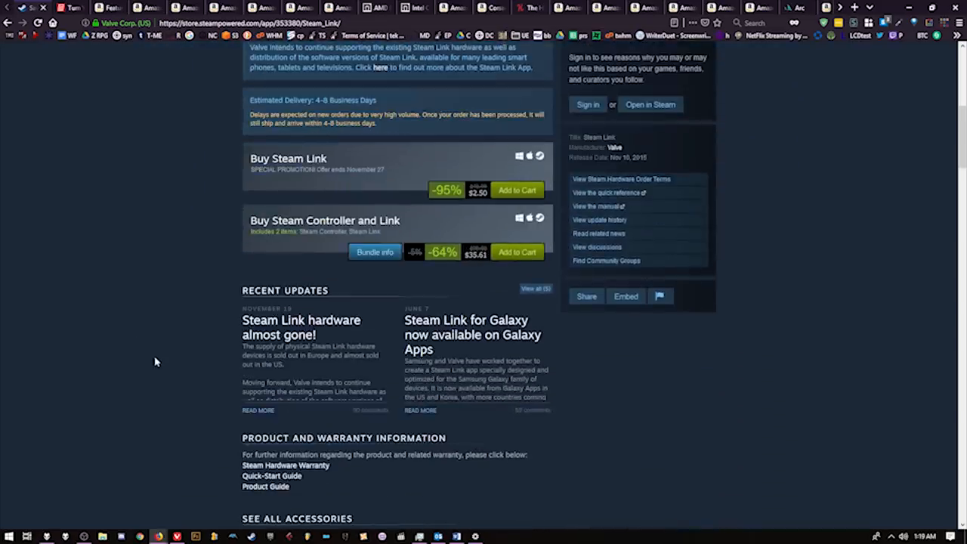
scroll(up, 3)
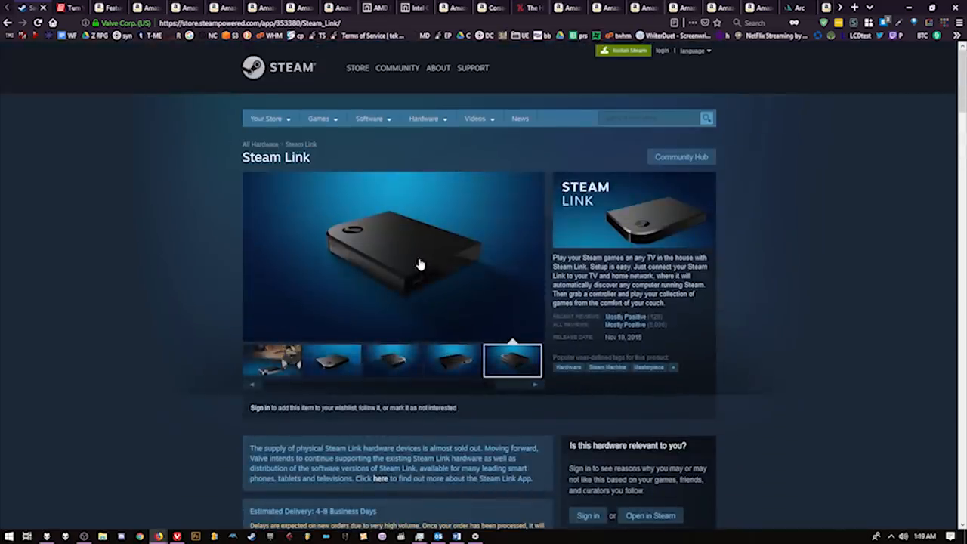
scroll(down, 3)
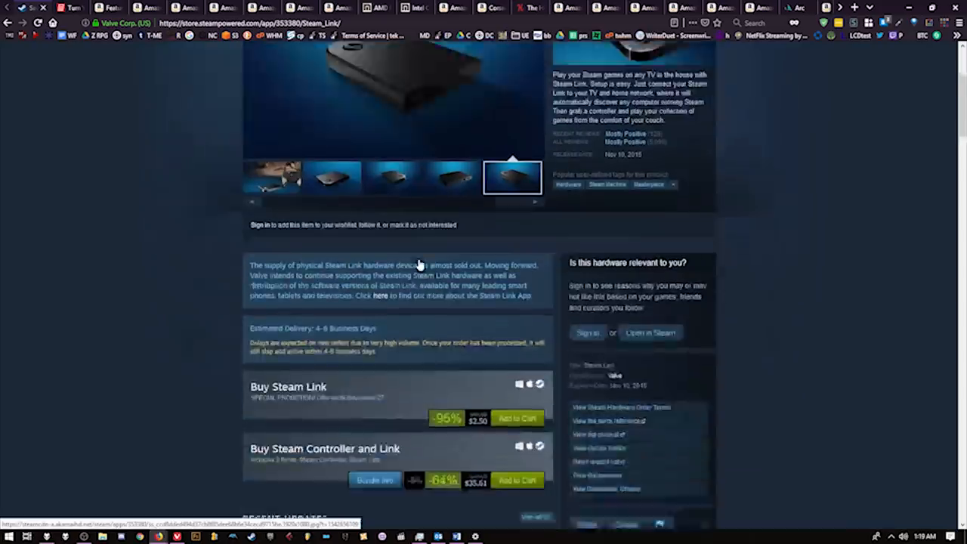
scroll(down, 3)
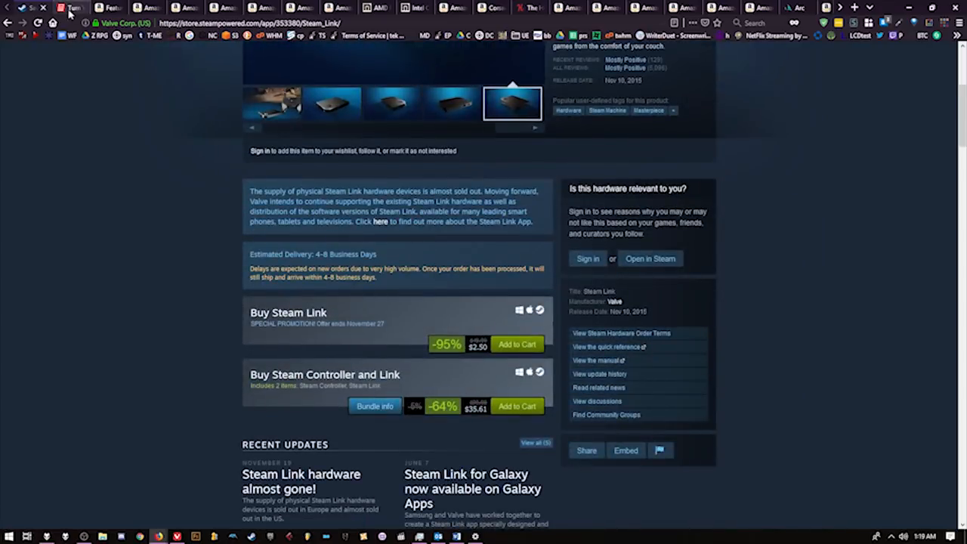
Step: Scroll through the MakeUseOf RetroArch-on-Steam-Link article to the controller setup step
click(72, 8)
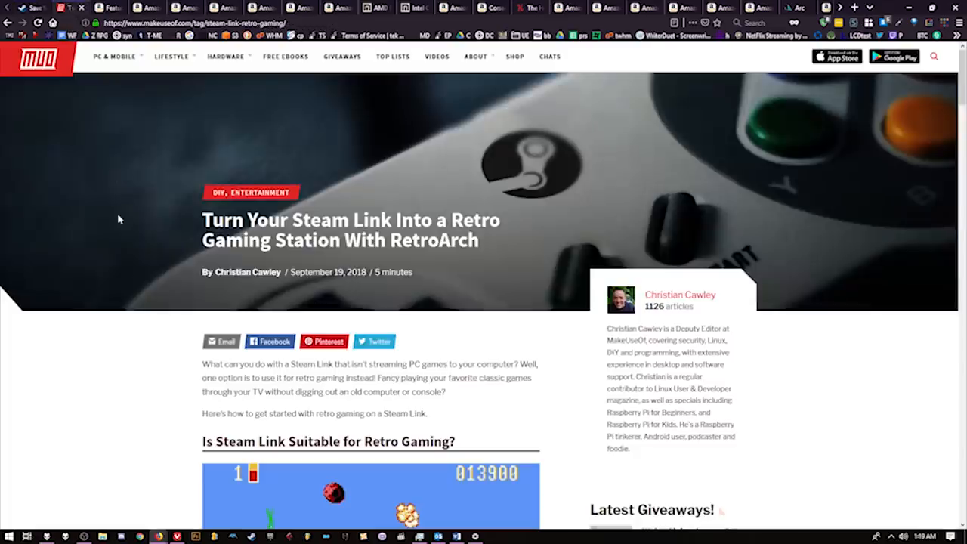
scroll(down, 3)
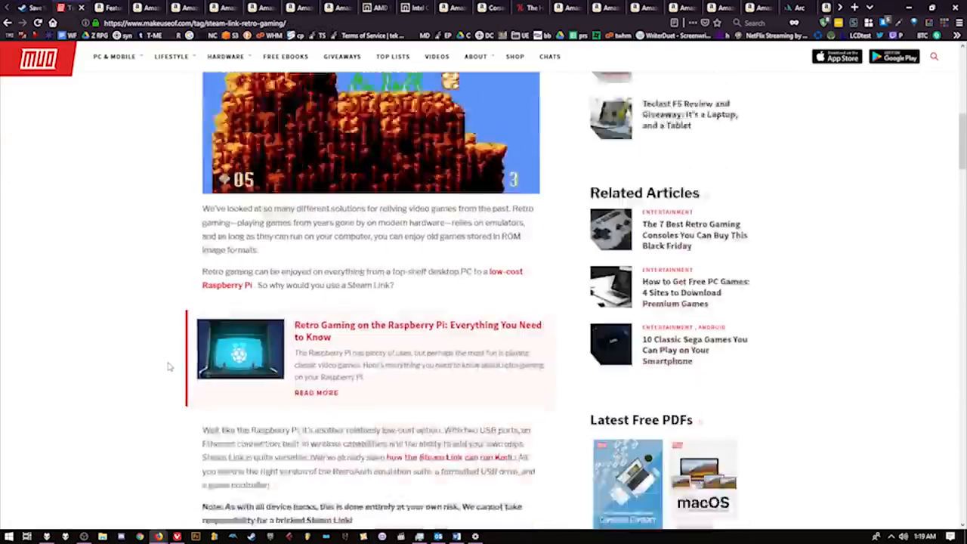
scroll(up, 3)
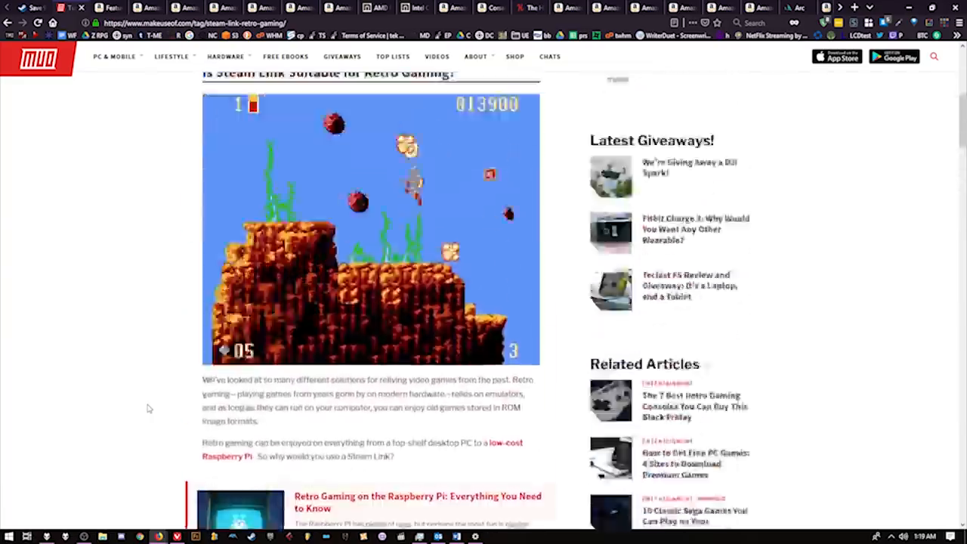
scroll(down, 3)
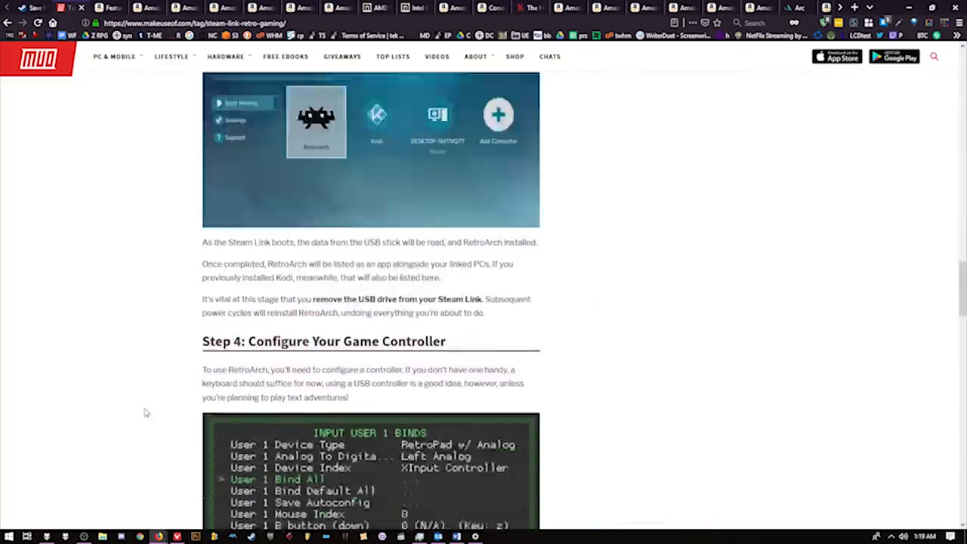
scroll(down, 3)
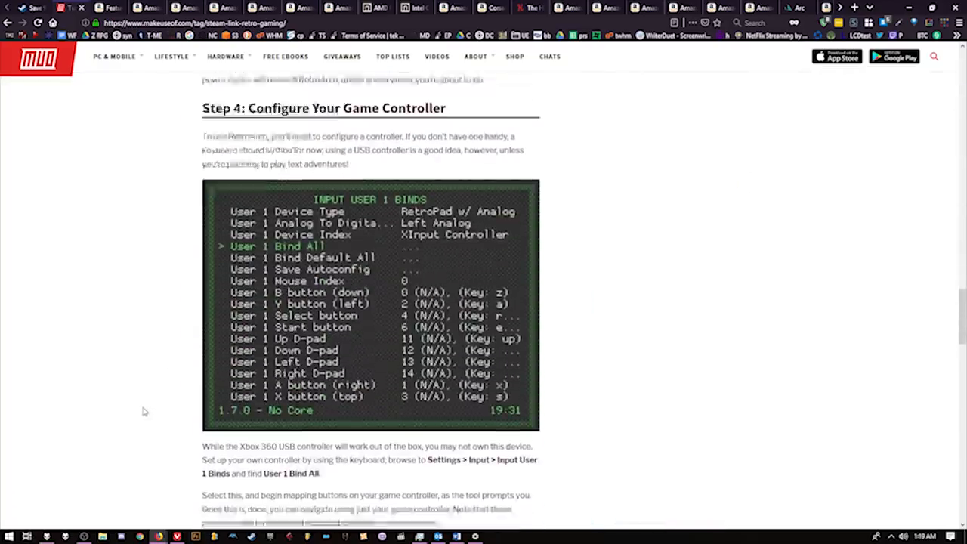
scroll(up, 3)
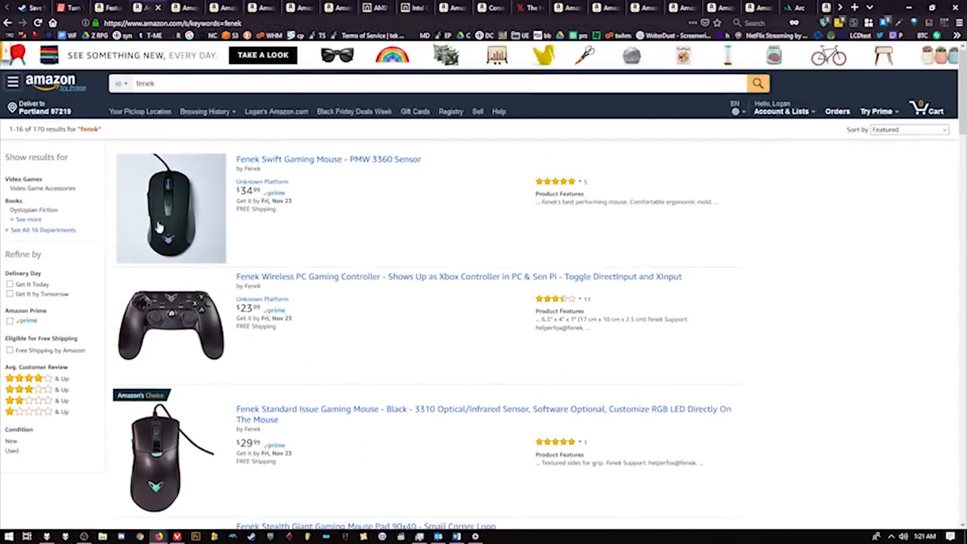
mouse_move(201, 338)
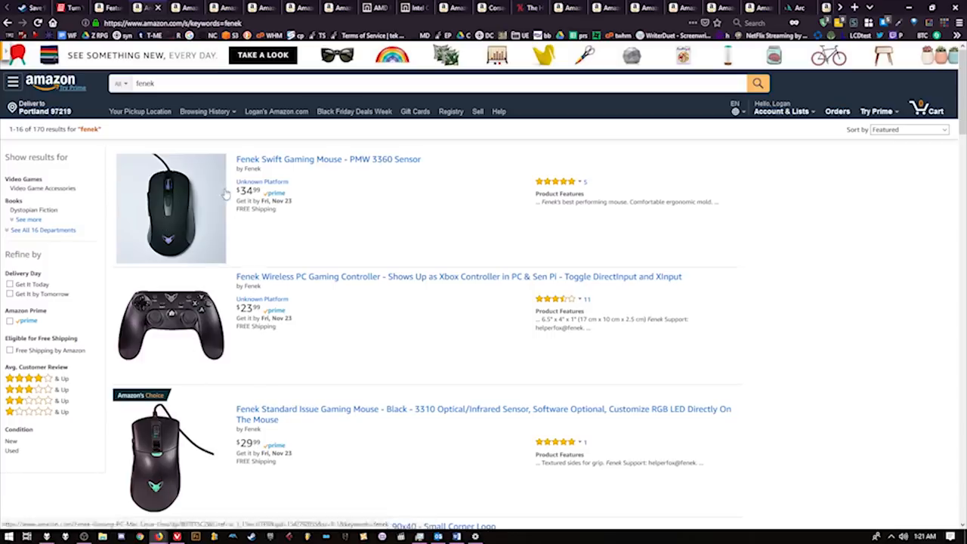
mouse_move(193, 211)
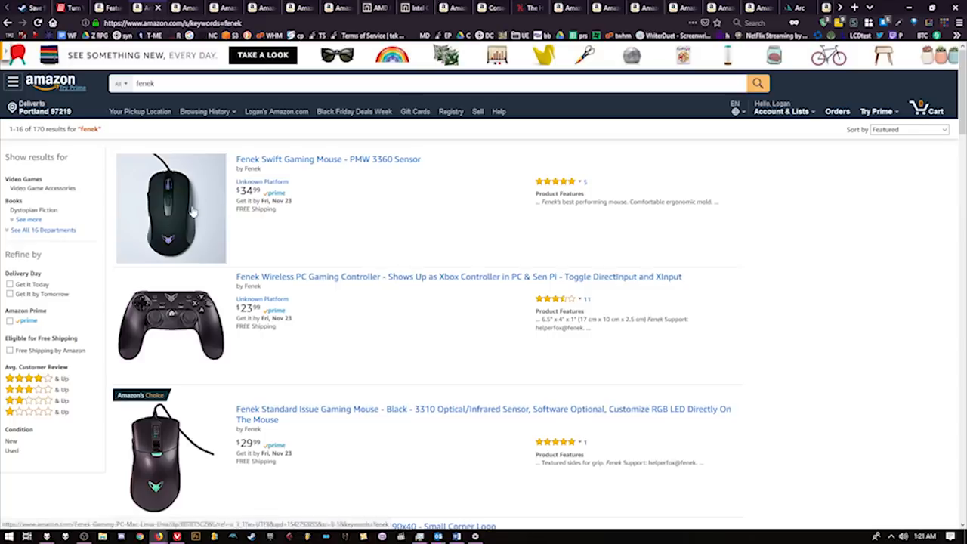
mouse_move(206, 329)
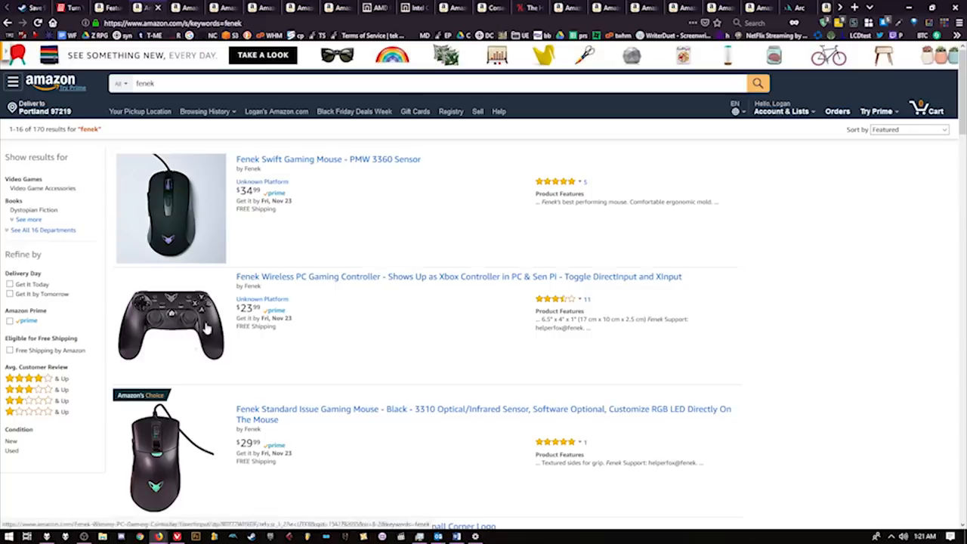
Step: Review the $23.99 Fenek Wireless PC Gaming Controller page, then browse the Epic Pants store
scroll(down, 3)
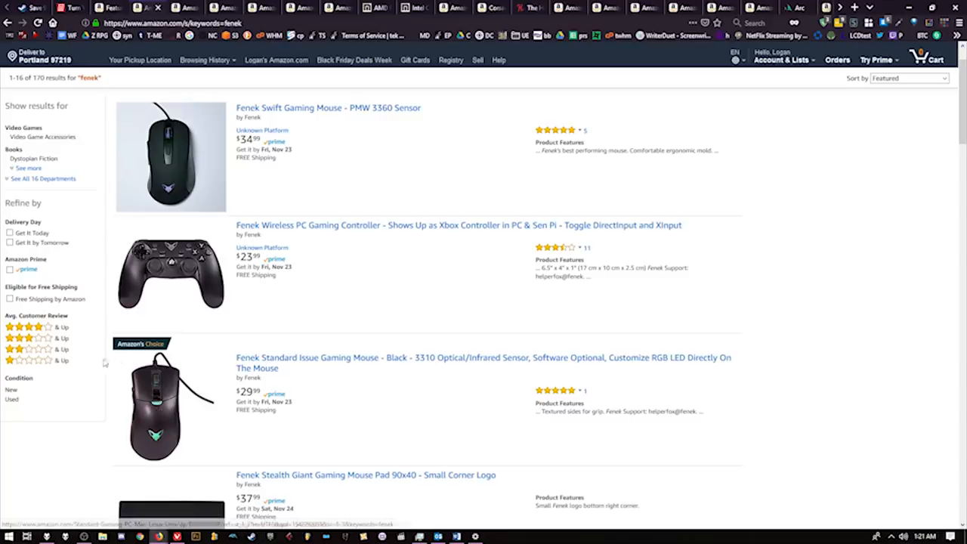
mouse_move(161, 398)
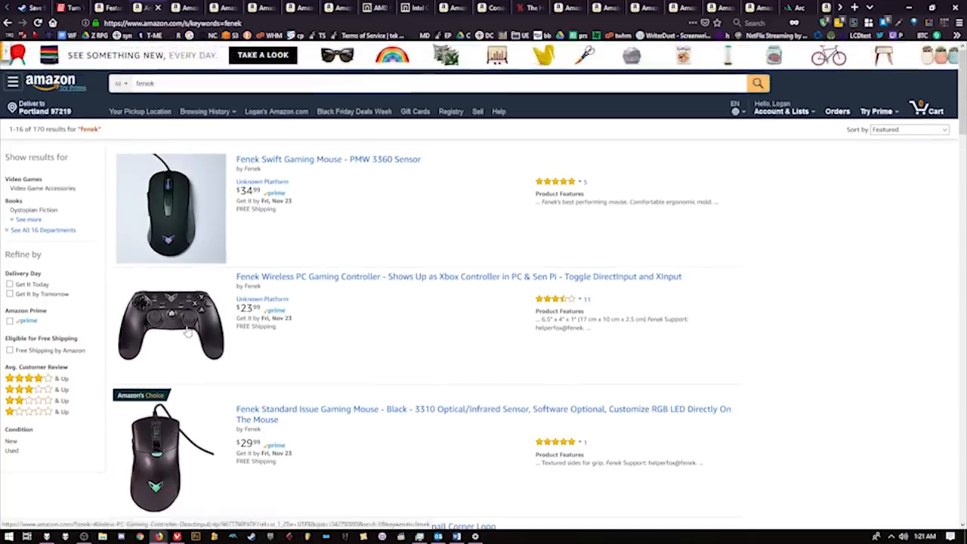
mouse_move(172, 316)
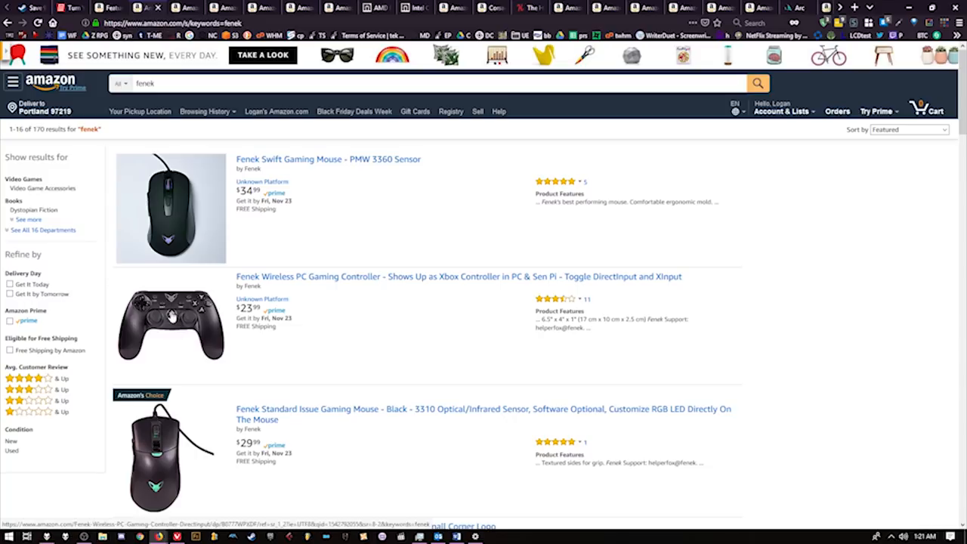
click(458, 276)
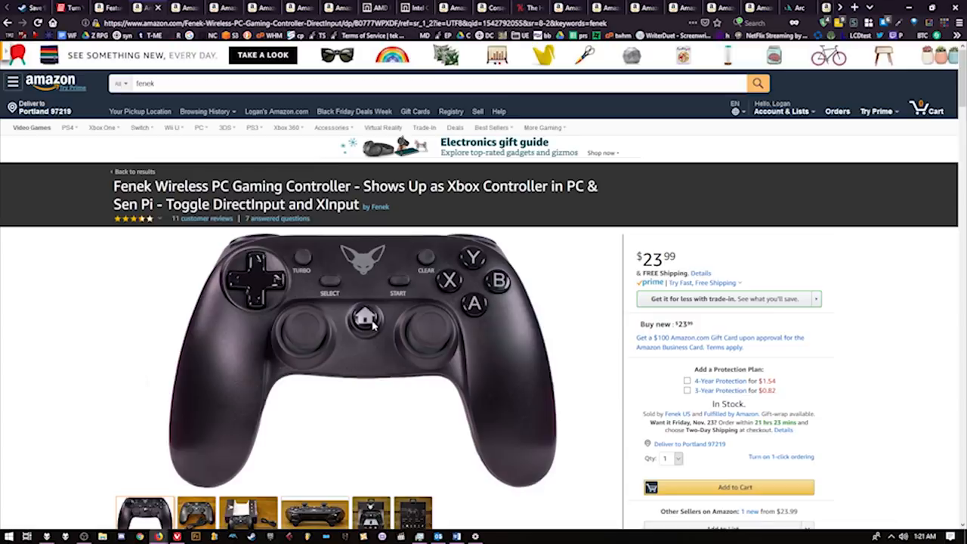
scroll(down, 3)
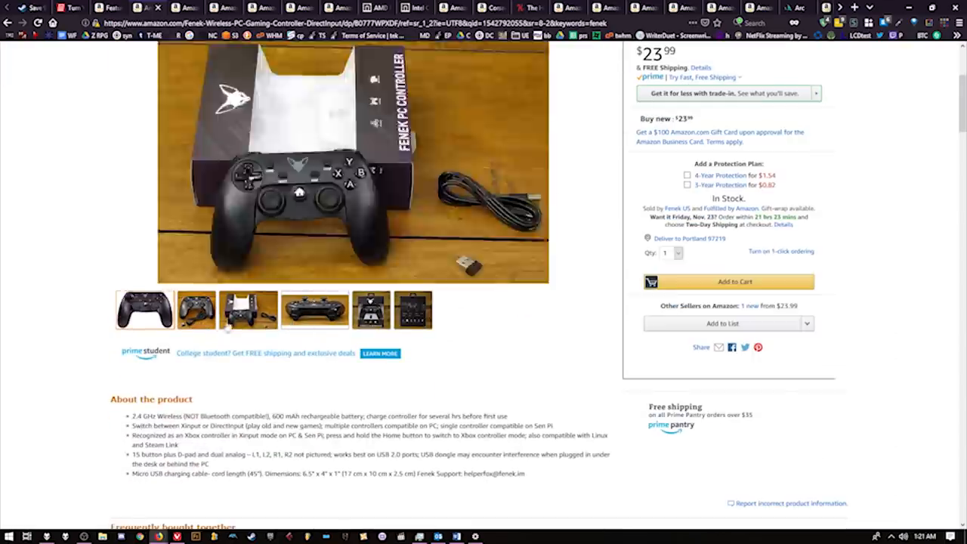
scroll(up, 3)
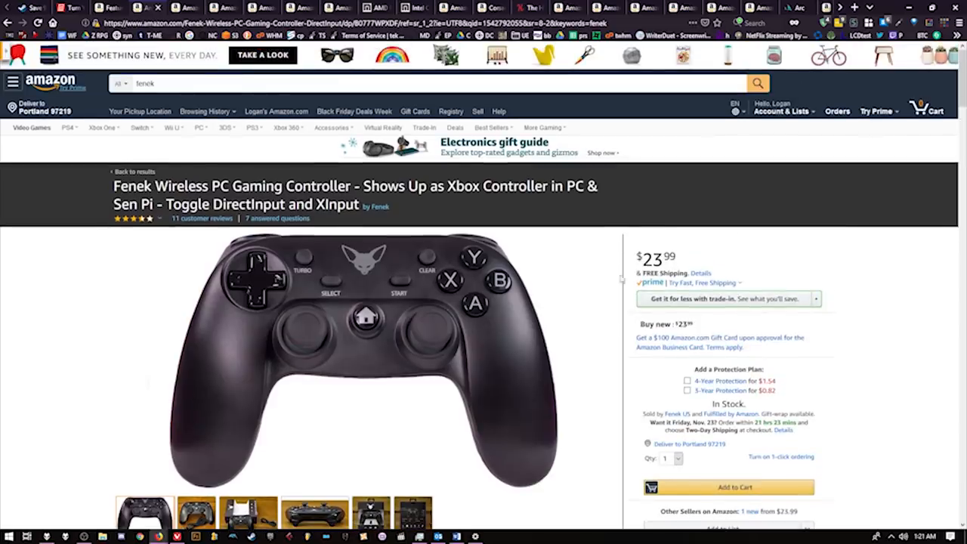
double_click(652, 259)
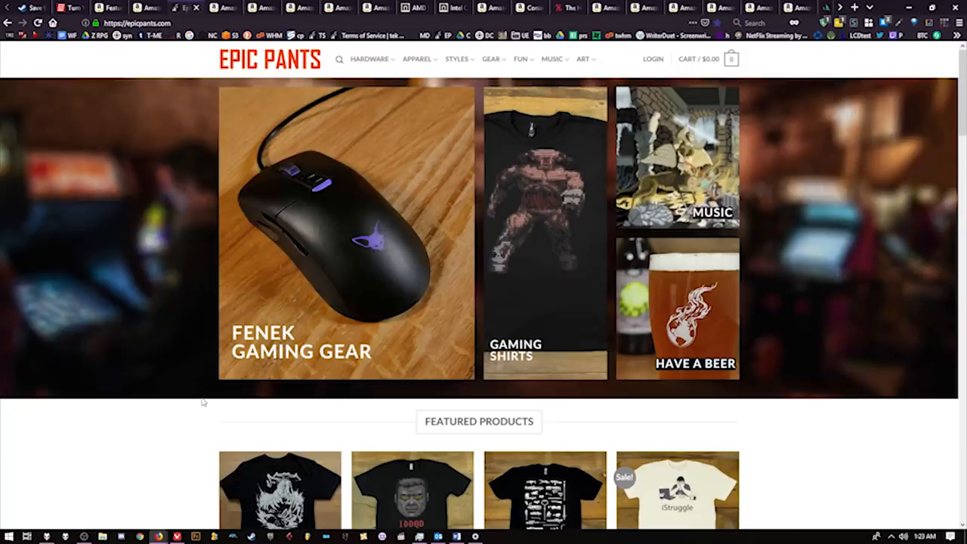
scroll(down, 3)
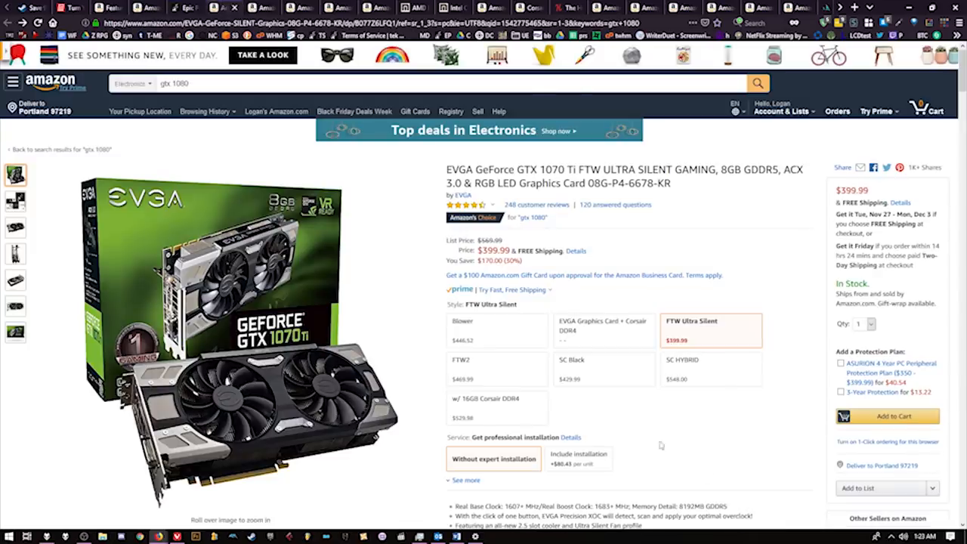
mouse_move(652, 422)
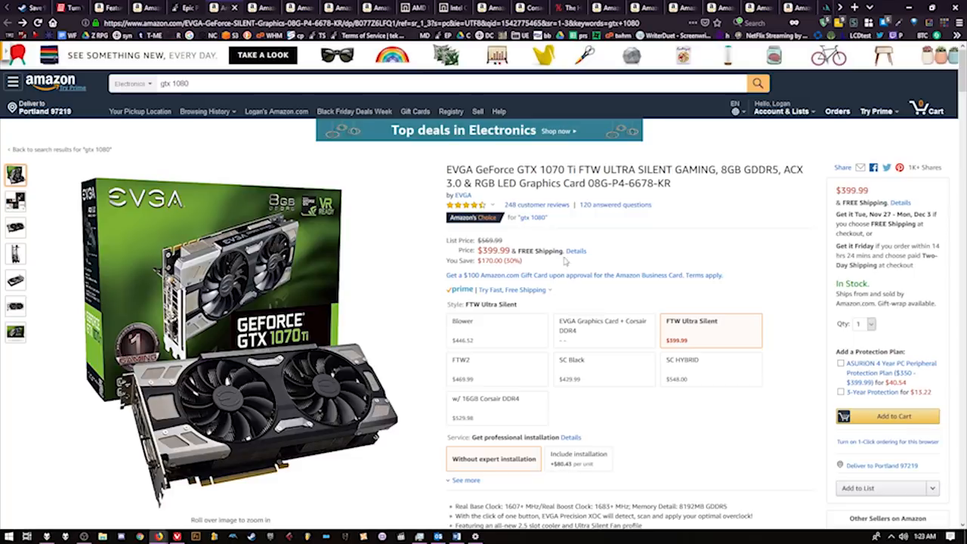
scroll(down, 3)
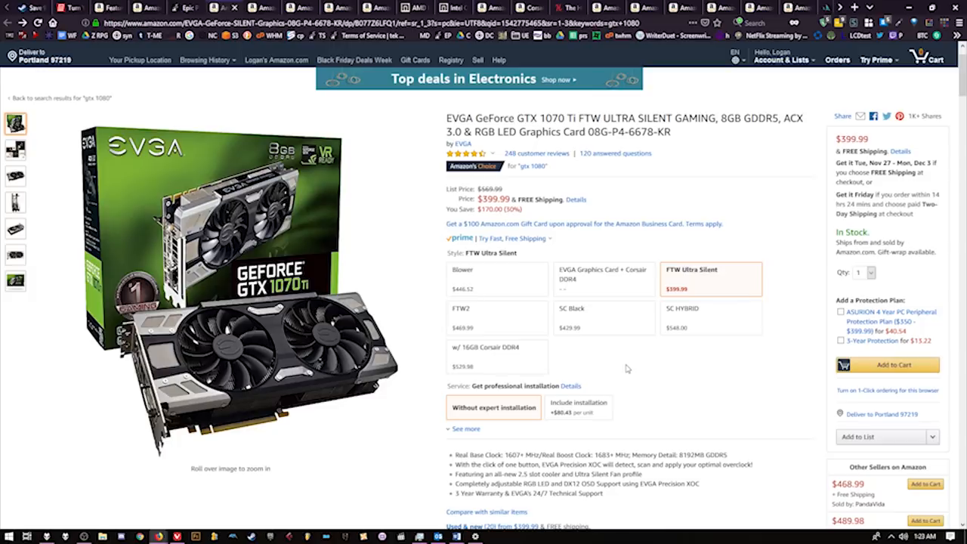
scroll(down, 3)
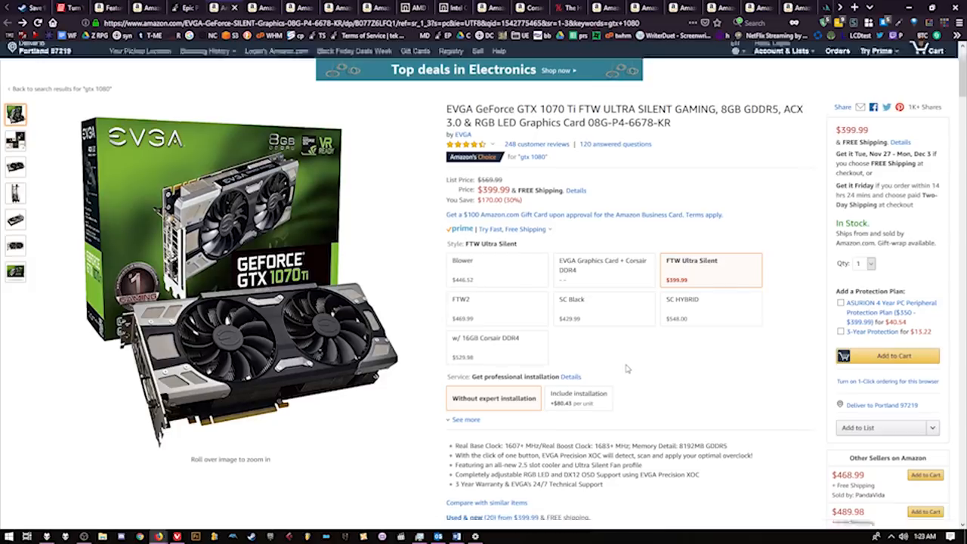
scroll(down, 3)
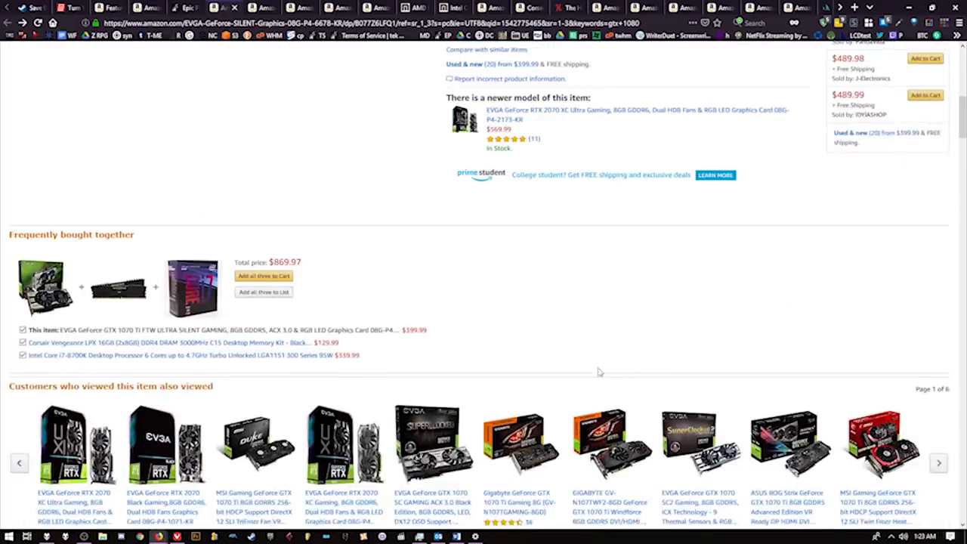
scroll(down, 3)
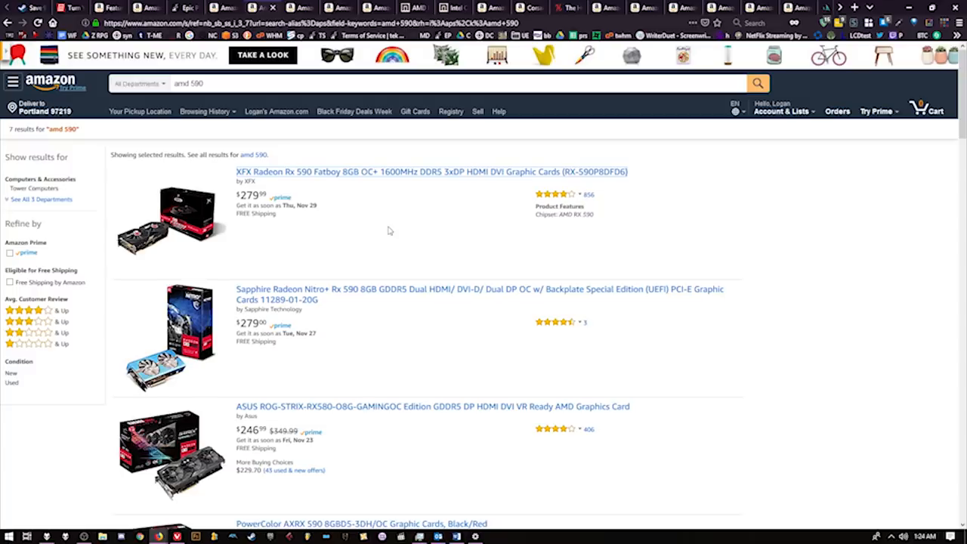
mouse_move(361, 182)
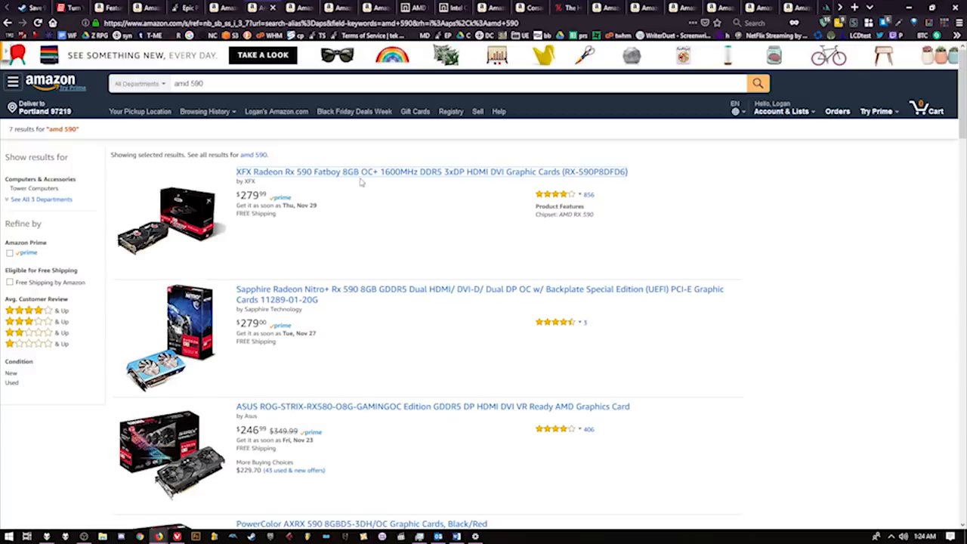
mouse_move(367, 171)
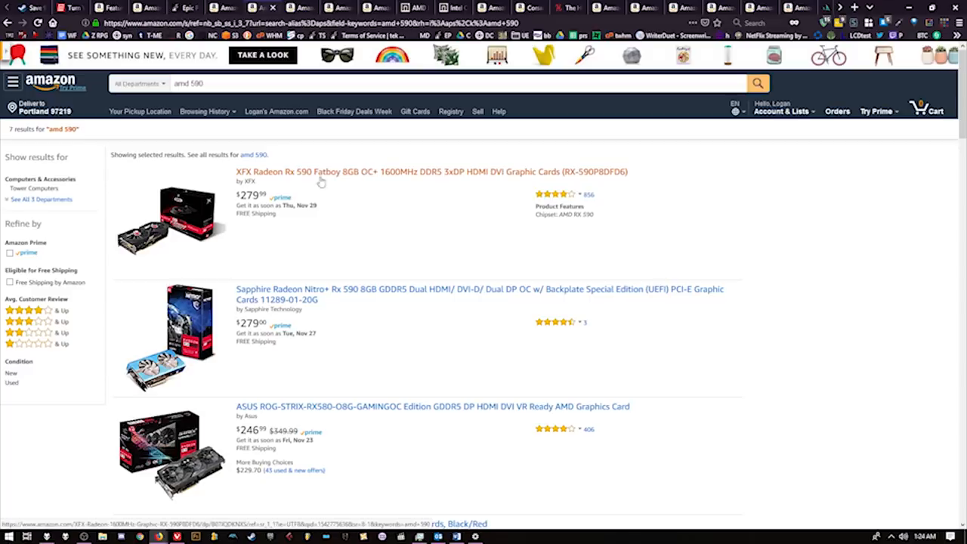
mouse_move(321, 173)
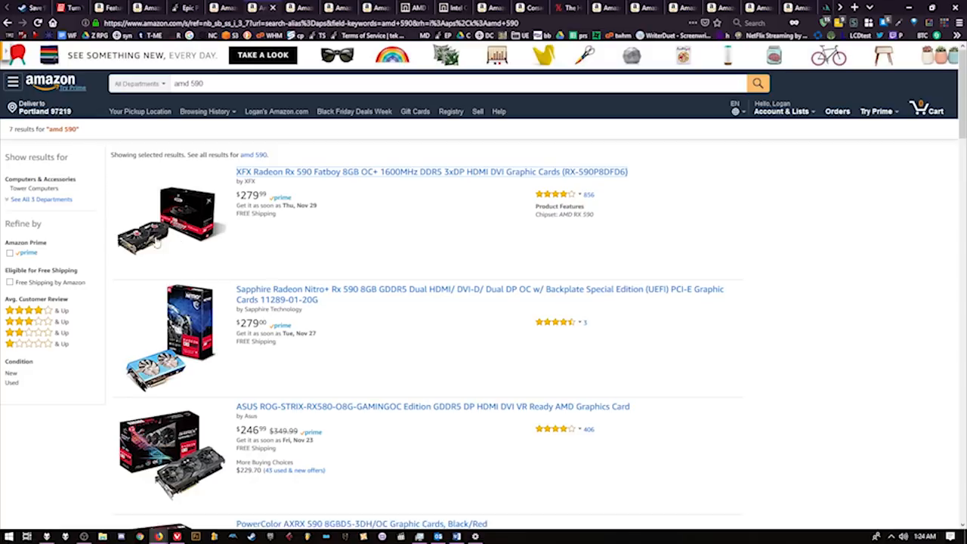
Step: Leave the seven 'amd 590' graphics card results for the Sapphire RX 580 deal
click(479, 294)
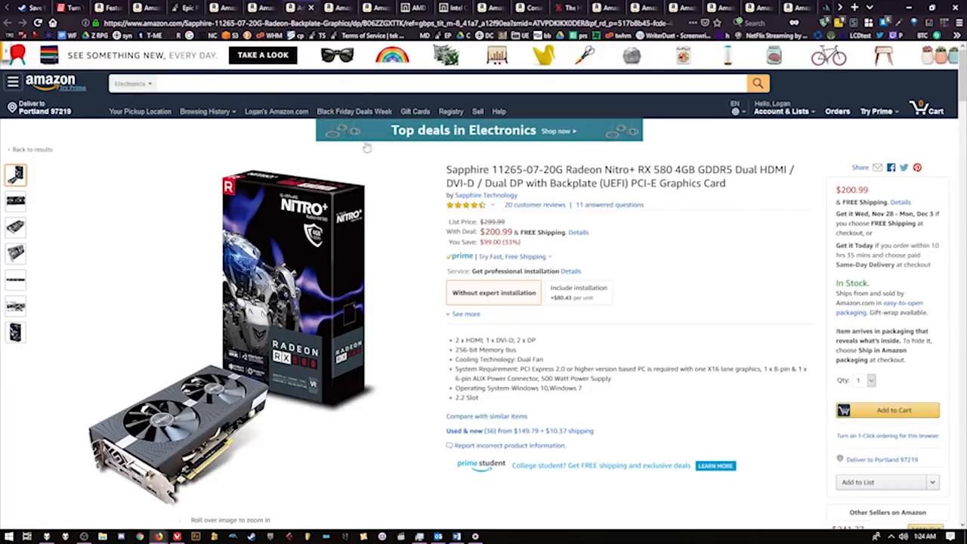
click(461, 256)
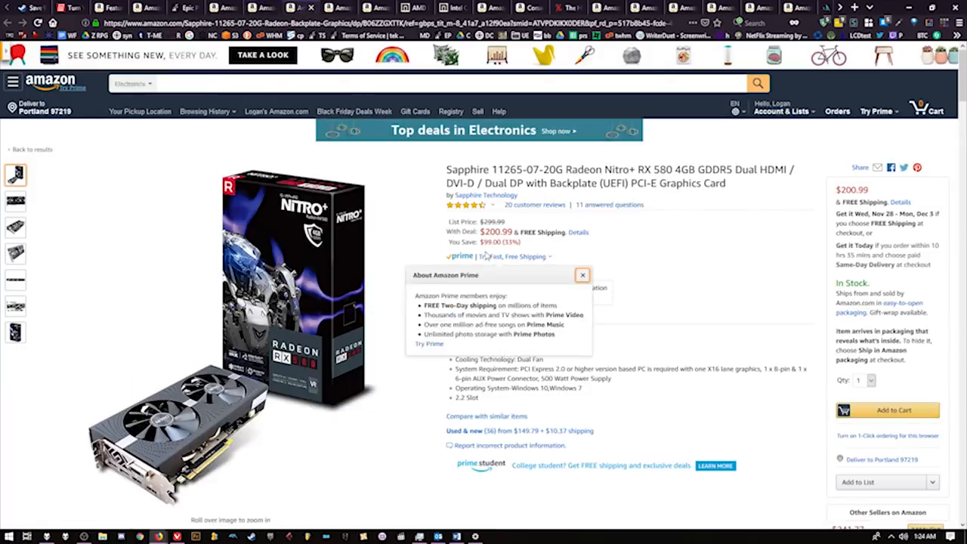
click(583, 274)
text(gtx 1050 ti)
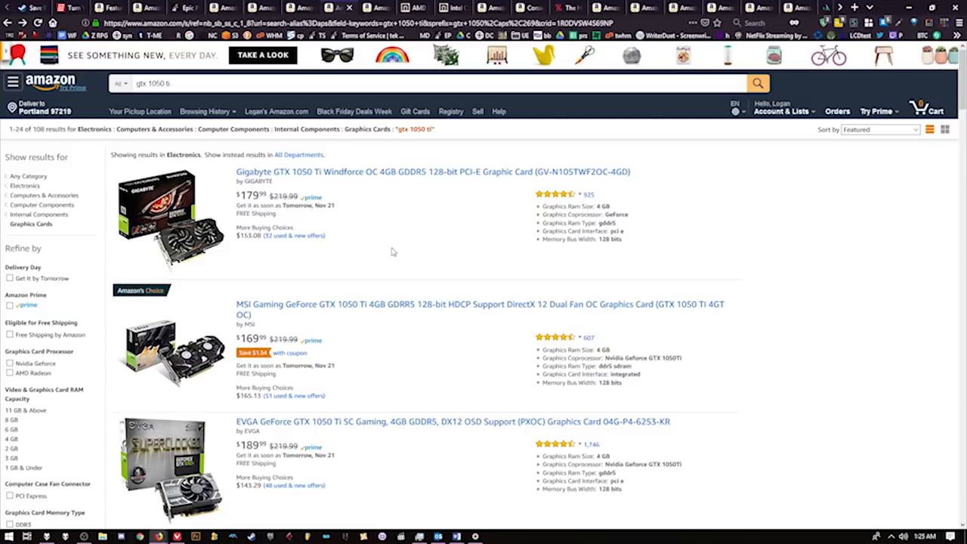
Step: Scroll through the 'gtx 1050 ti' results, then switch to the Ryzen 7 2700X search
scroll(down, 3)
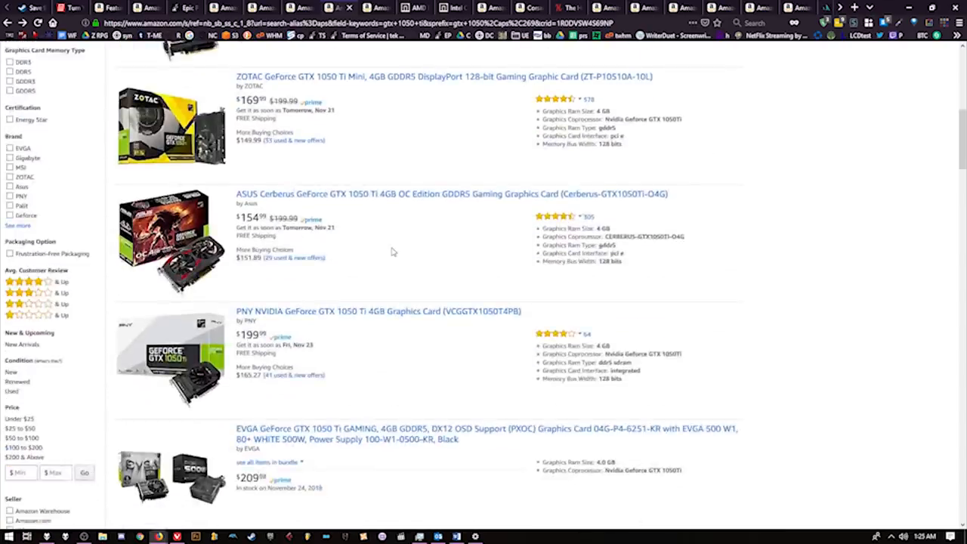
scroll(down, 3)
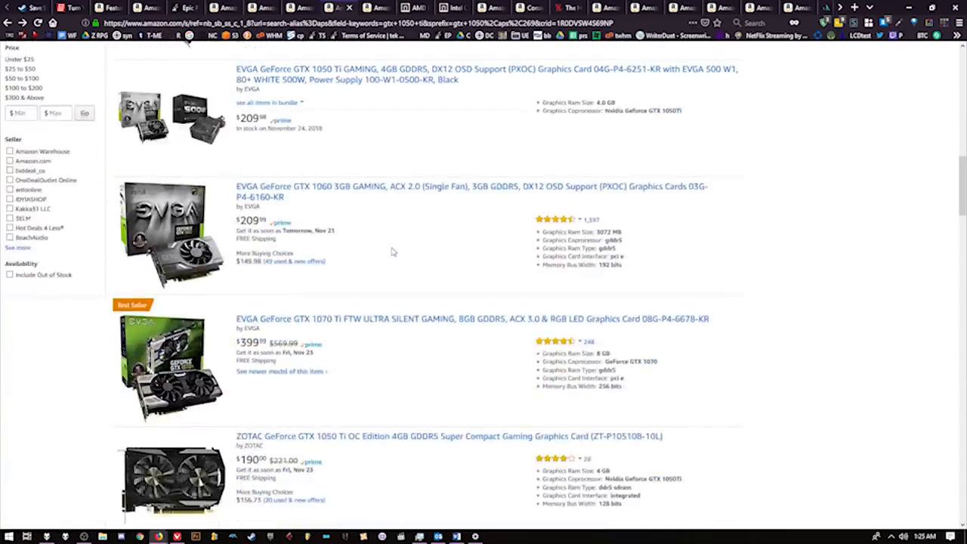
scroll(down, 3)
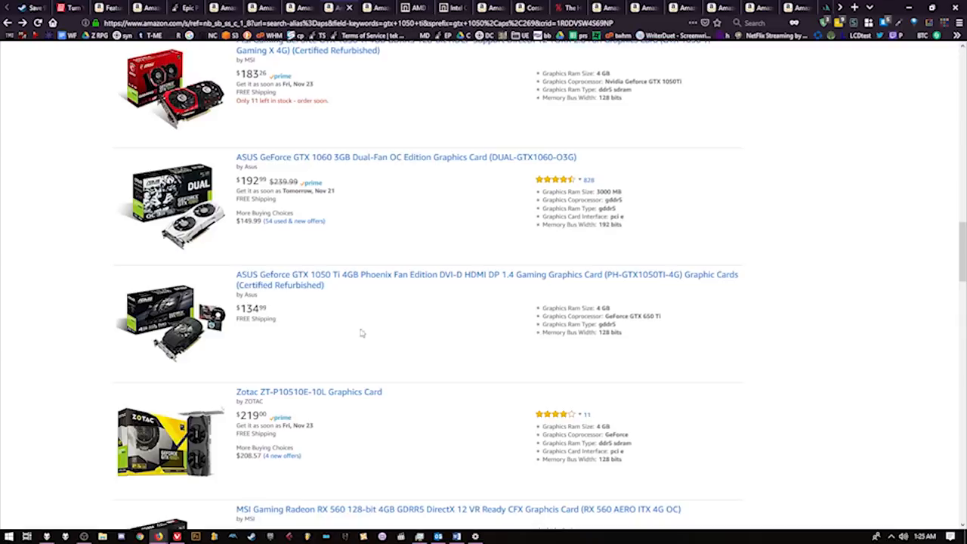
mouse_move(325, 285)
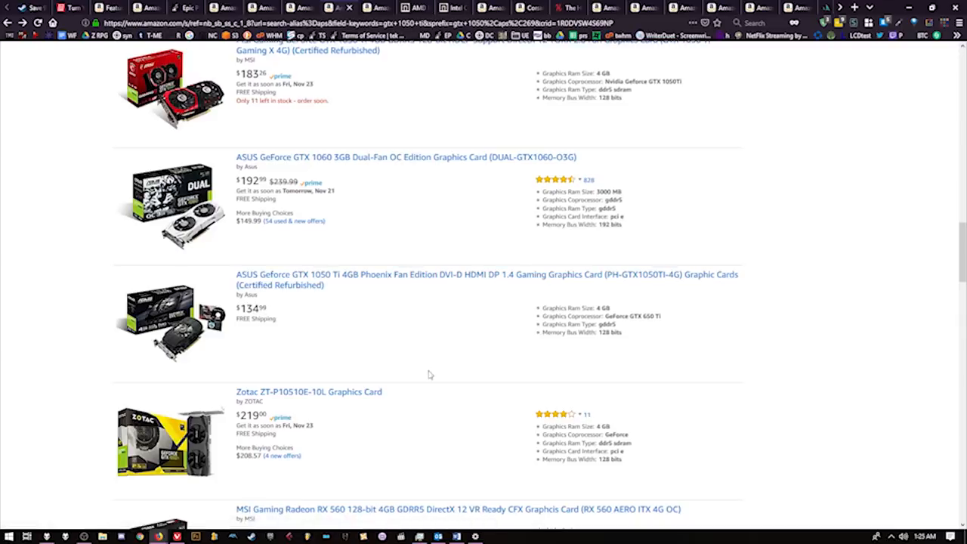
scroll(down, 3)
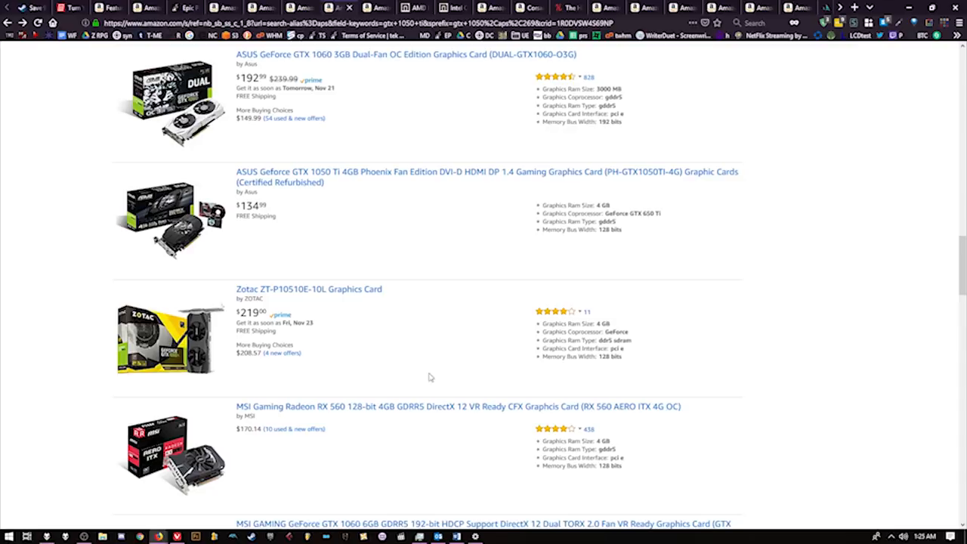
mouse_move(350, 383)
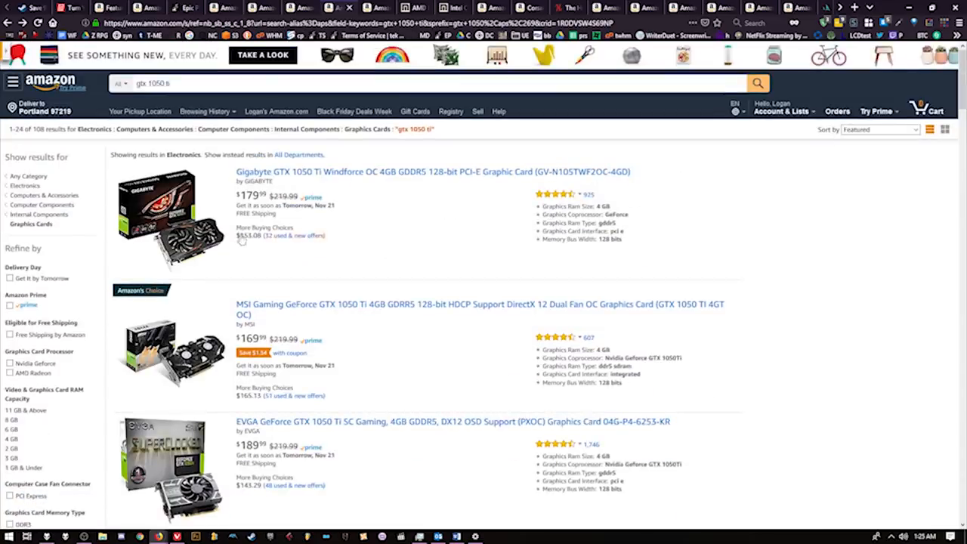
click(757, 84)
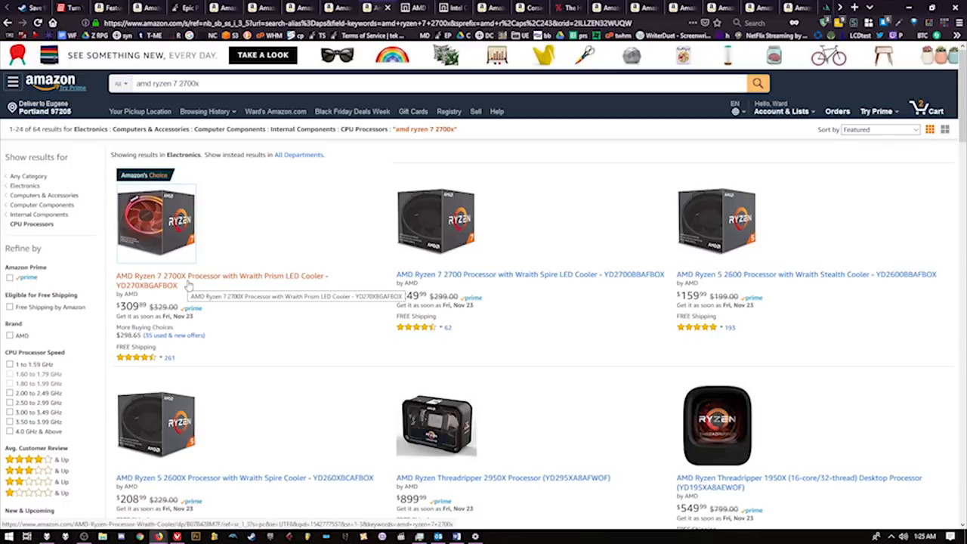
scroll(up, 3)
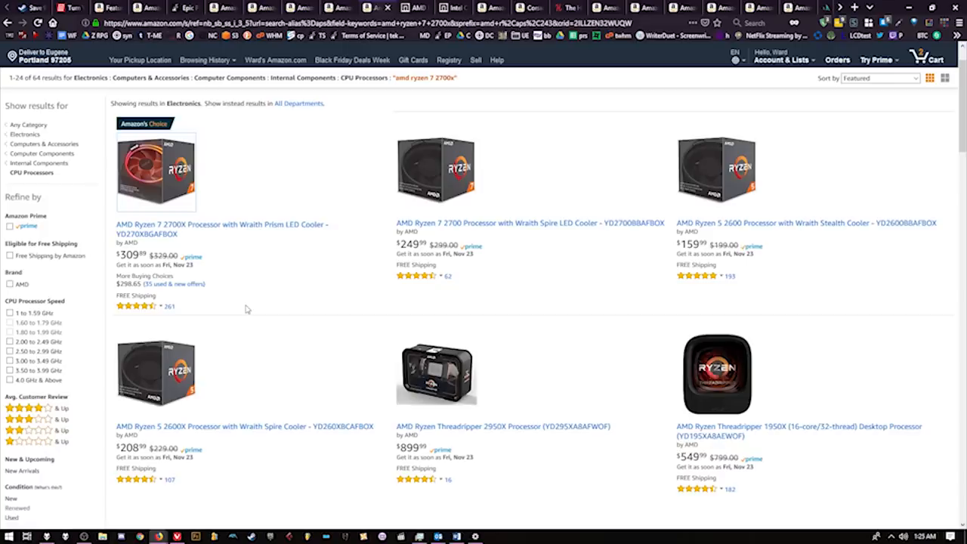
mouse_move(263, 317)
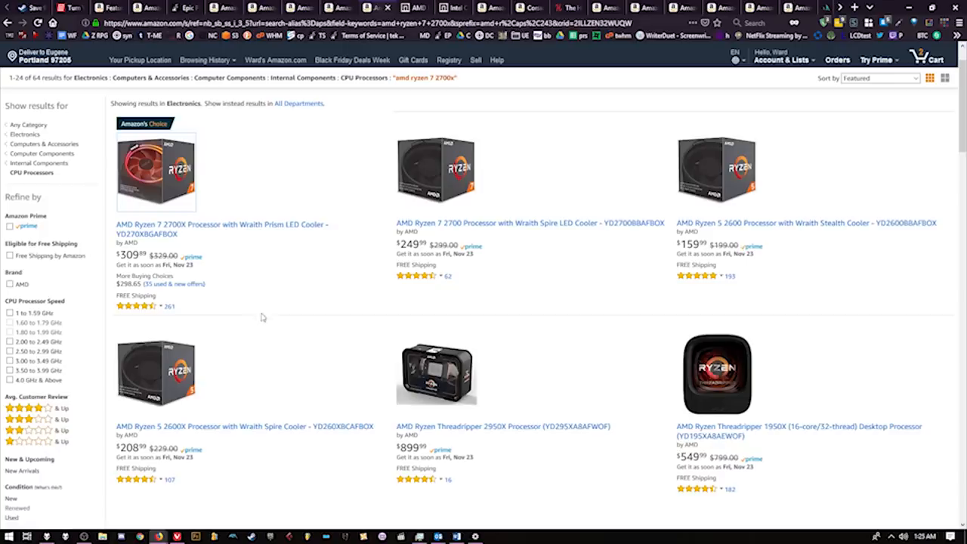
scroll(down, 3)
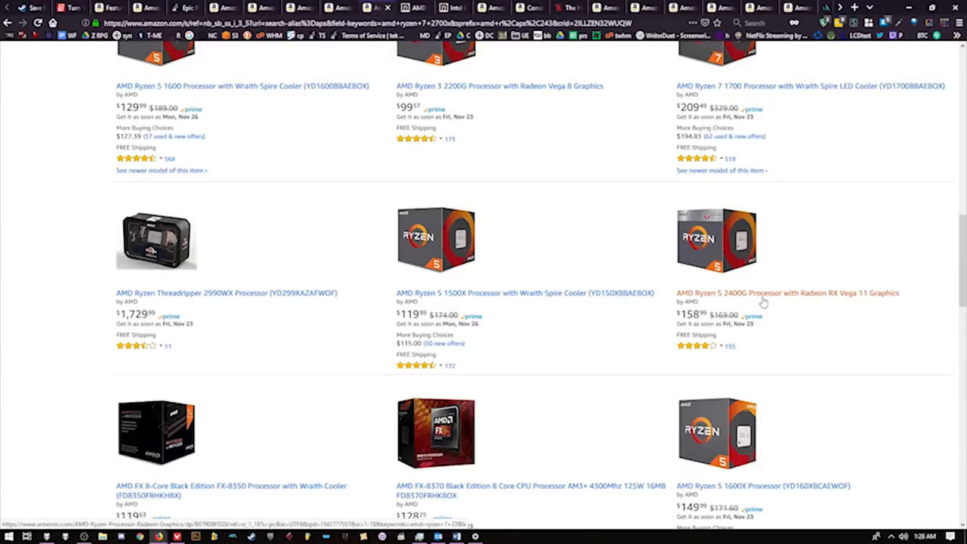
mouse_move(763, 301)
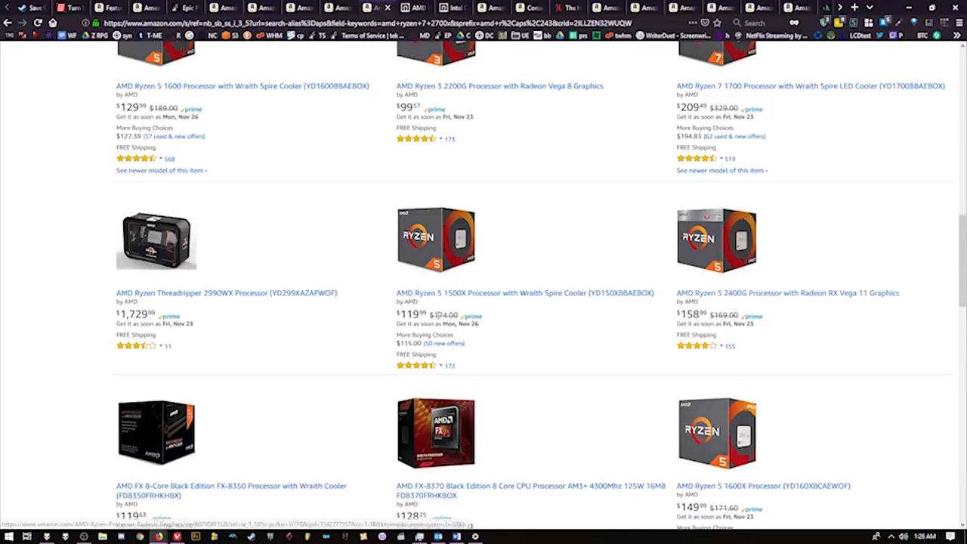
mouse_move(483, 293)
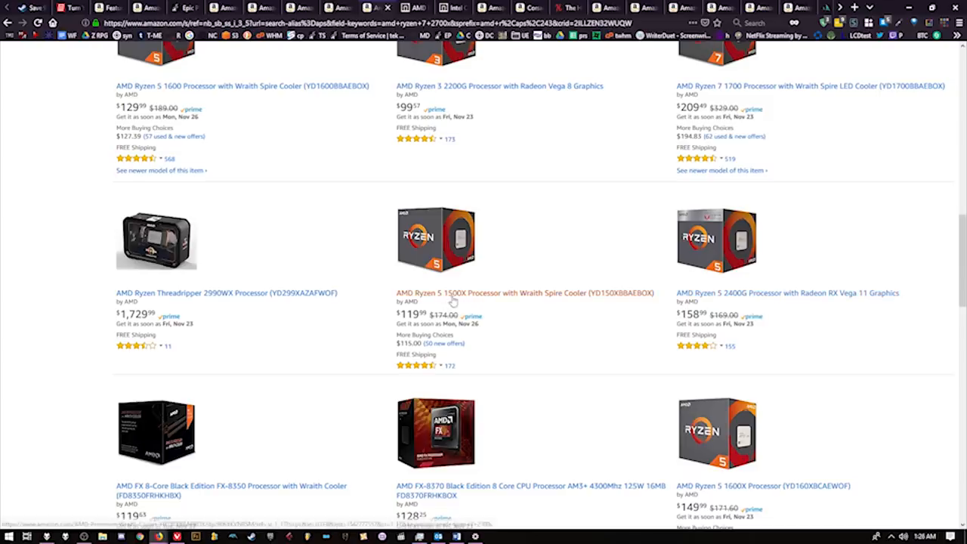
Step: Check pickup stores for the $129.99 Micro Center Ryzen 7 1700X without choosing one
click(420, 8)
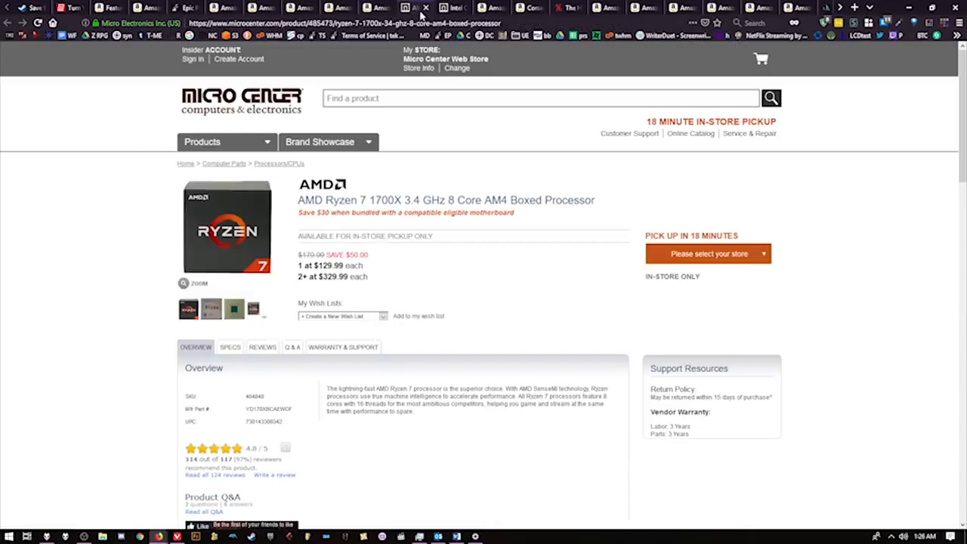
mouse_move(553, 306)
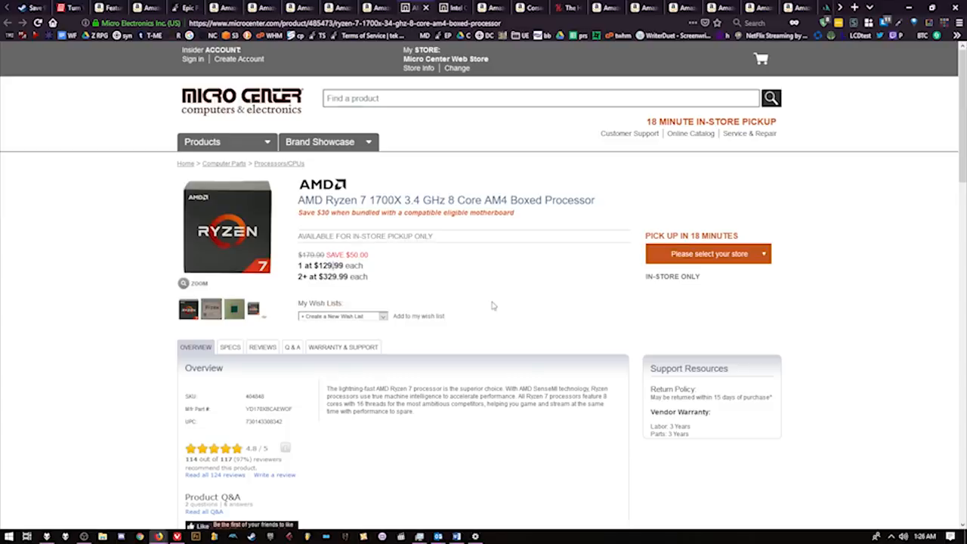
click(707, 253)
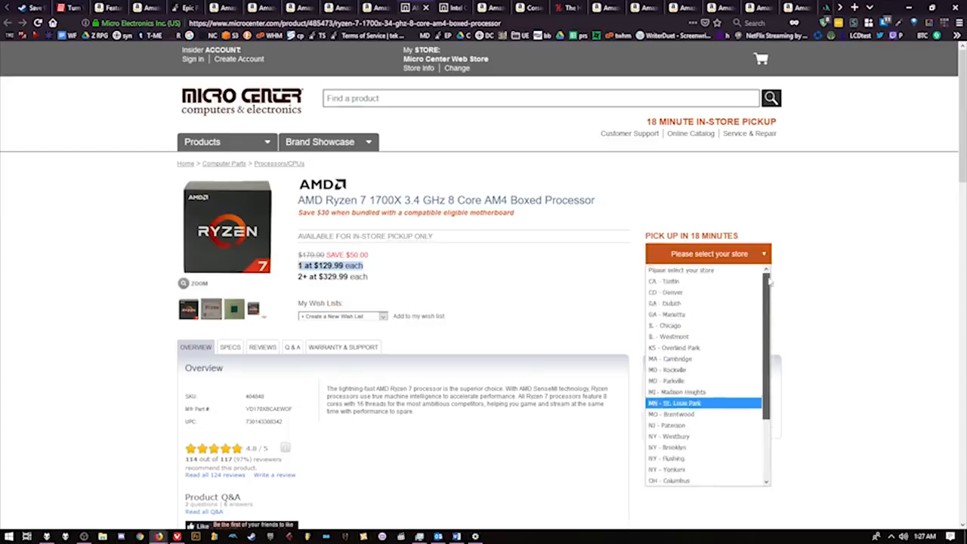
click(548, 310)
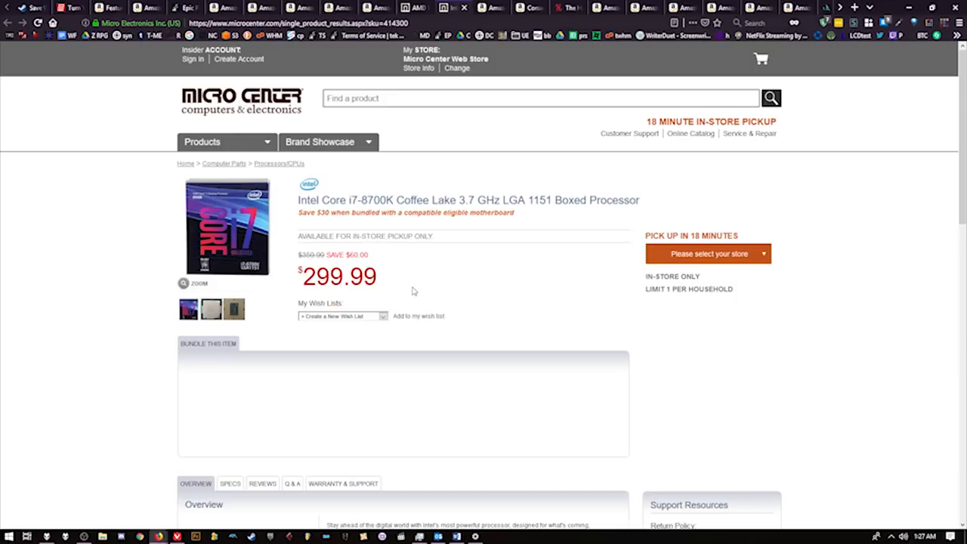
mouse_move(420, 272)
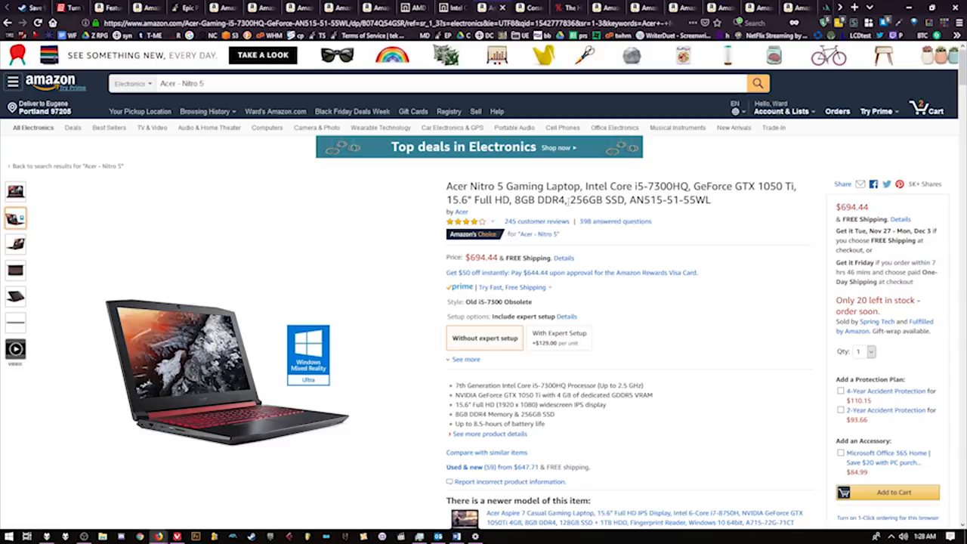
mouse_move(681, 337)
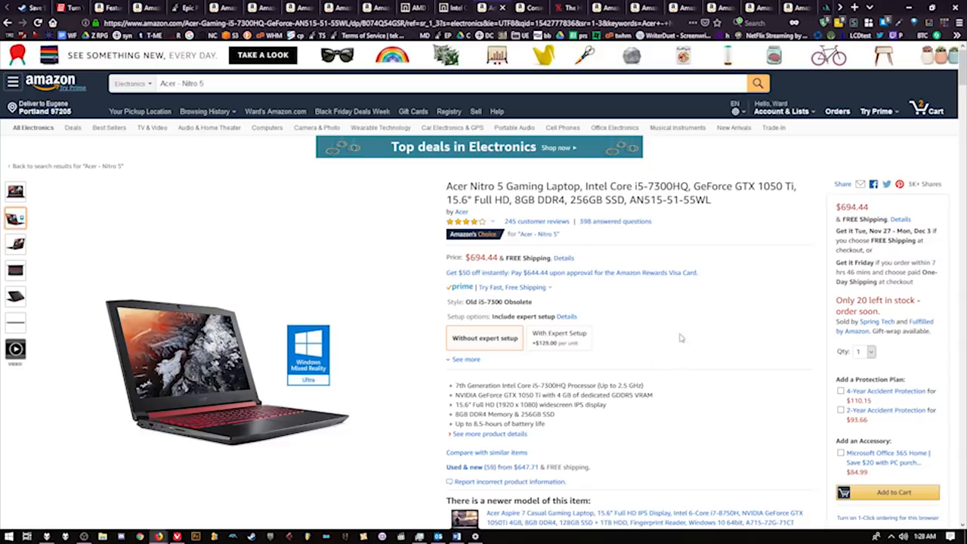
mouse_move(766, 197)
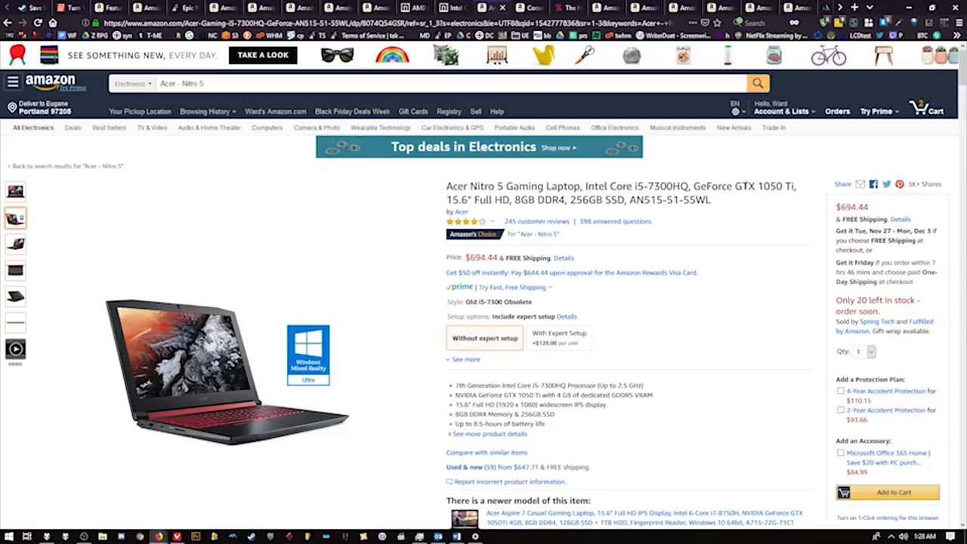
Step: View the $694.44 Acer Nitro 5 laptop deal, then go to the Corsair memory listing
click(15, 192)
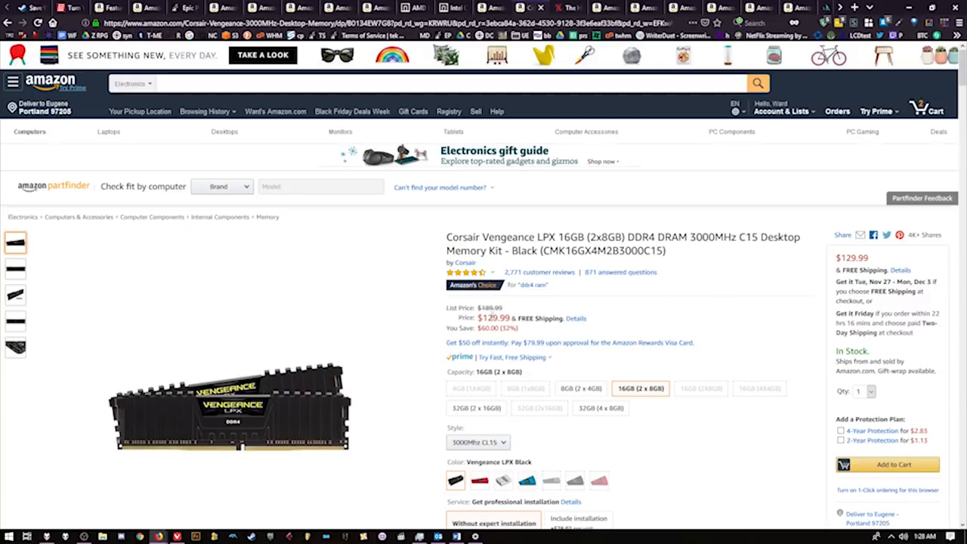
Step: Compare the Corsair 2666MHz version ($104.99), then select the 3200MHz C16 style ($144.99)
double_click(492, 318)
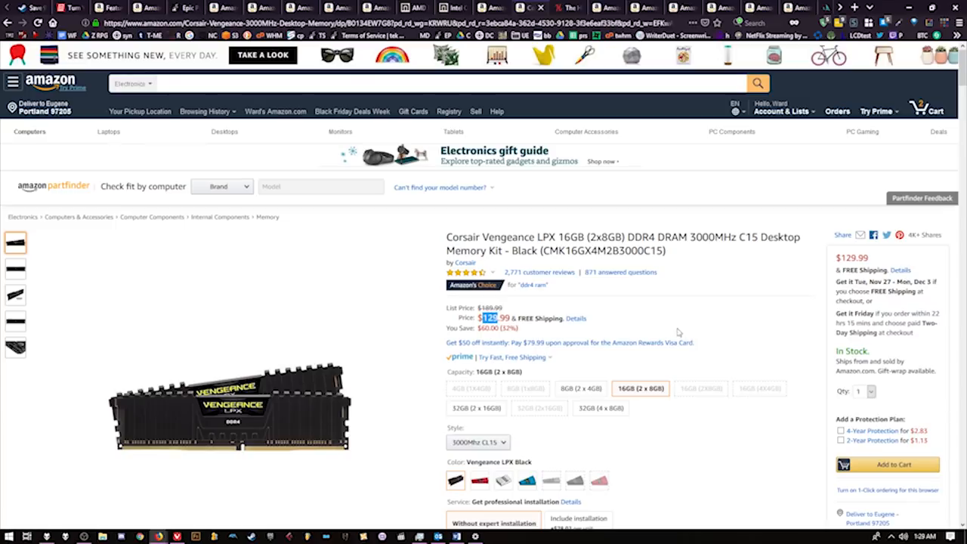
mouse_move(678, 332)
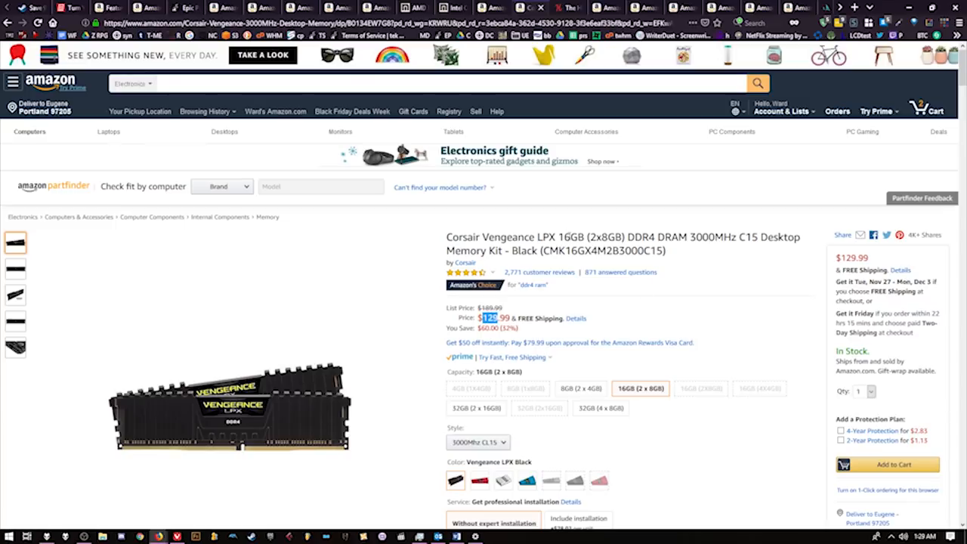
double_click(572, 238)
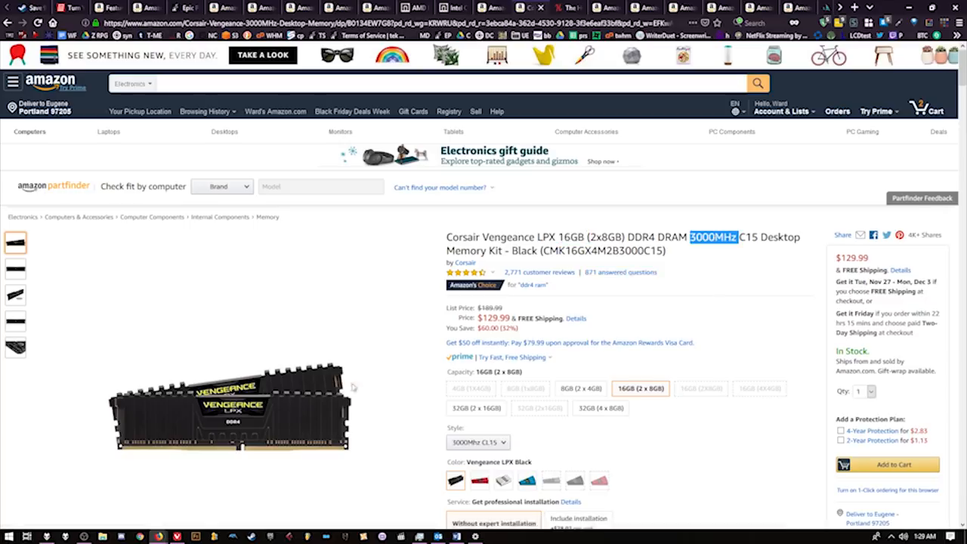
click(470, 442)
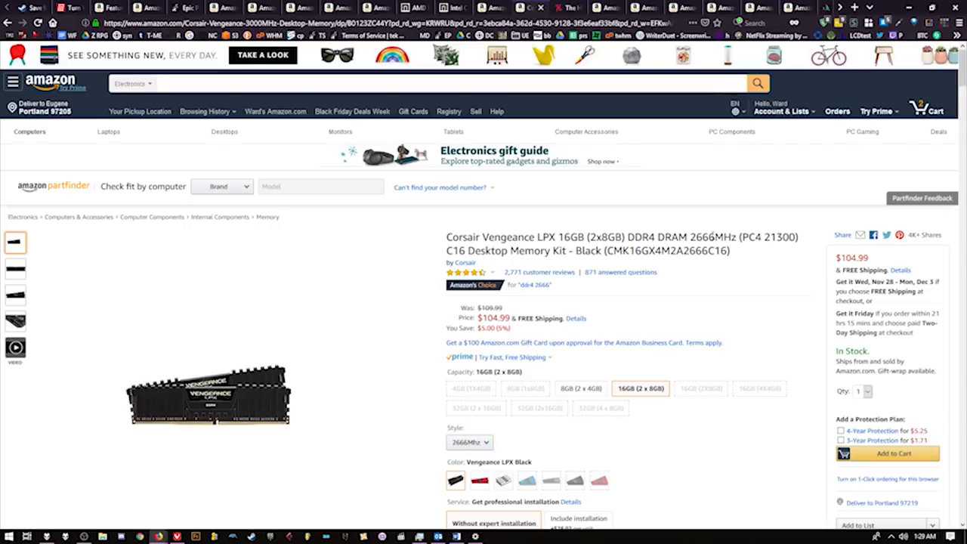
double_click(713, 238)
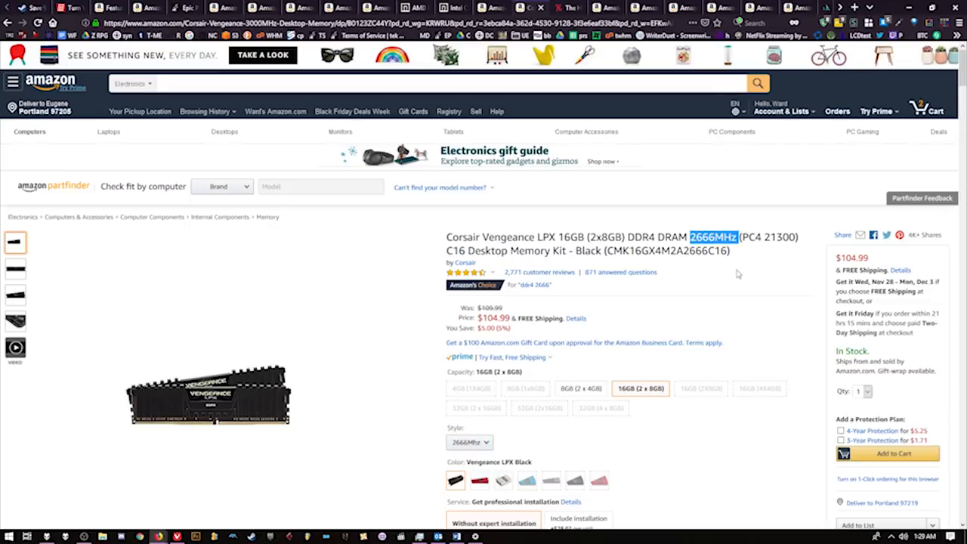
click(469, 442)
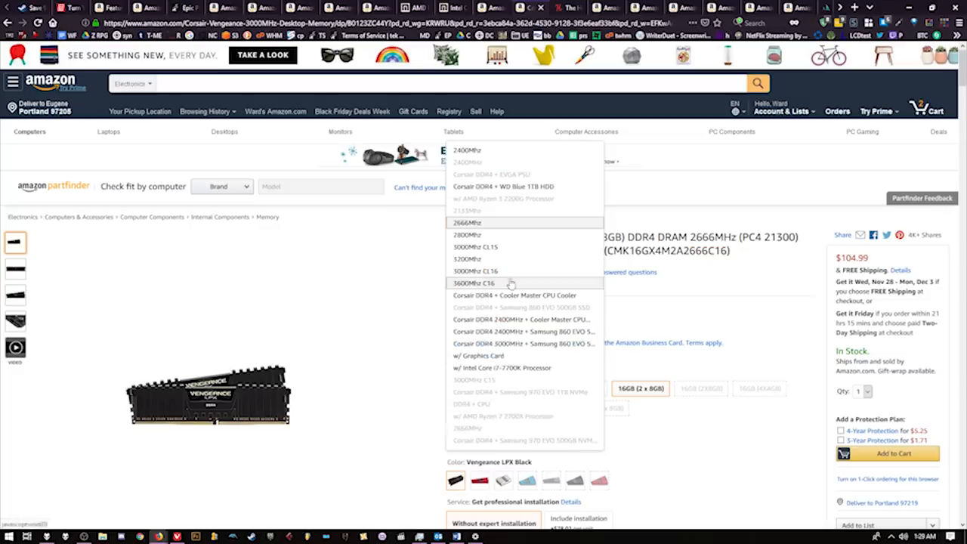
mouse_move(504, 260)
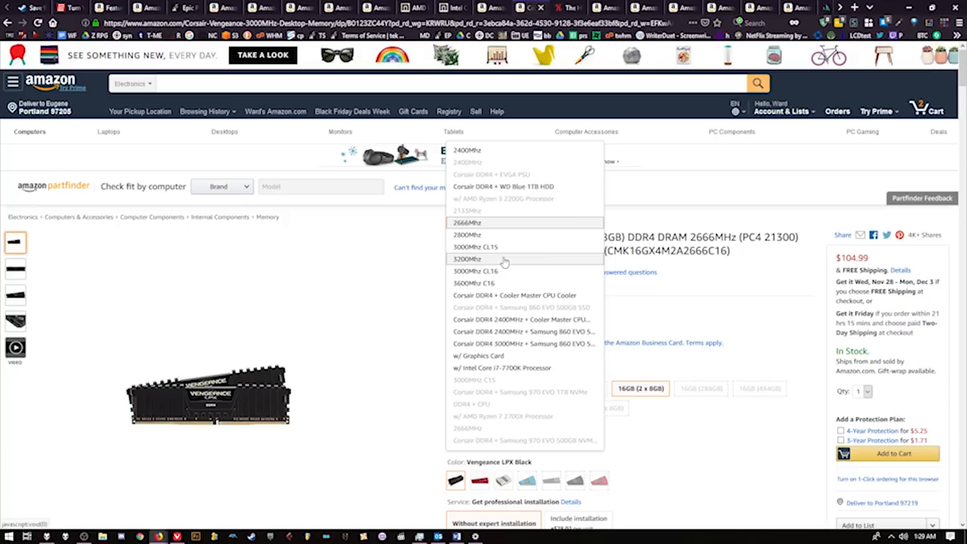
click(467, 258)
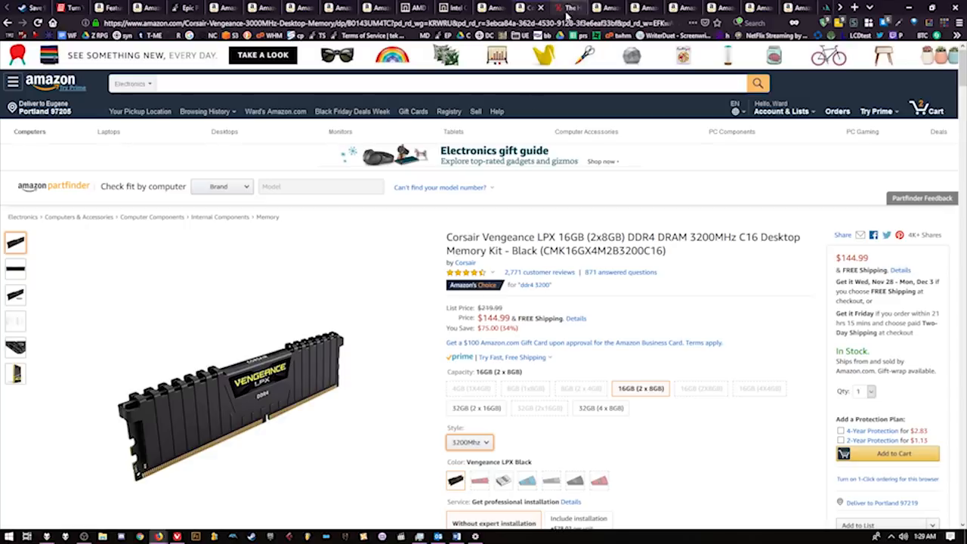
Step: Switch to the Humble Bundle Fall Sale featuring Rocket League at $9.99
click(571, 7)
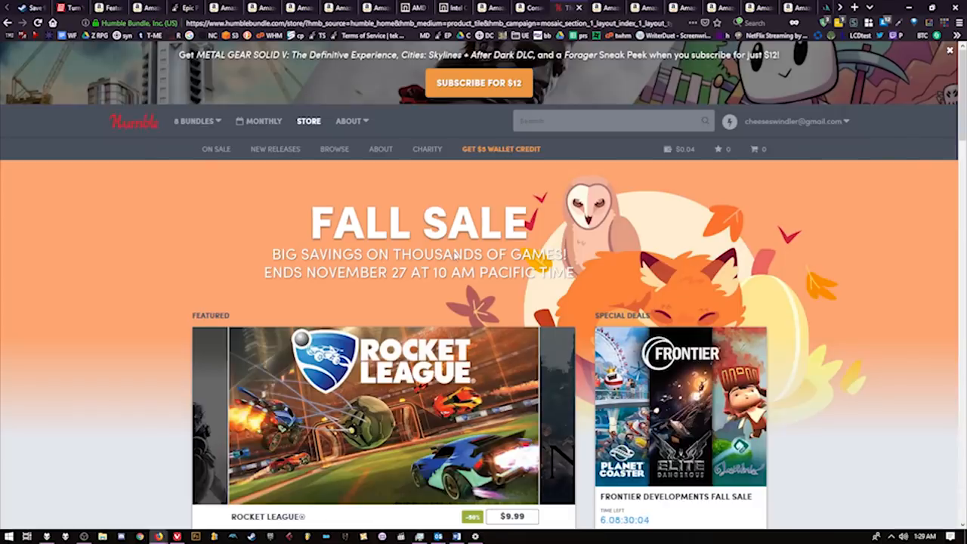
mouse_move(374, 298)
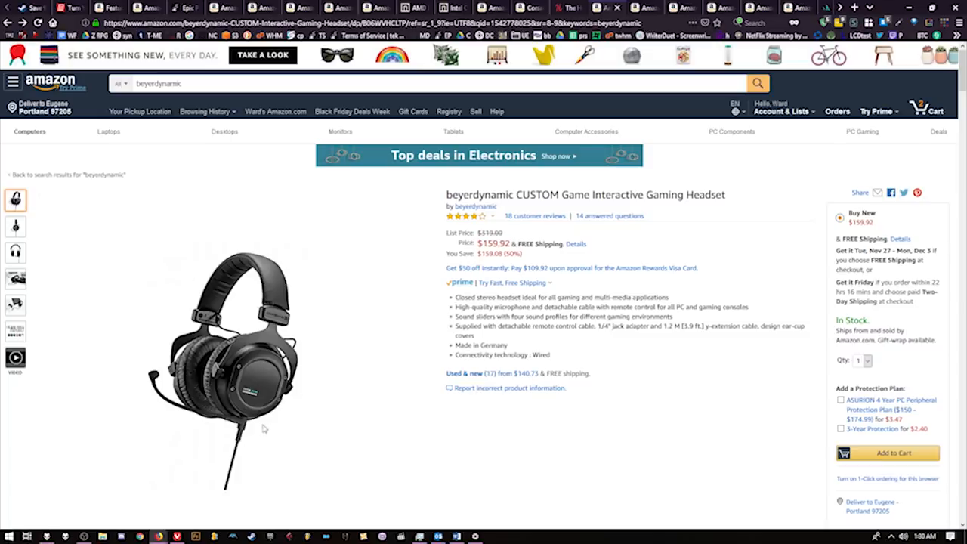
mouse_move(250, 384)
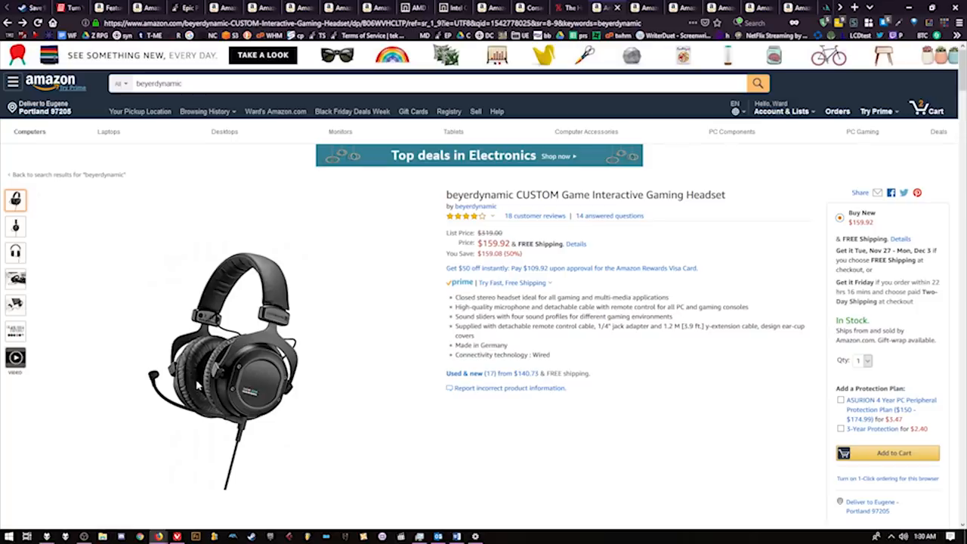
mouse_move(217, 387)
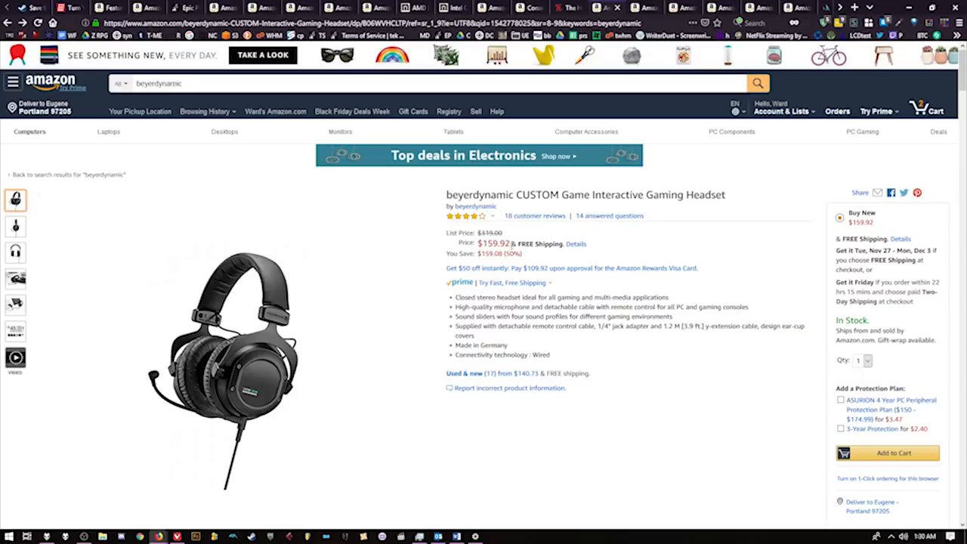
mouse_move(266, 391)
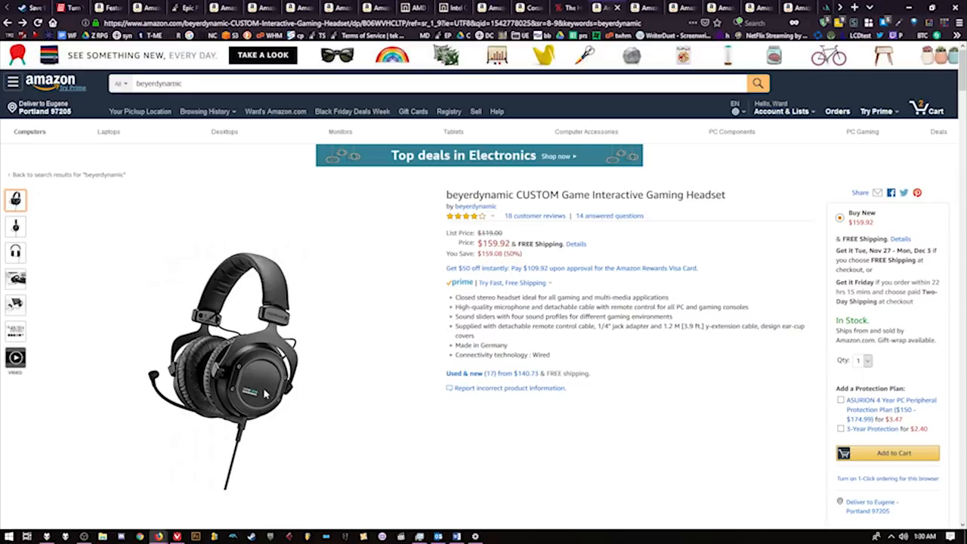
mouse_move(317, 365)
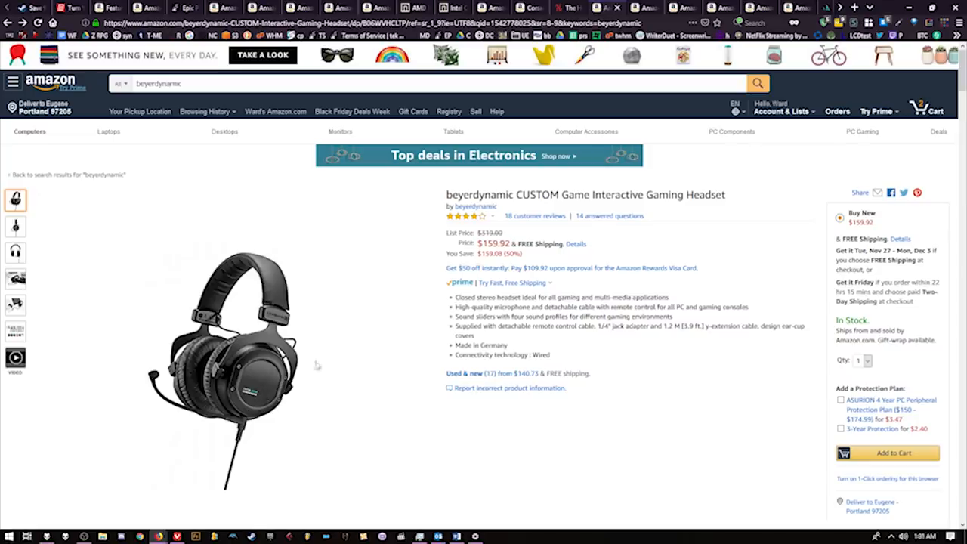
mouse_move(352, 332)
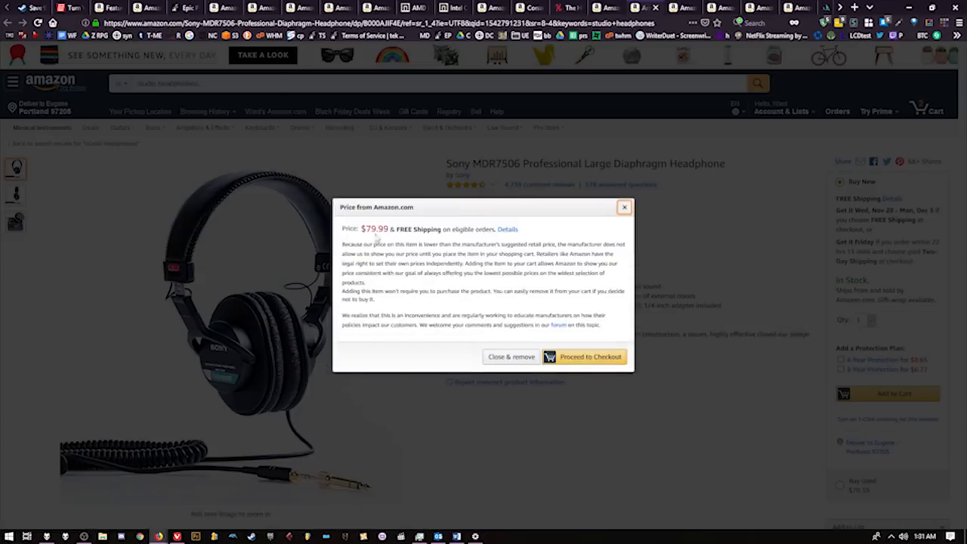
mouse_move(637, 218)
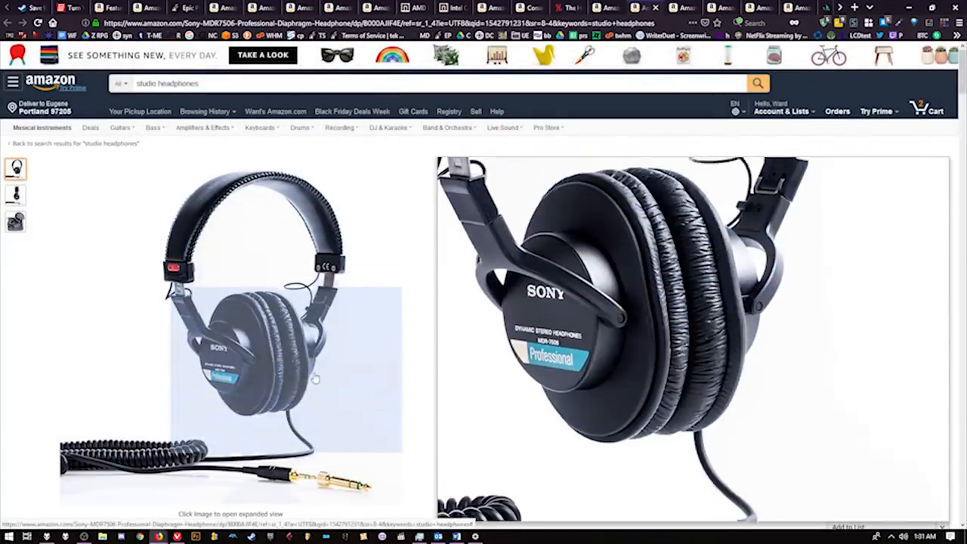
mouse_move(268, 359)
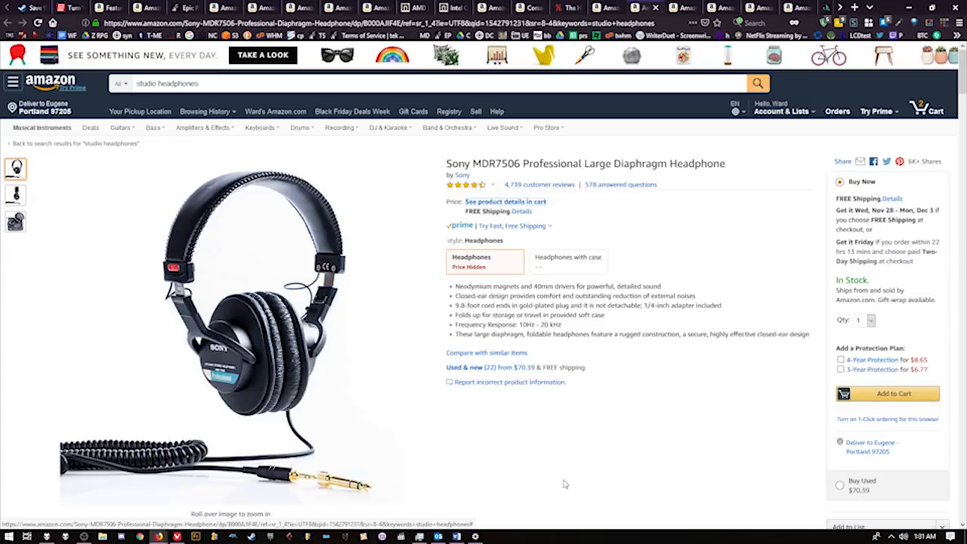
mouse_move(351, 313)
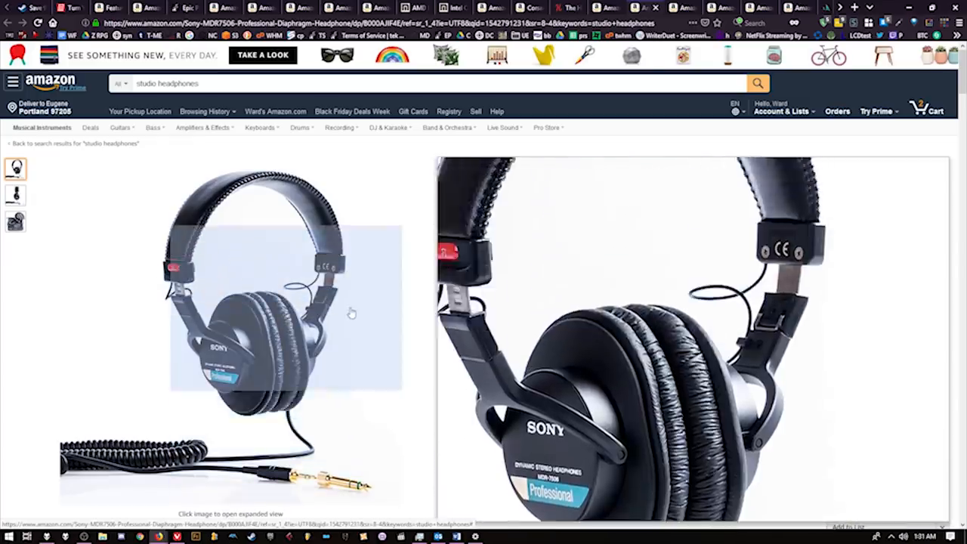
mouse_move(253, 226)
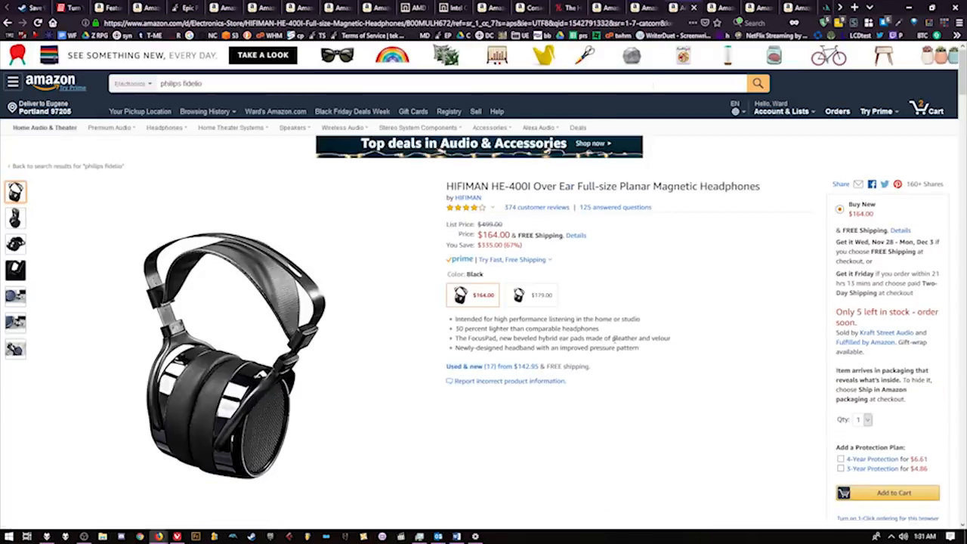
Step: Scroll the HIFIMAN HE-400I page, then switch to the $54.99 AKG K240STUDIO listing
scroll(down, 3)
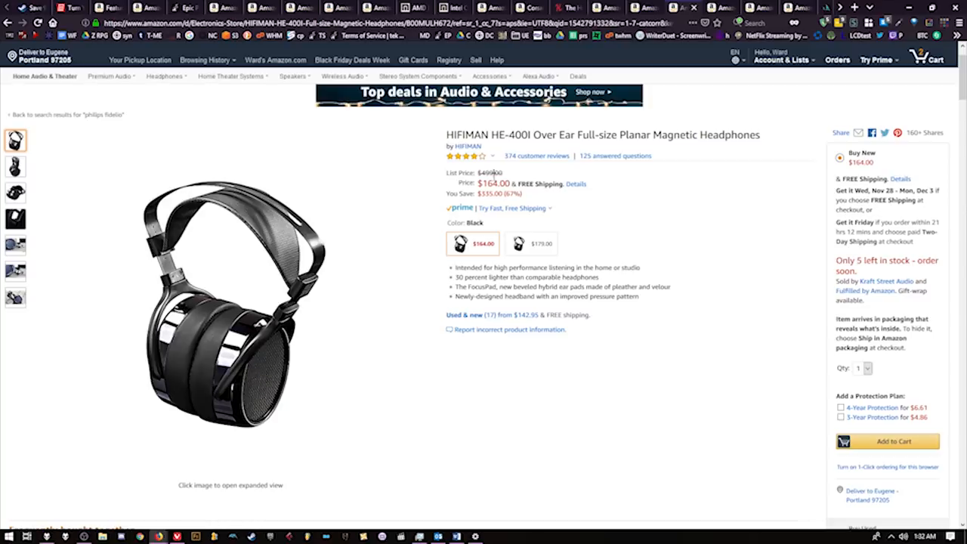
mouse_move(339, 355)
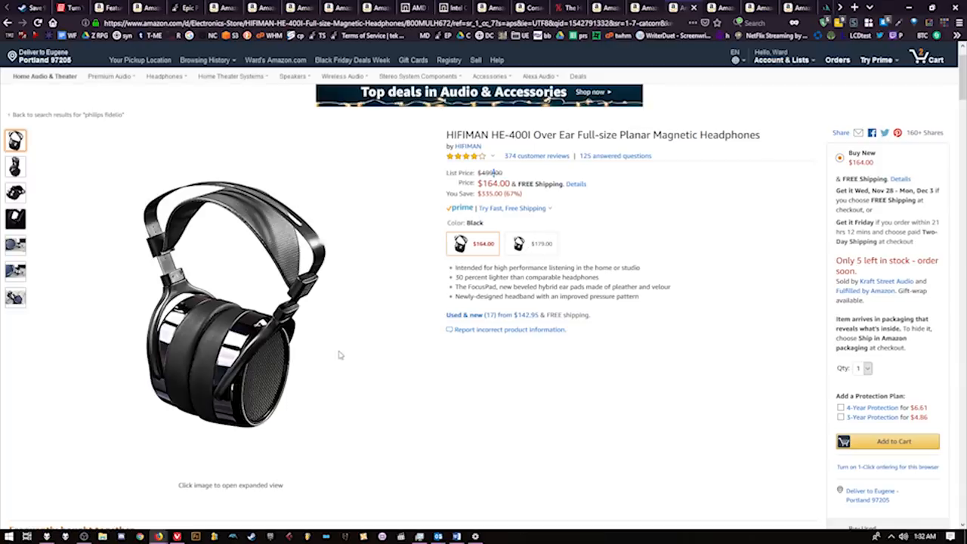
mouse_move(260, 408)
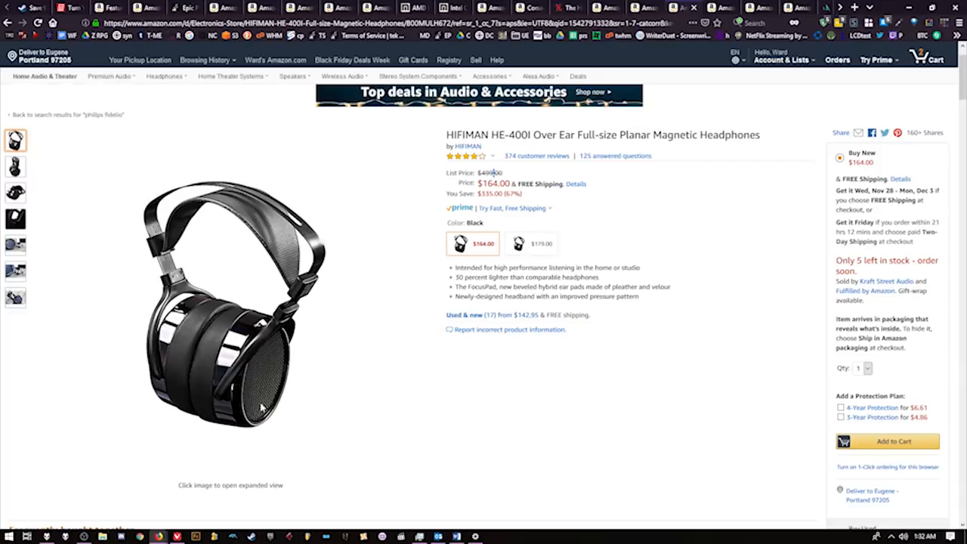
mouse_move(232, 425)
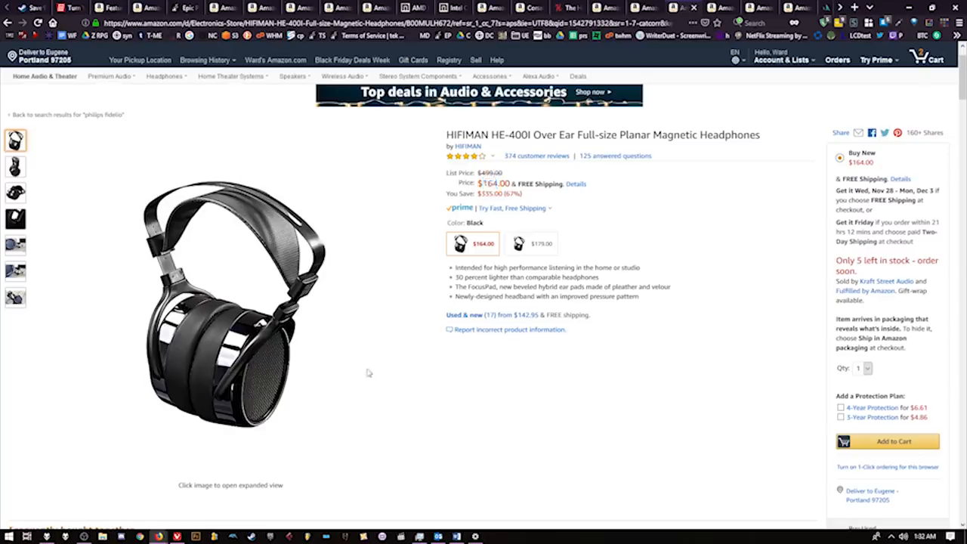
click(230, 302)
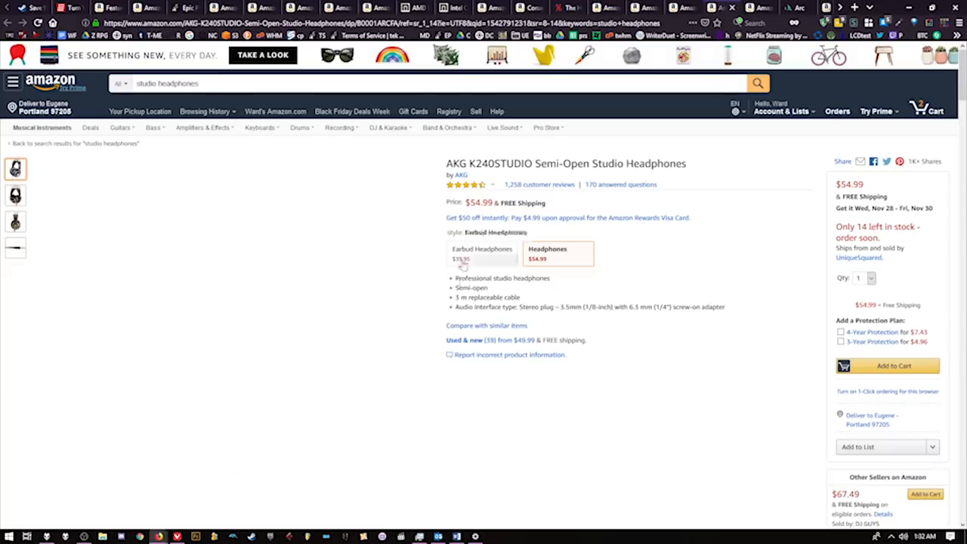
click(557, 253)
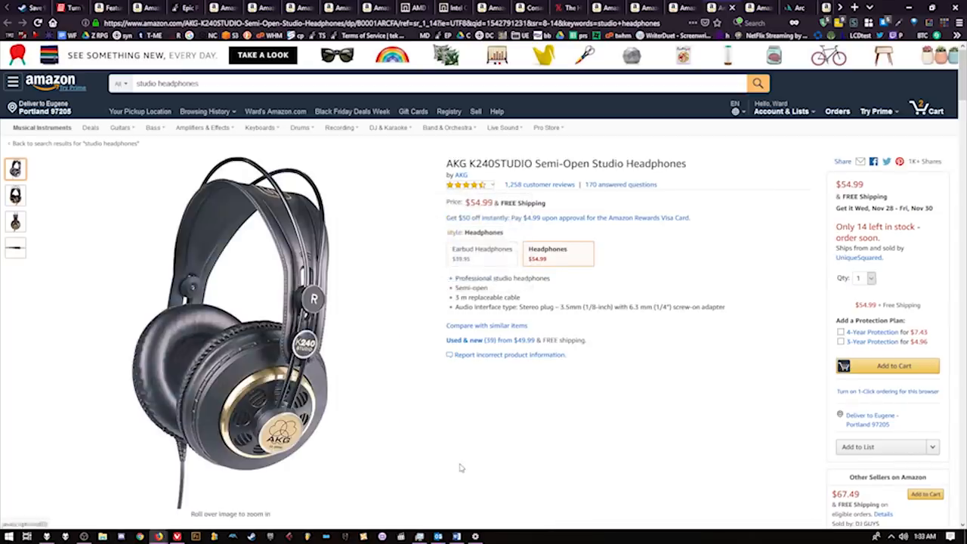
mouse_move(338, 442)
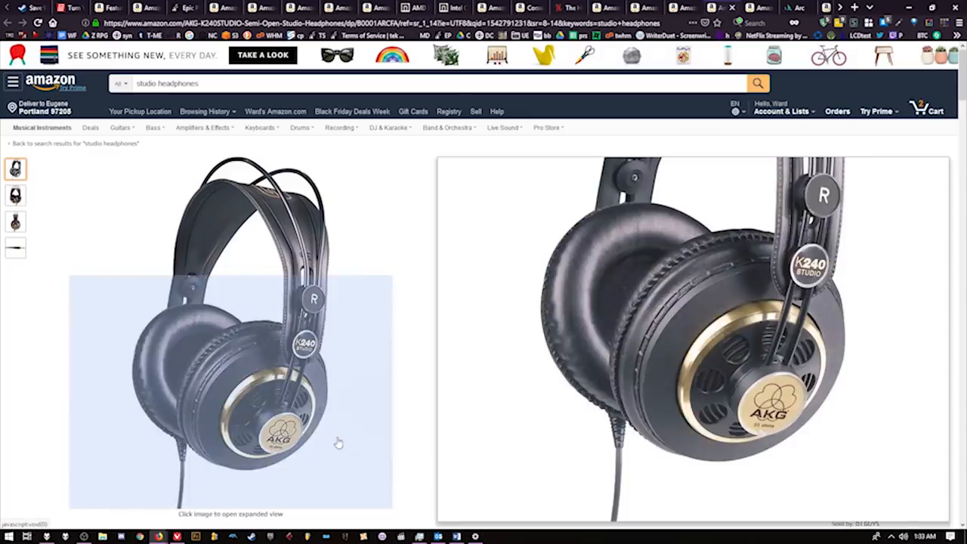
mouse_move(346, 392)
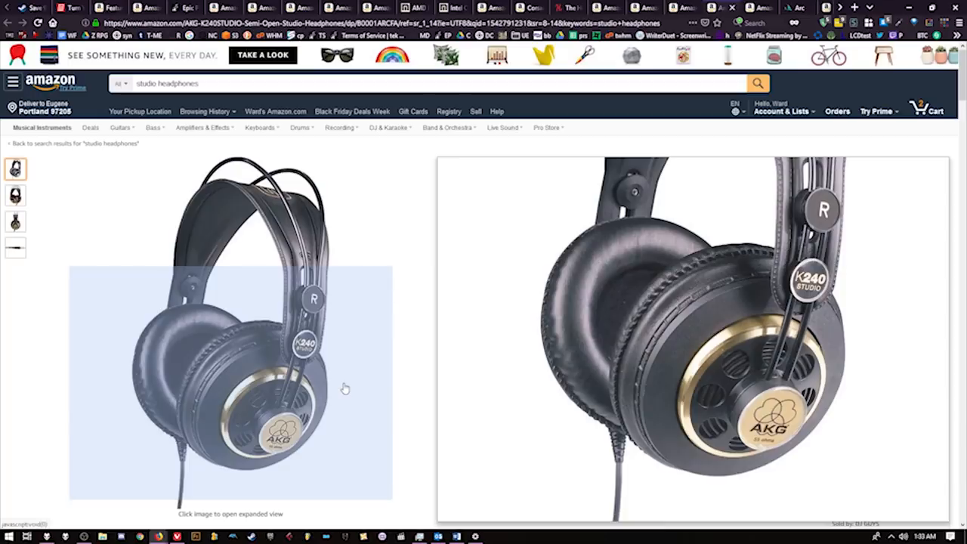
scroll(down, 3)
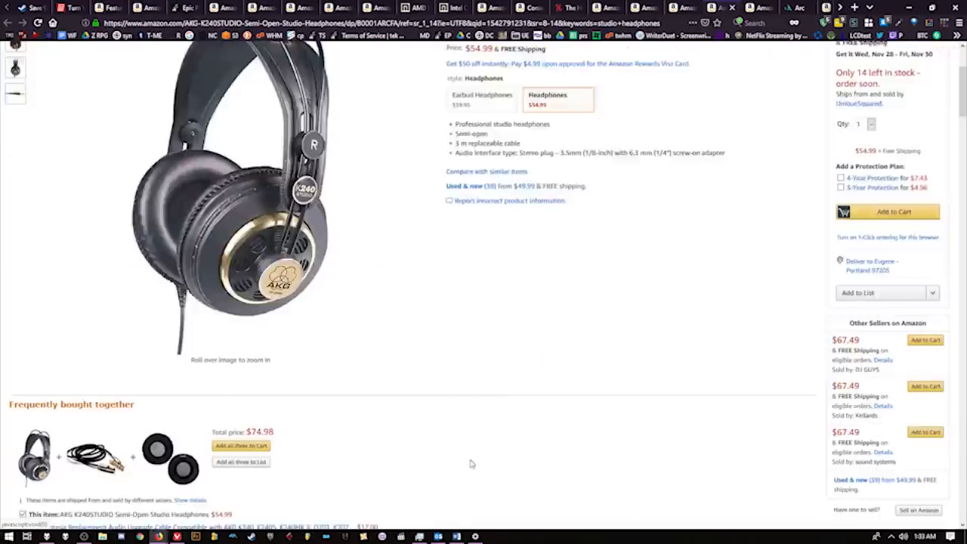
scroll(up, 3)
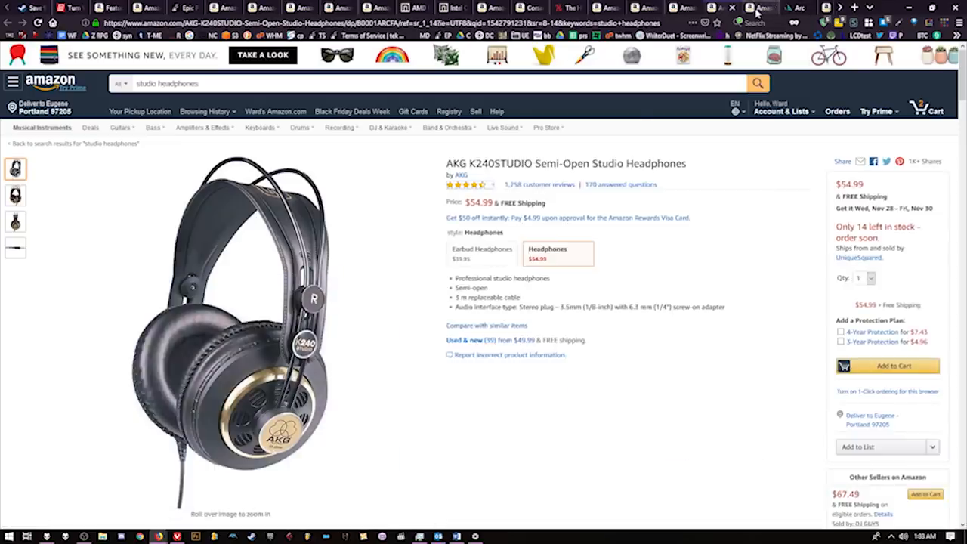
Step: Switch to the Antlion ModMic listing and scroll down to its comparison chart and similar items
click(763, 8)
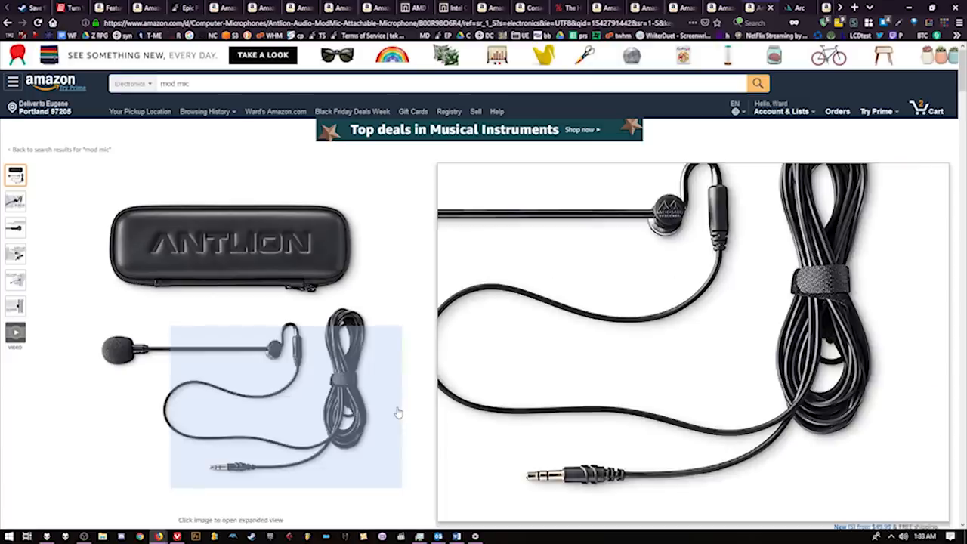
scroll(down, 3)
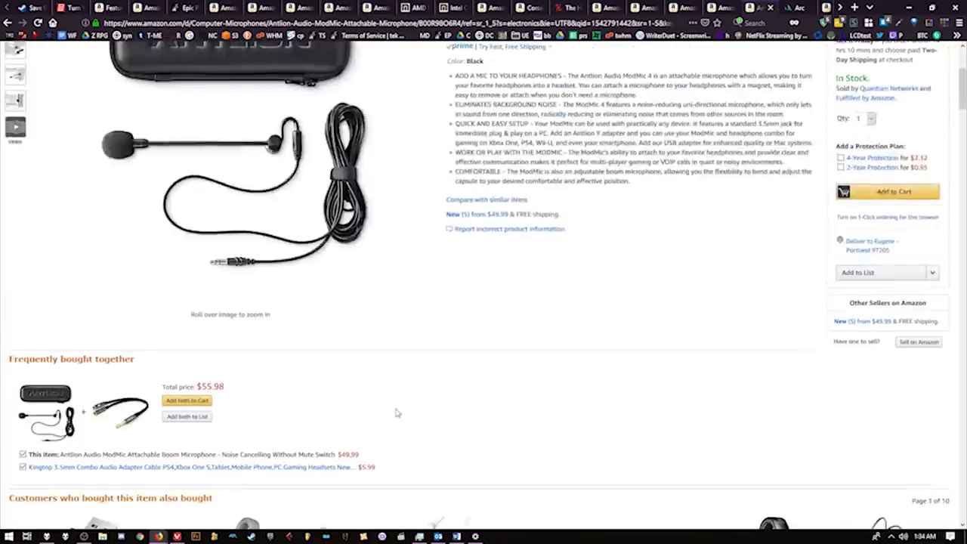
scroll(down, 3)
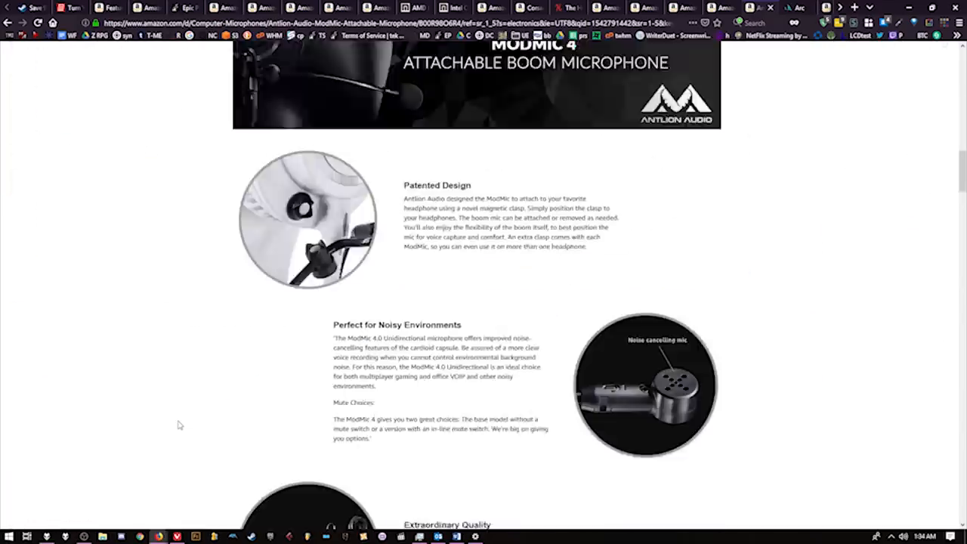
scroll(down, 3)
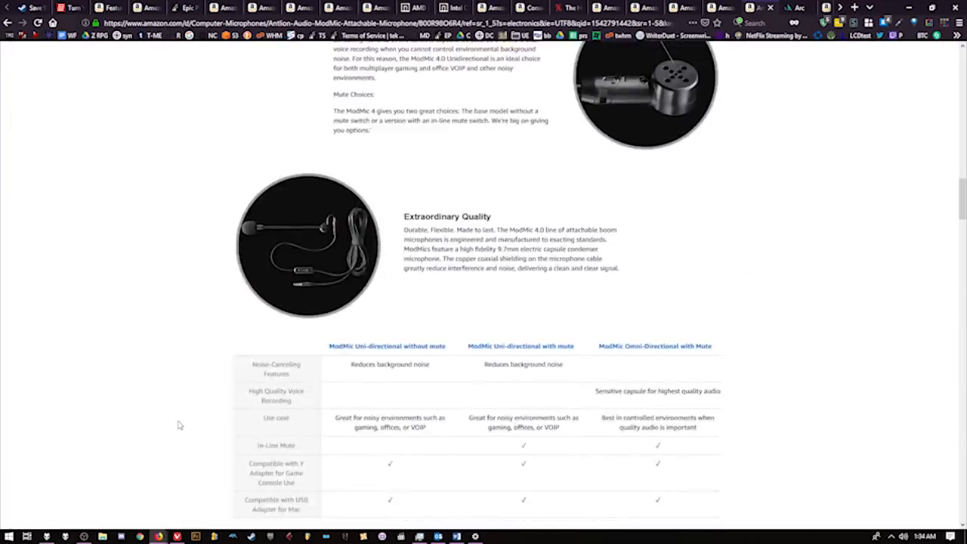
scroll(down, 3)
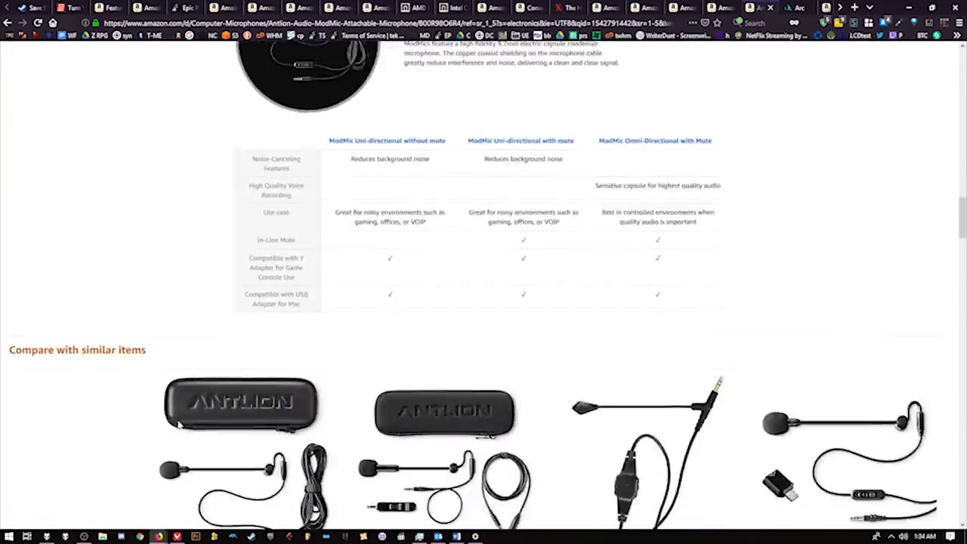
scroll(down, 3)
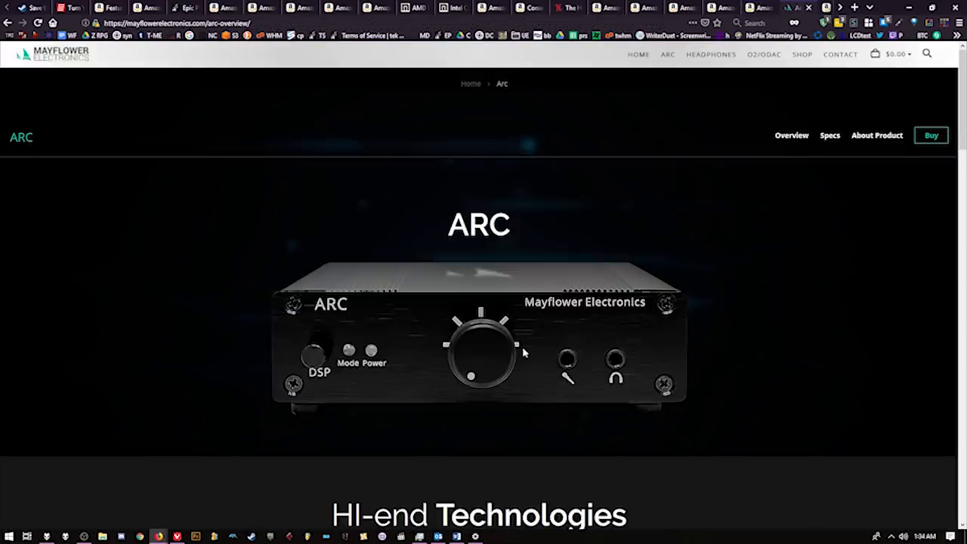
mouse_move(586, 293)
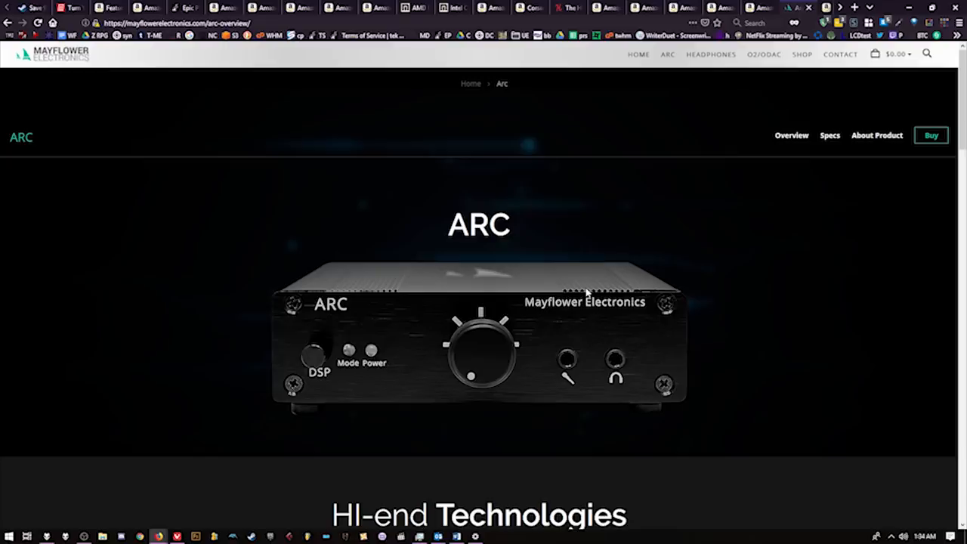
mouse_move(631, 354)
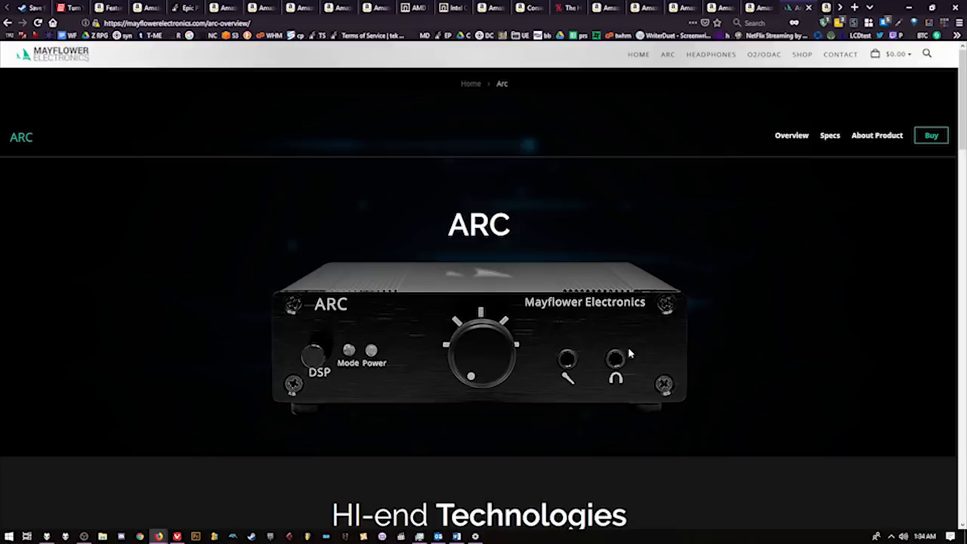
Step: Read the Mayflower ARC amp overview and highlight its $249.99 starting price
scroll(down, 3)
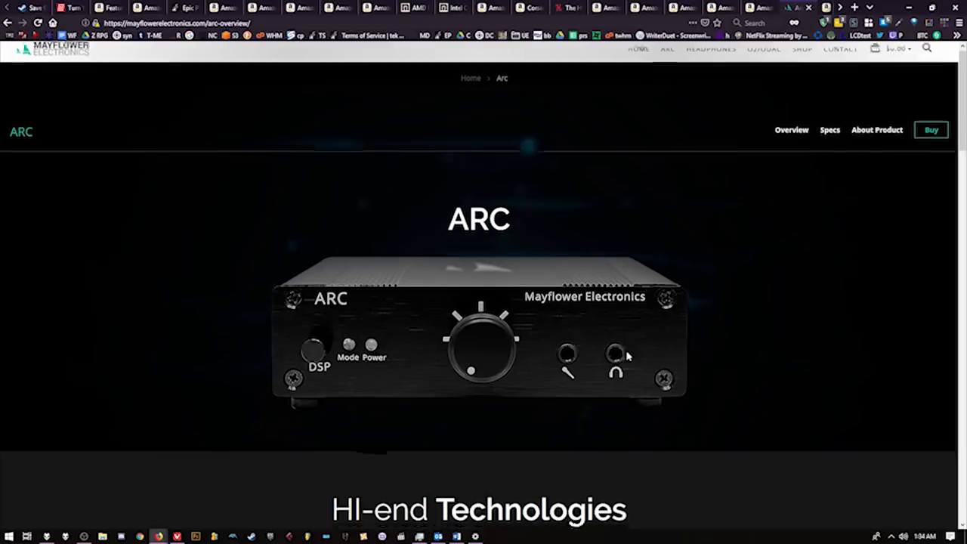
scroll(down, 3)
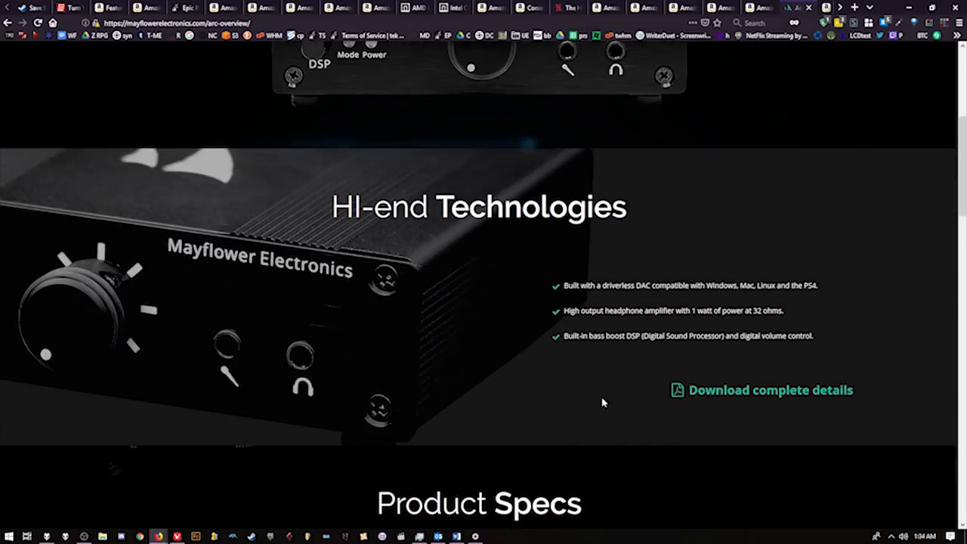
mouse_move(370, 393)
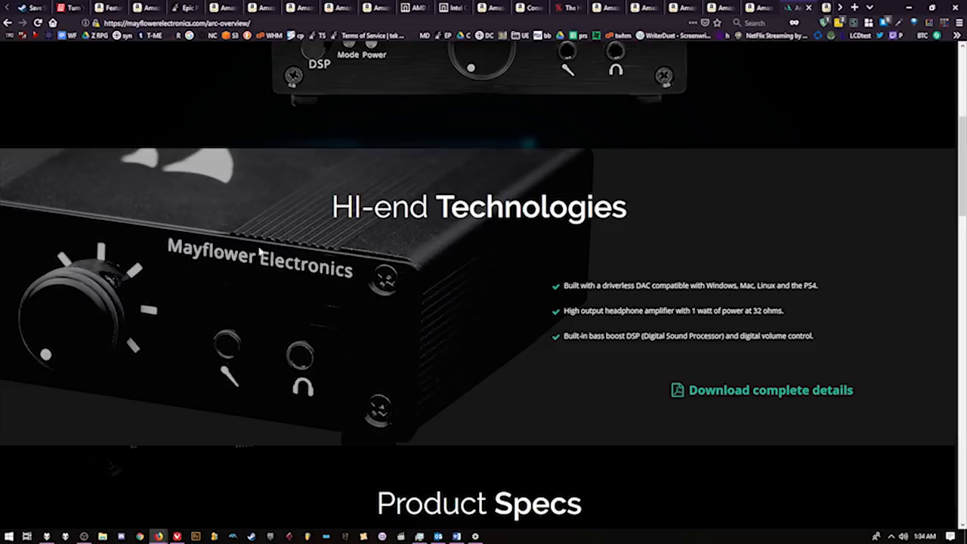
mouse_move(398, 269)
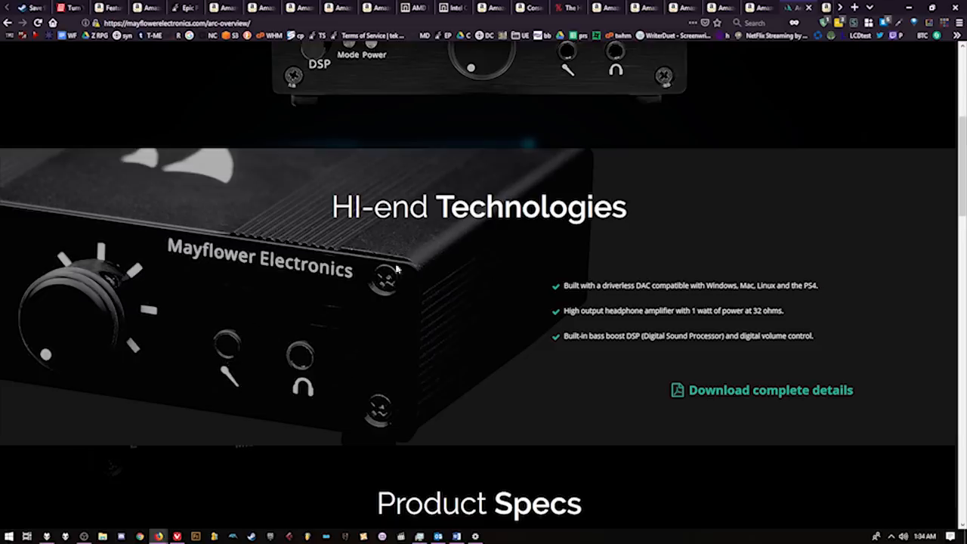
mouse_move(235, 375)
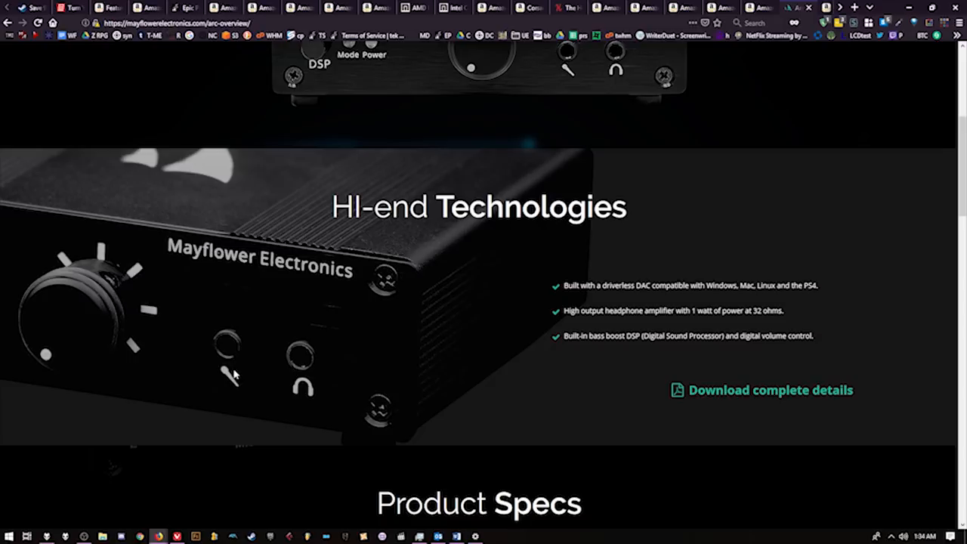
scroll(down, 3)
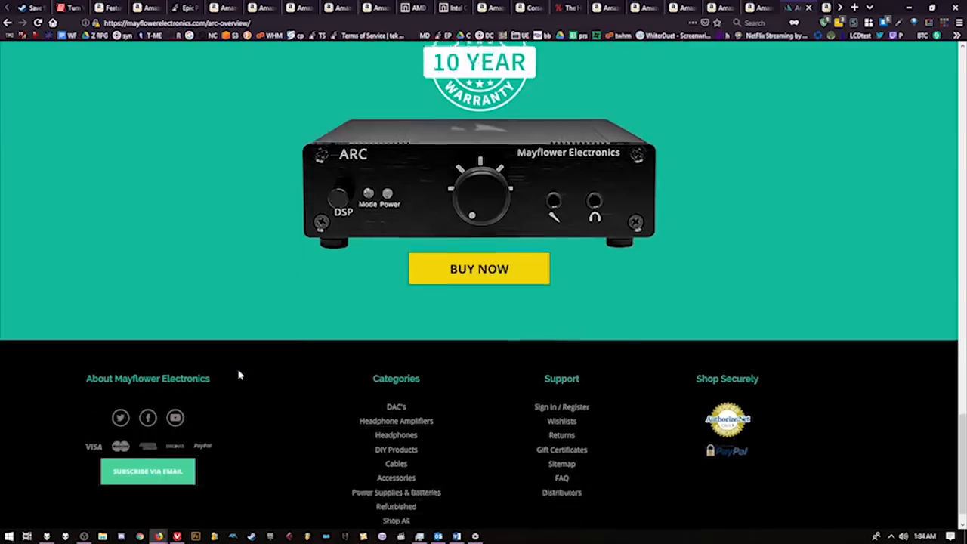
scroll(up, 3)
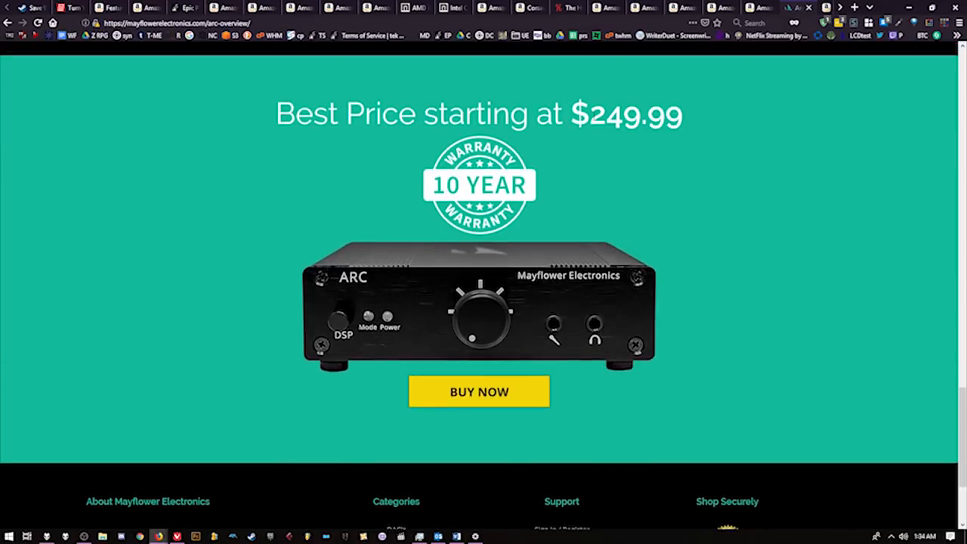
double_click(635, 114)
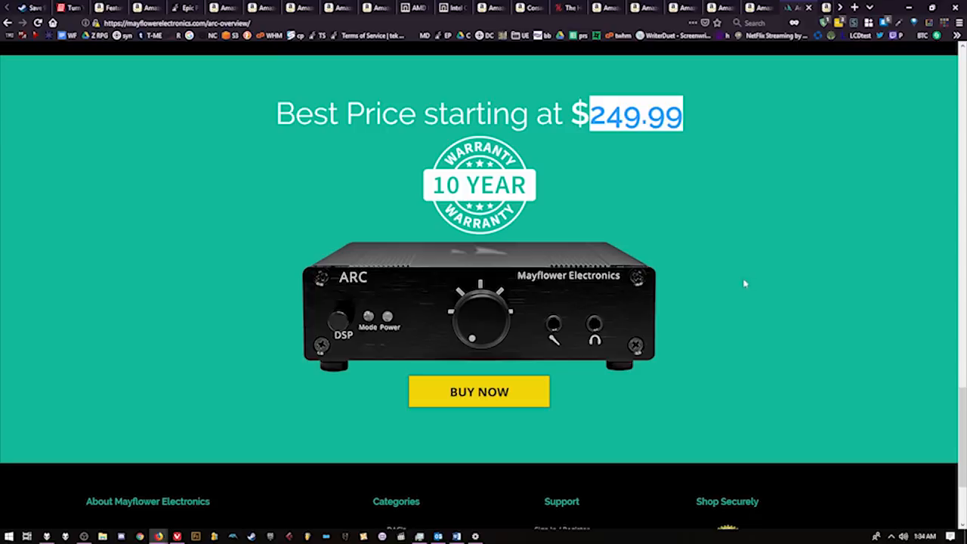
mouse_move(733, 290)
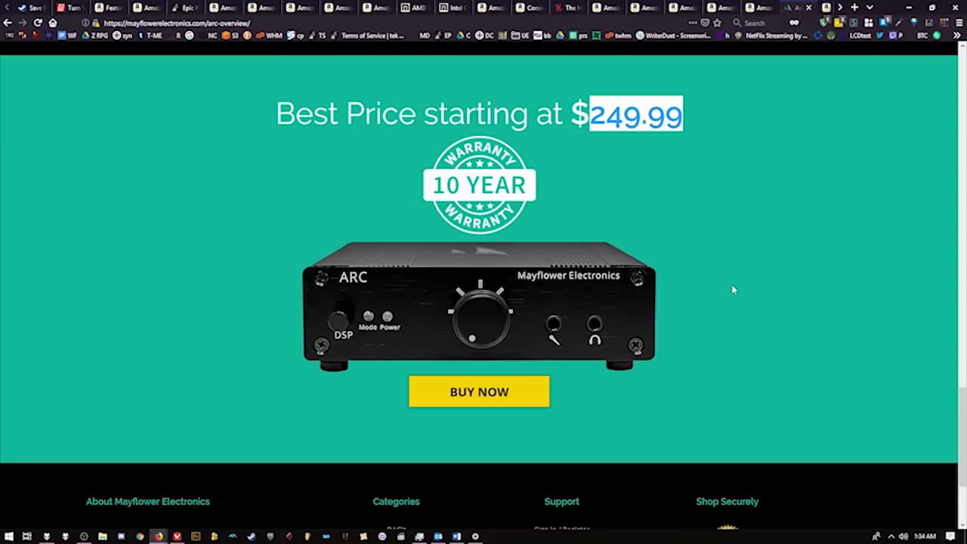
scroll(up, 3)
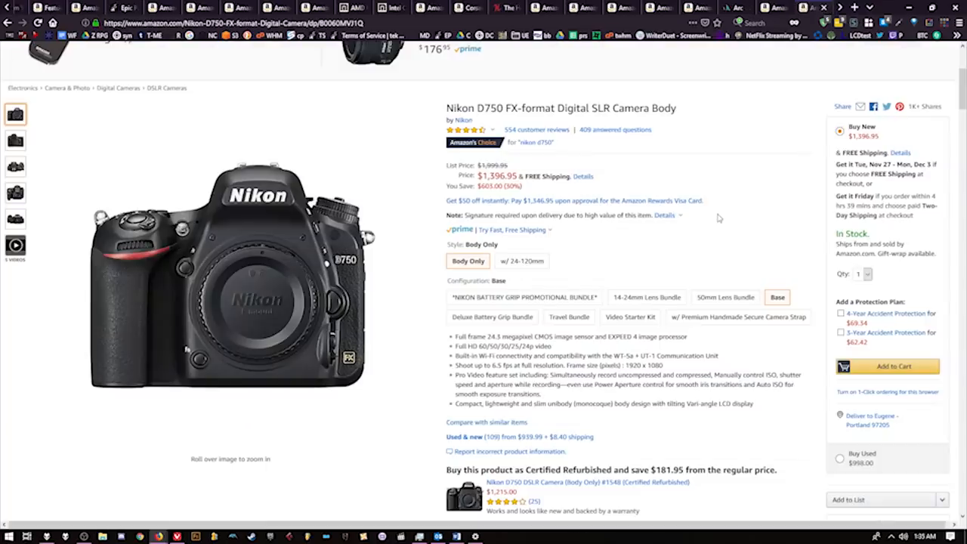
Step: View the Nikon D750's top and back photos, then switch to the Canon EOS 6D Mark II
scroll(down, 3)
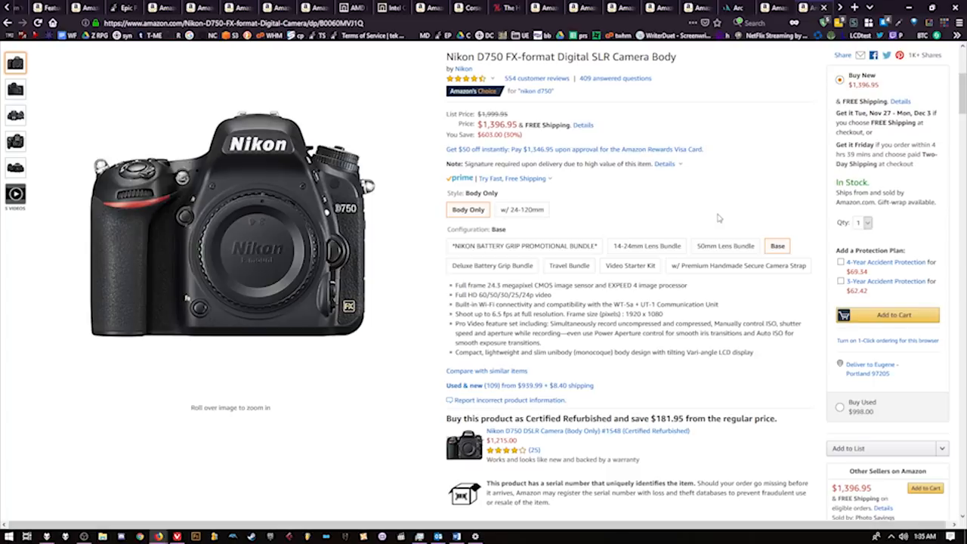
mouse_move(675, 213)
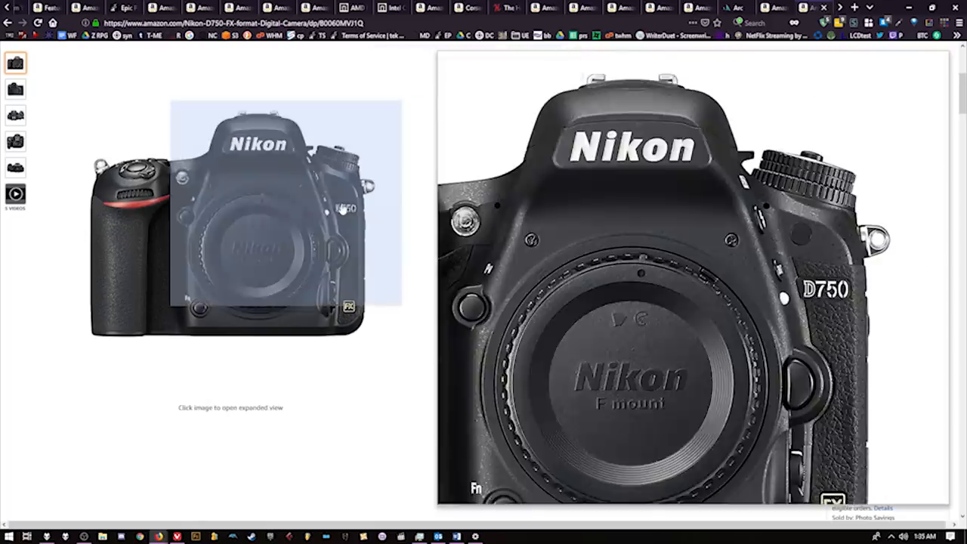
click(15, 116)
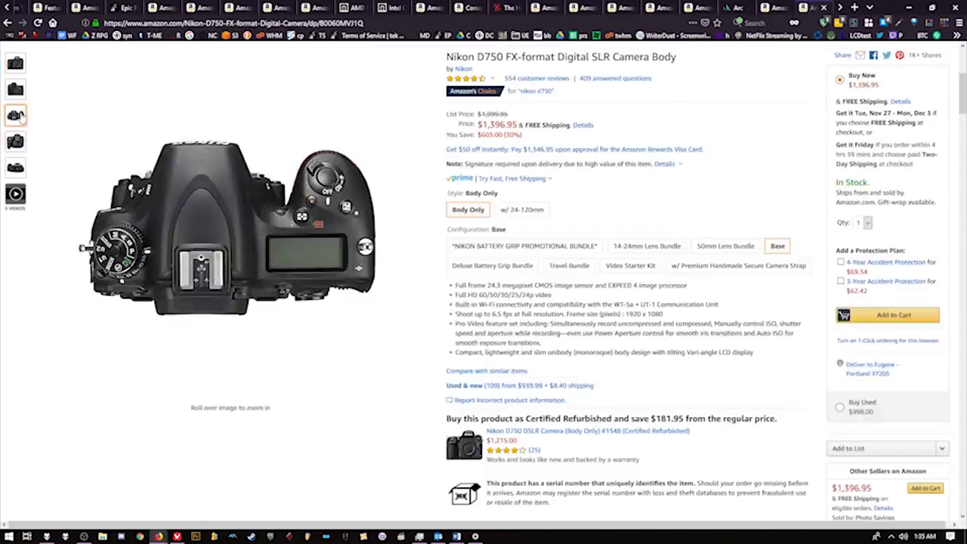
click(15, 89)
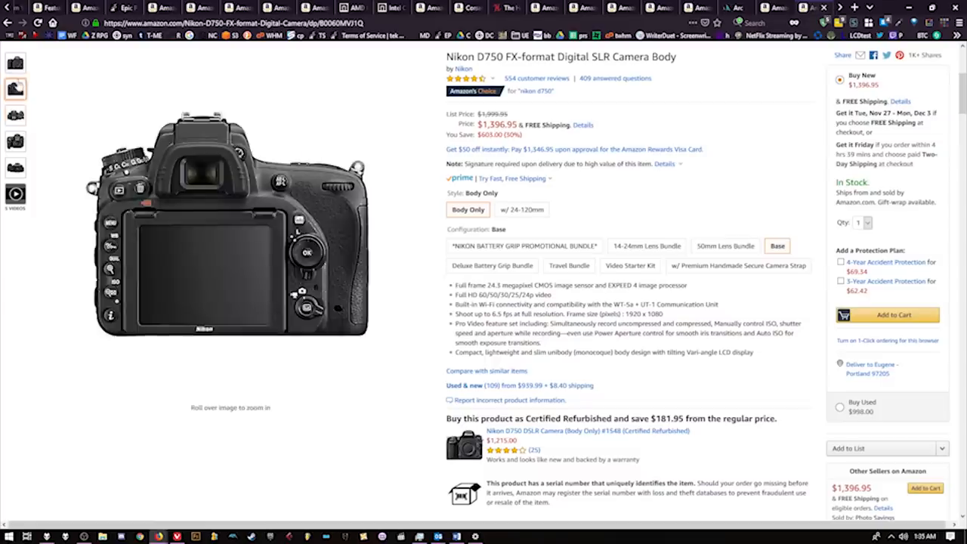
click(15, 62)
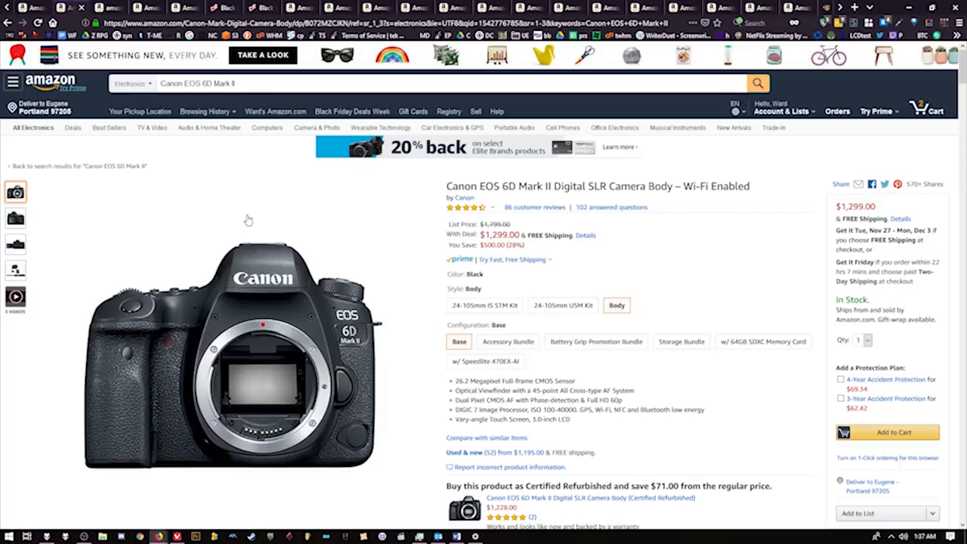
mouse_move(536, 280)
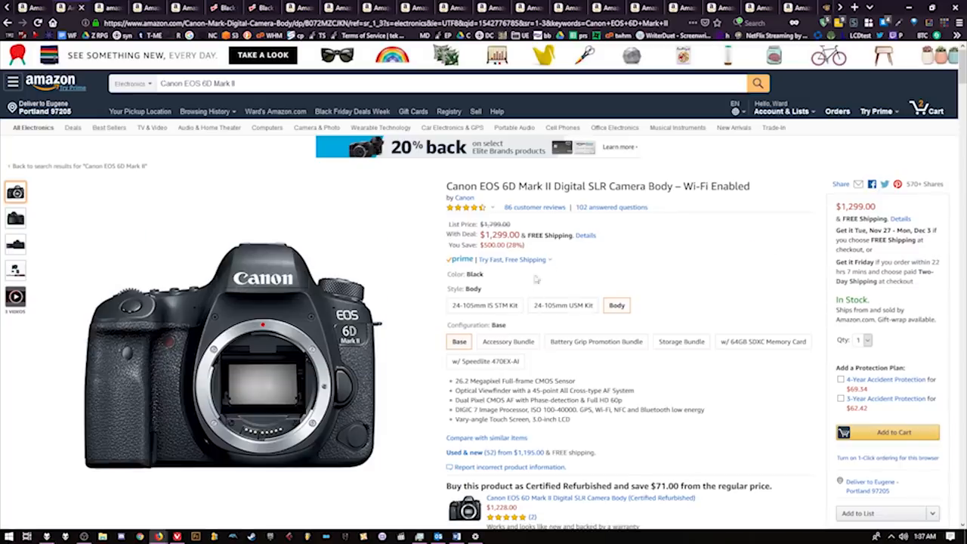
Step: Highlight the Canon EOS 6D Mark II's $1,299.00 deal price
double_click(500, 235)
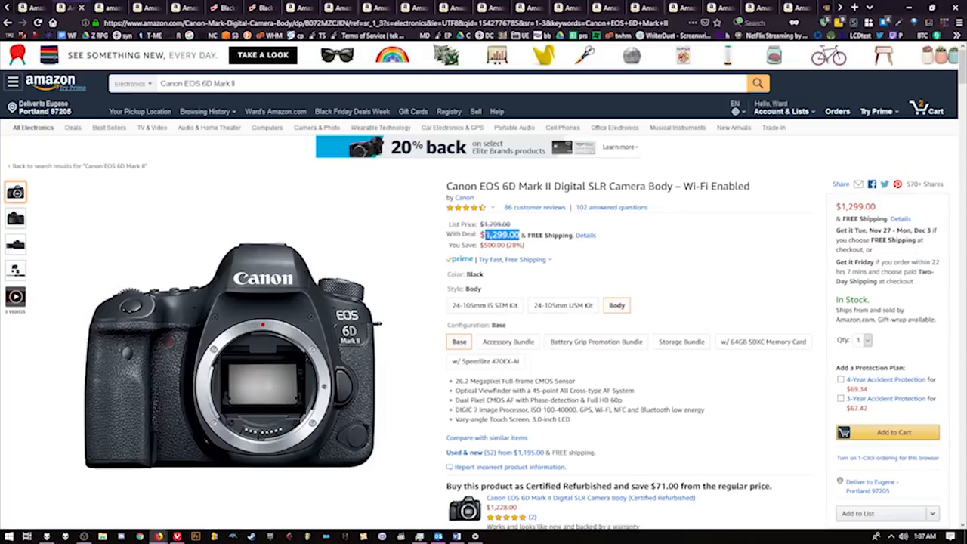
mouse_move(573, 267)
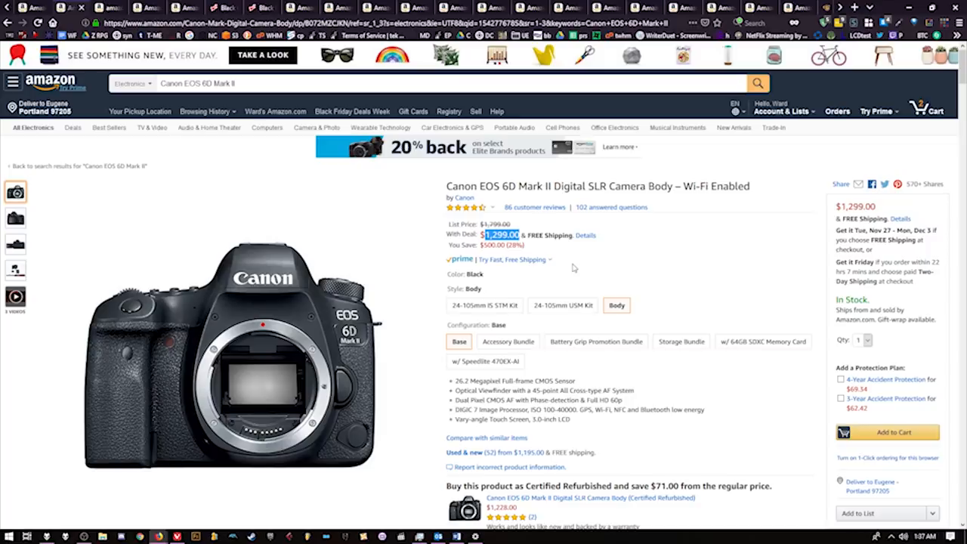
mouse_move(721, 372)
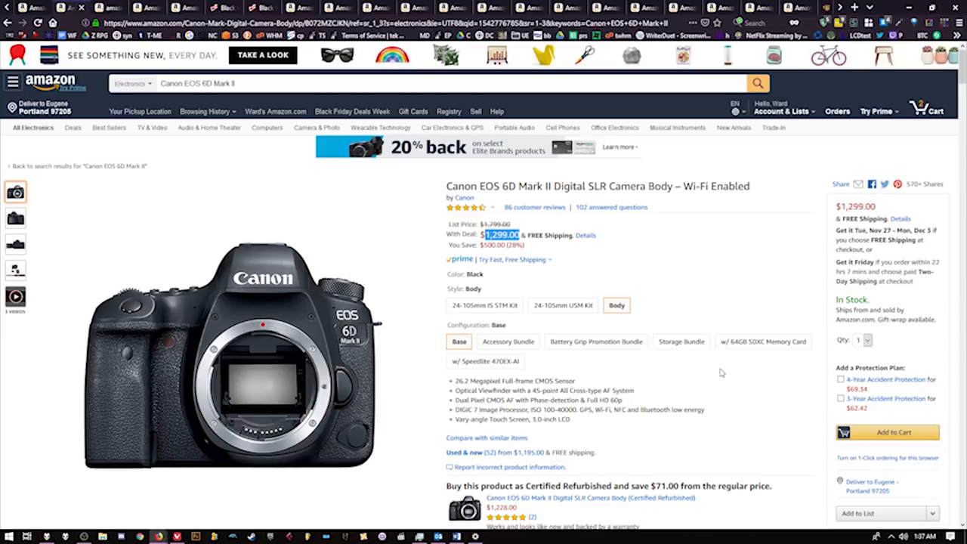
mouse_move(720, 372)
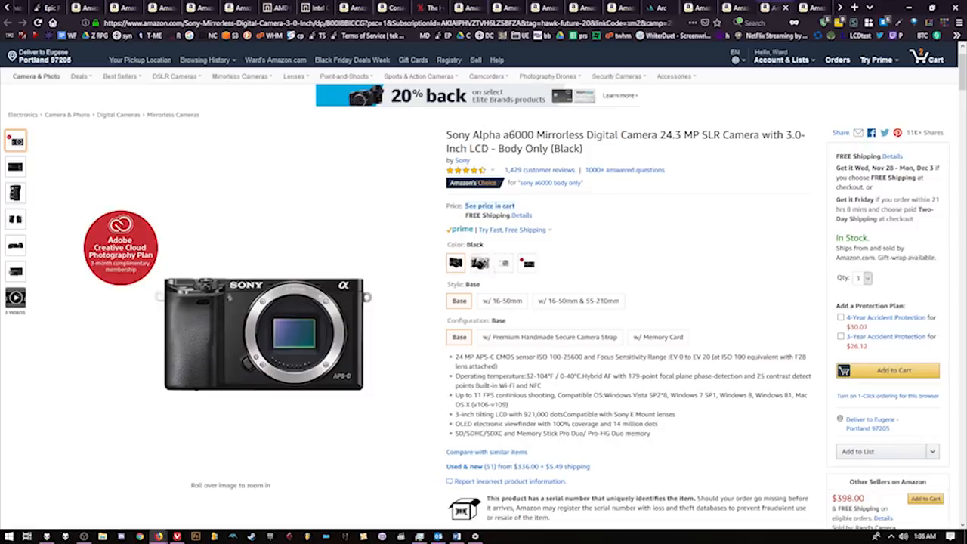
click(490, 206)
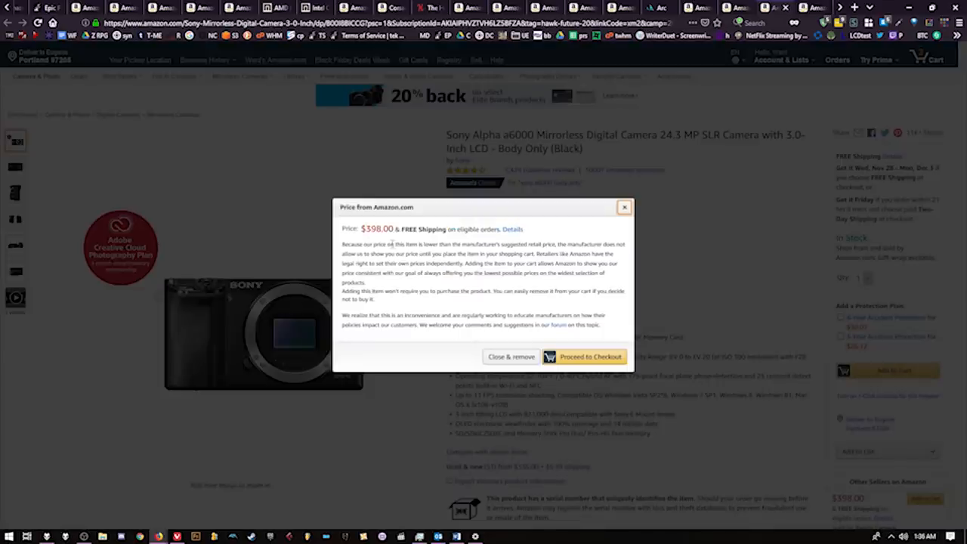
click(624, 207)
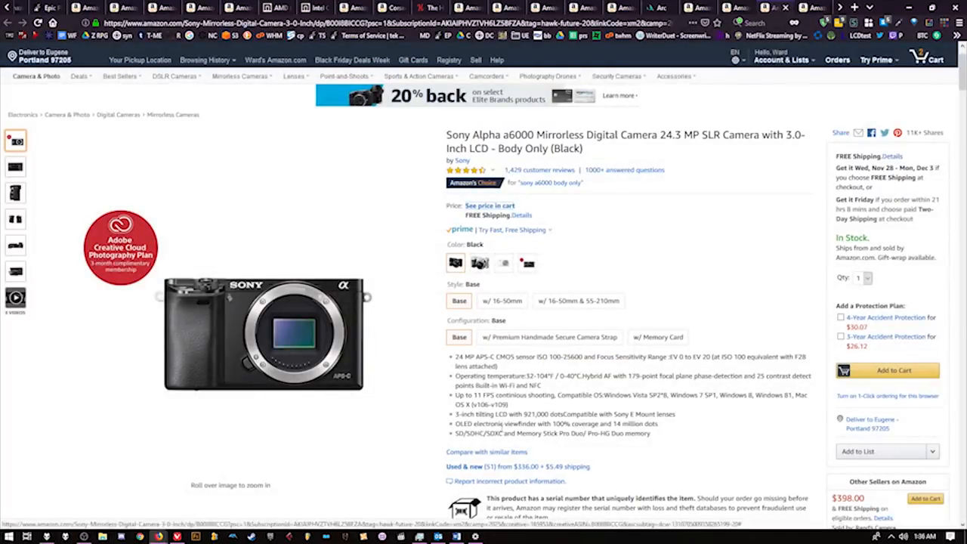
mouse_move(407, 432)
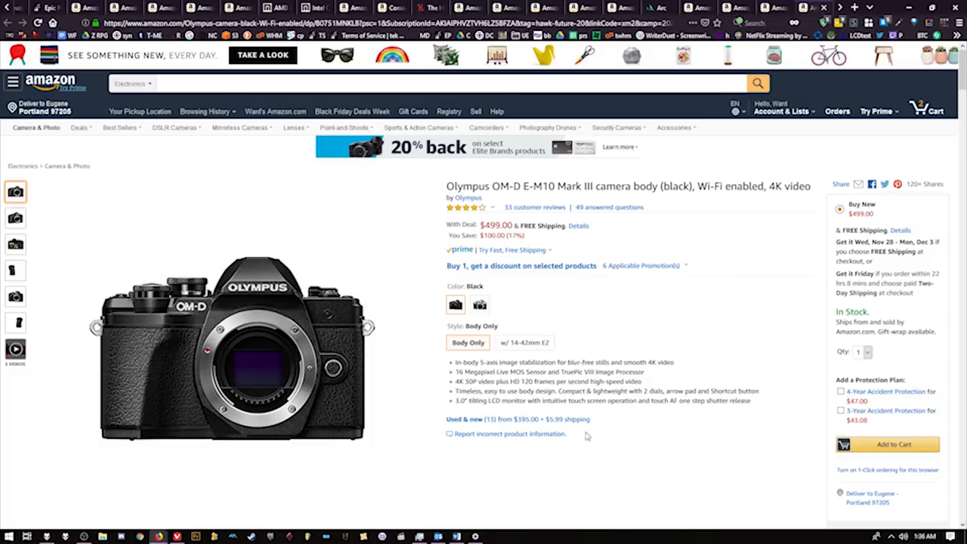
mouse_move(539, 457)
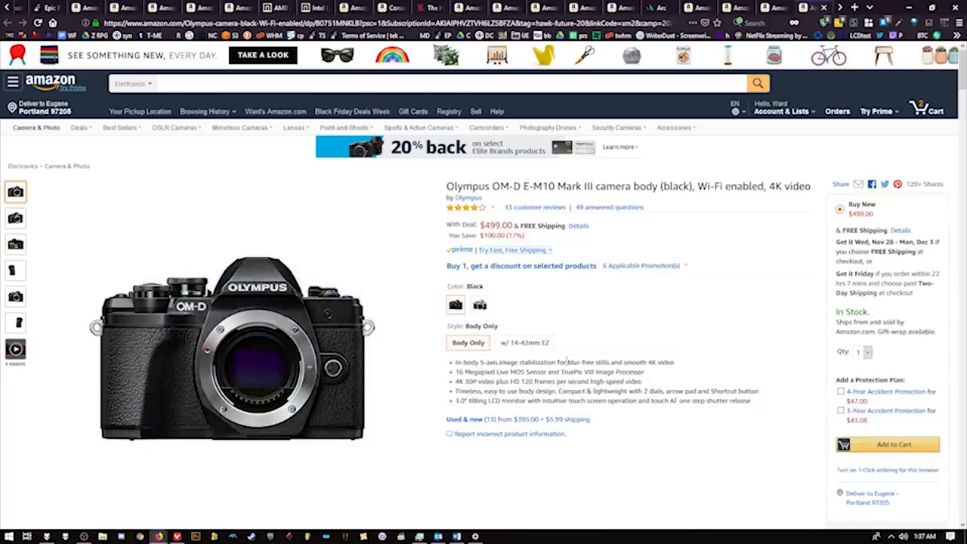
Step: Switch to the Wizards RPG Team author page listing Dungeons & Dragons books
double_click(492, 225)
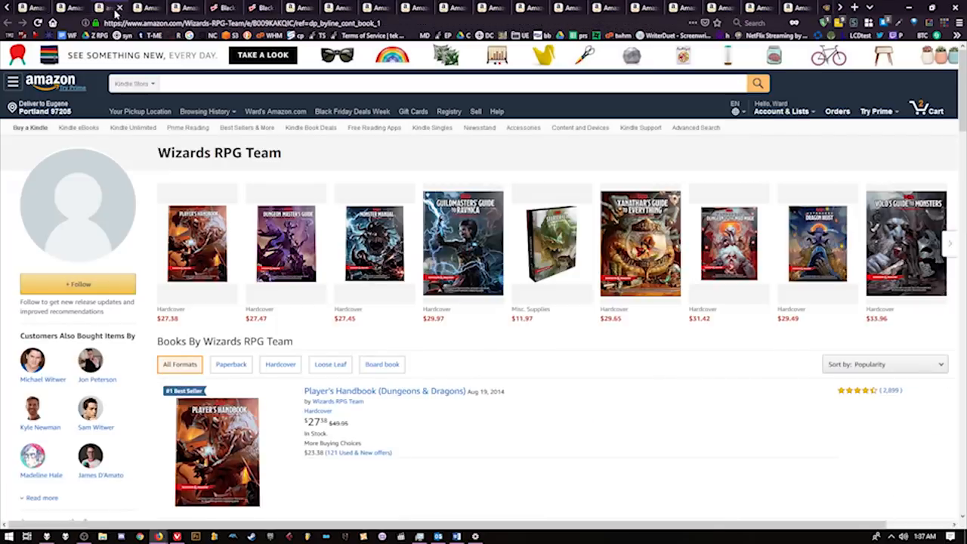
scroll(down, 3)
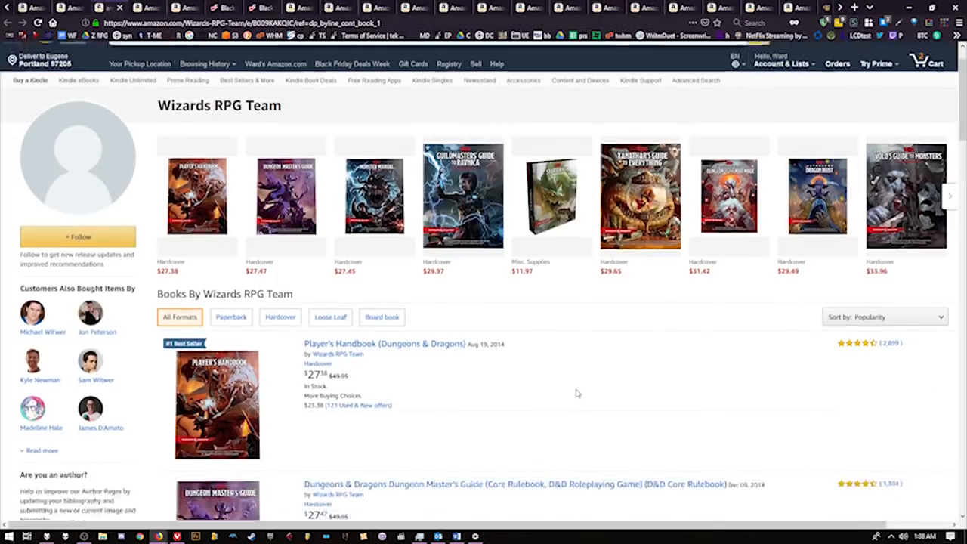
scroll(down, 3)
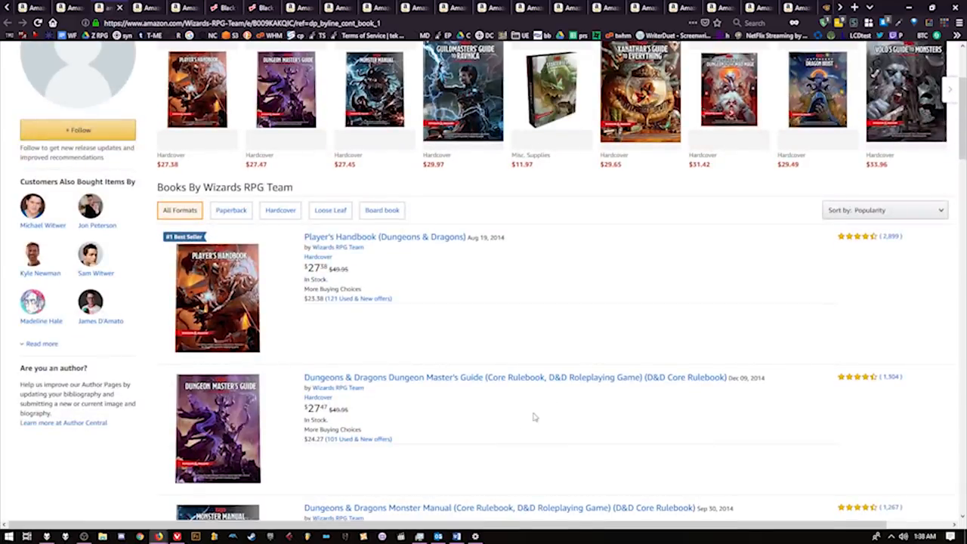
scroll(down, 3)
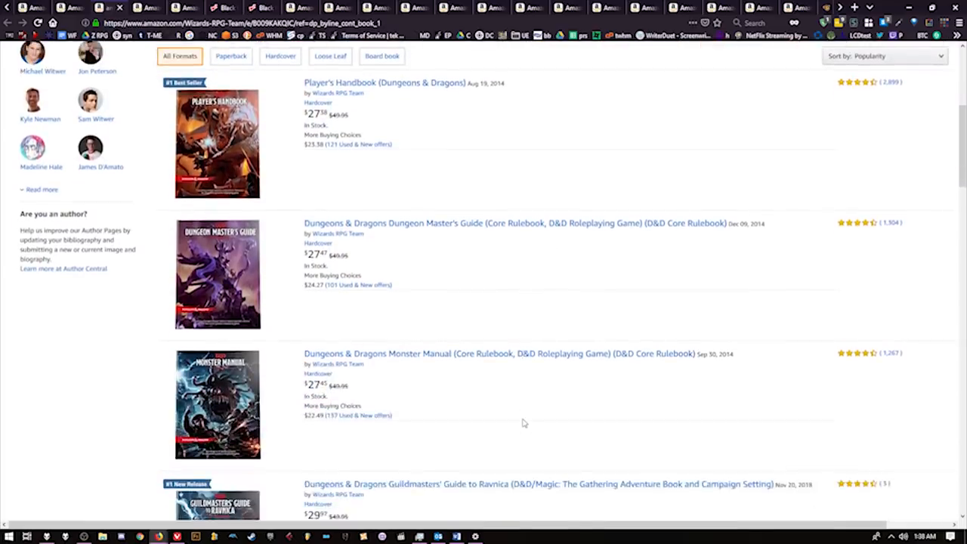
scroll(up, 3)
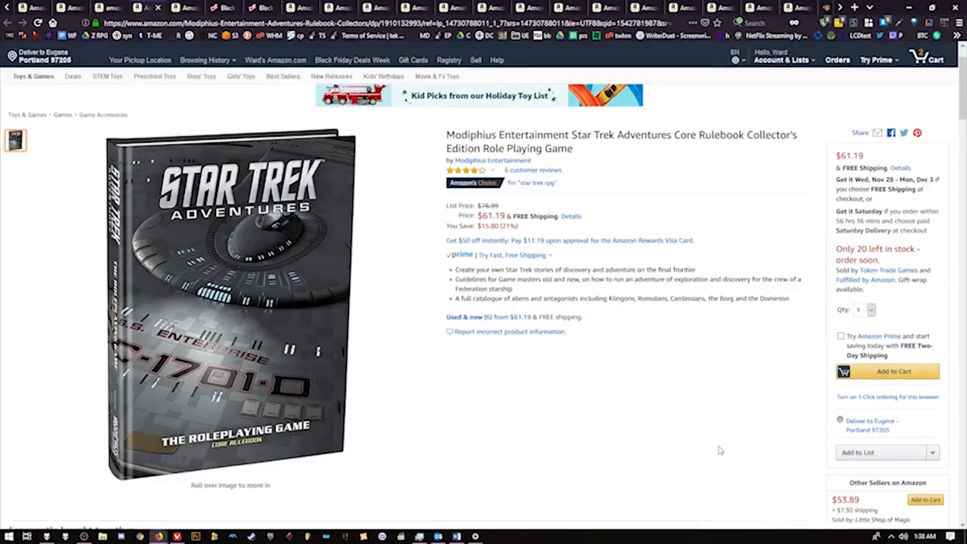
mouse_move(566, 204)
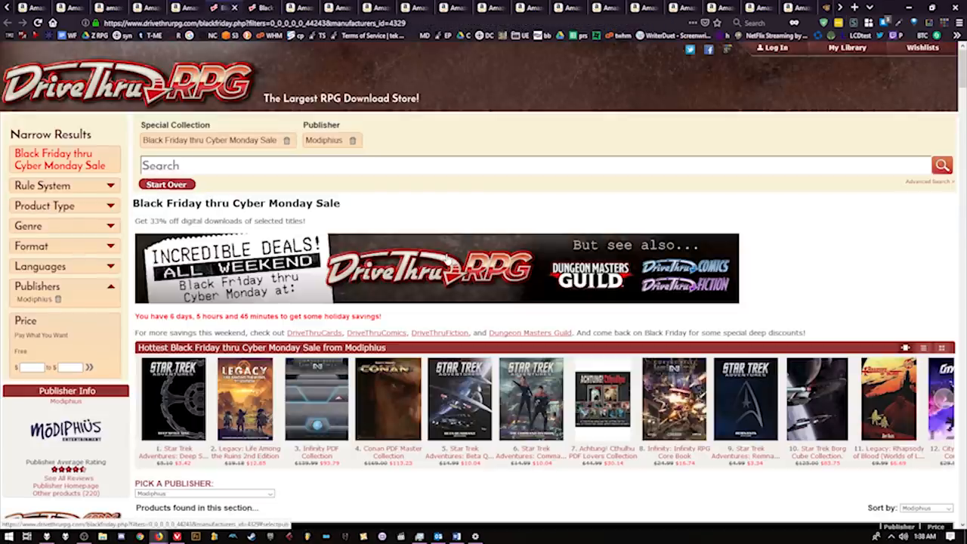
Step: Scroll through Modiphius titles in DriveThruRPG's Black Friday thru Cyber Monday Sale
scroll(down, 3)
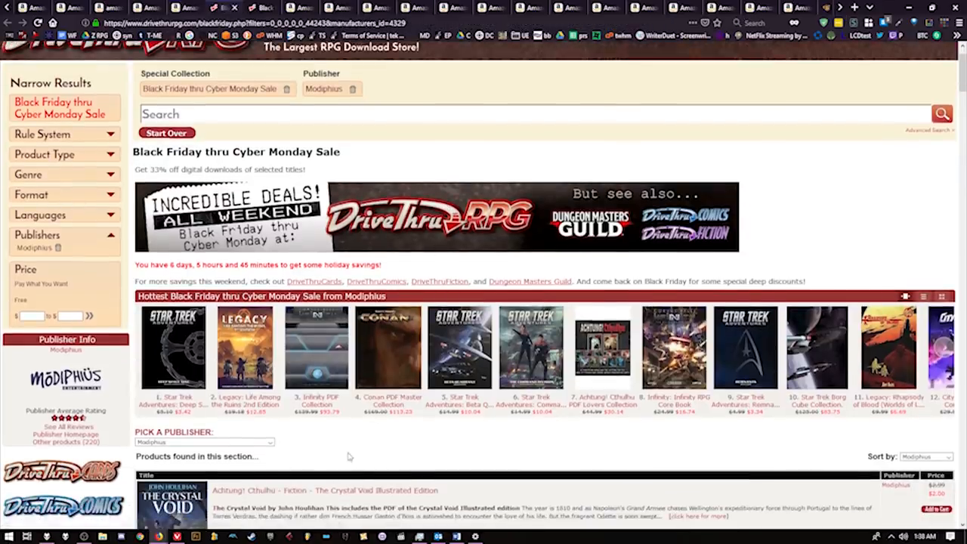
scroll(down, 3)
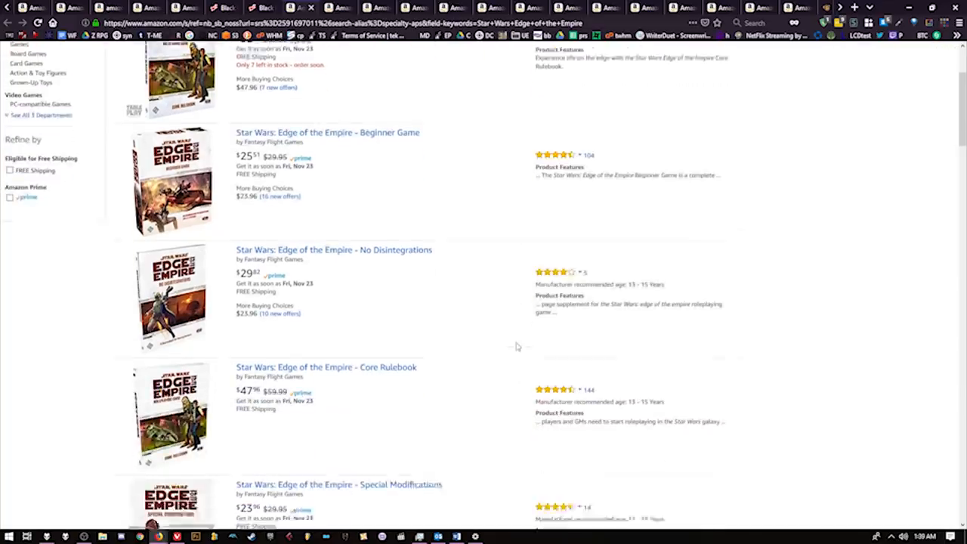
Step: Scroll the Edge of the Empire results back to the top, showing the $52.59 Core Rulebook
scroll(down, 3)
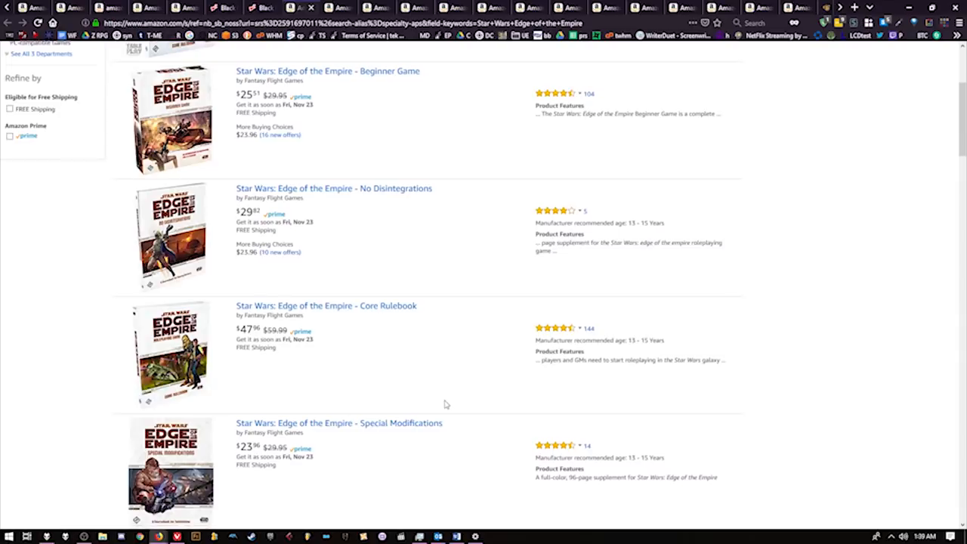
scroll(up, 3)
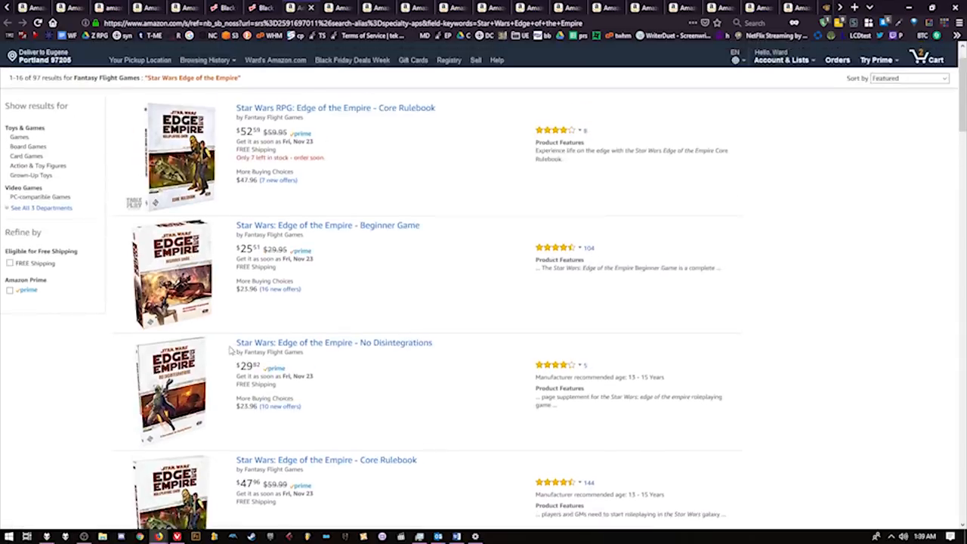
scroll(up, 3)
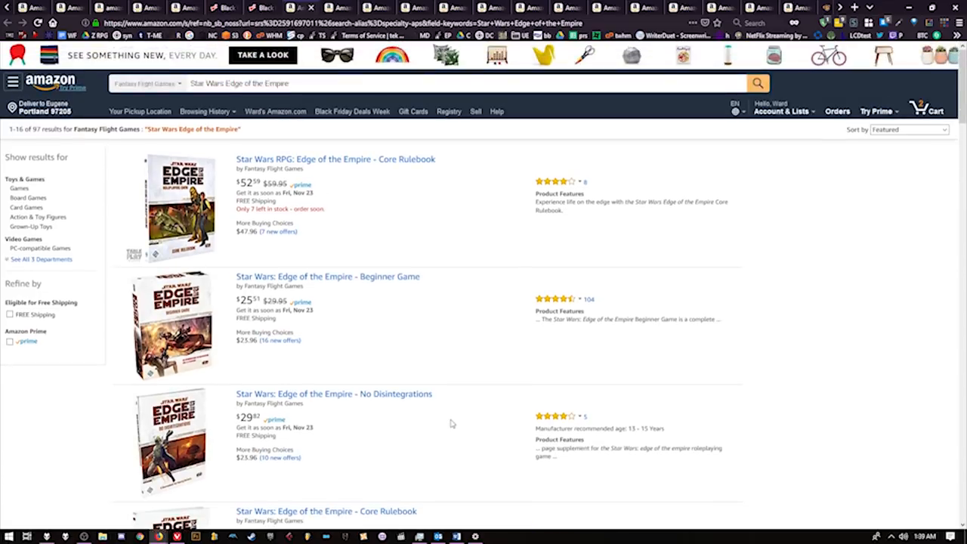
mouse_move(404, 283)
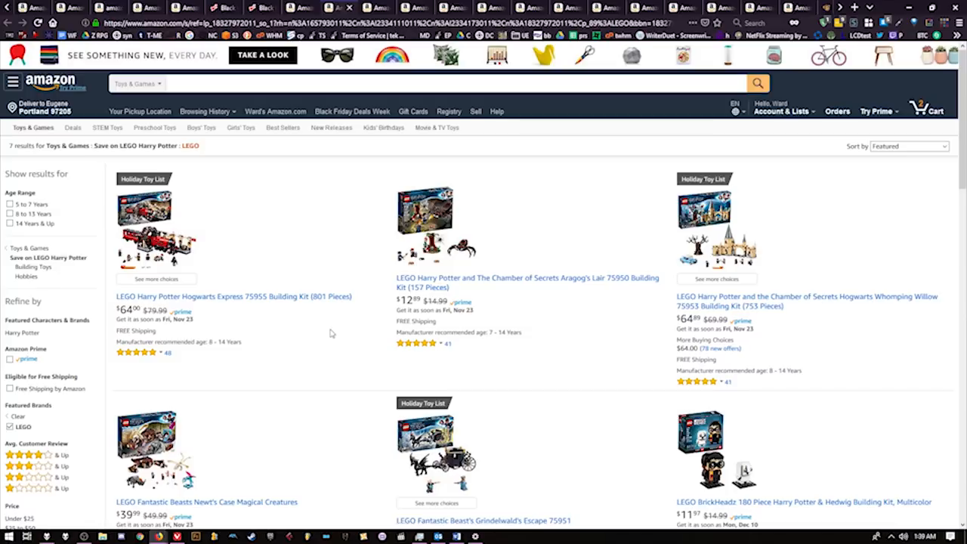
mouse_move(331, 333)
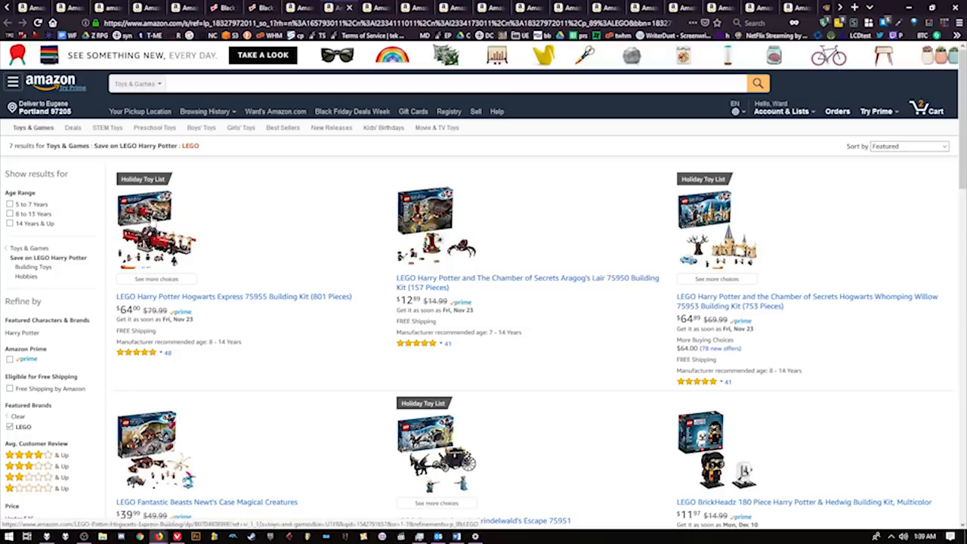
Step: Scroll through the seven discounted LEGO Harry Potter building kits
scroll(down, 3)
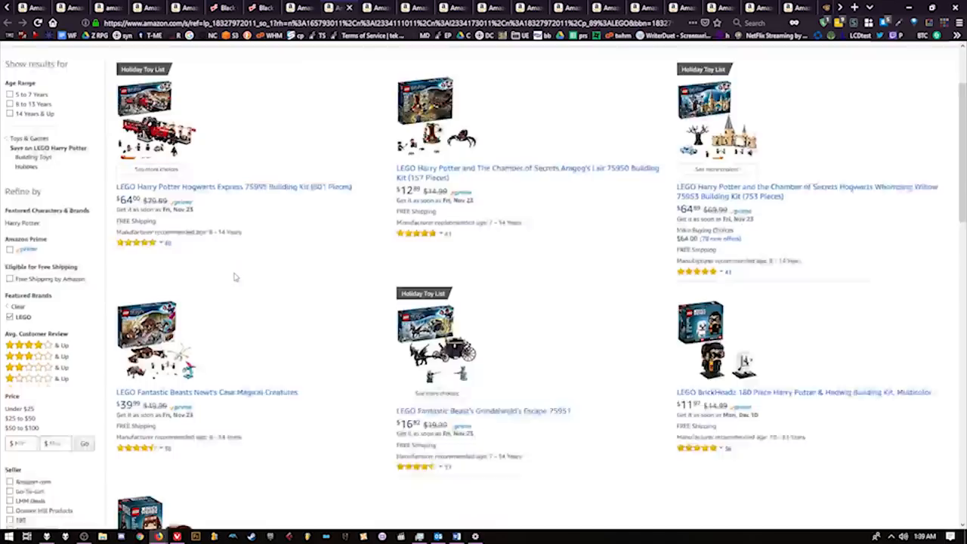
scroll(down, 3)
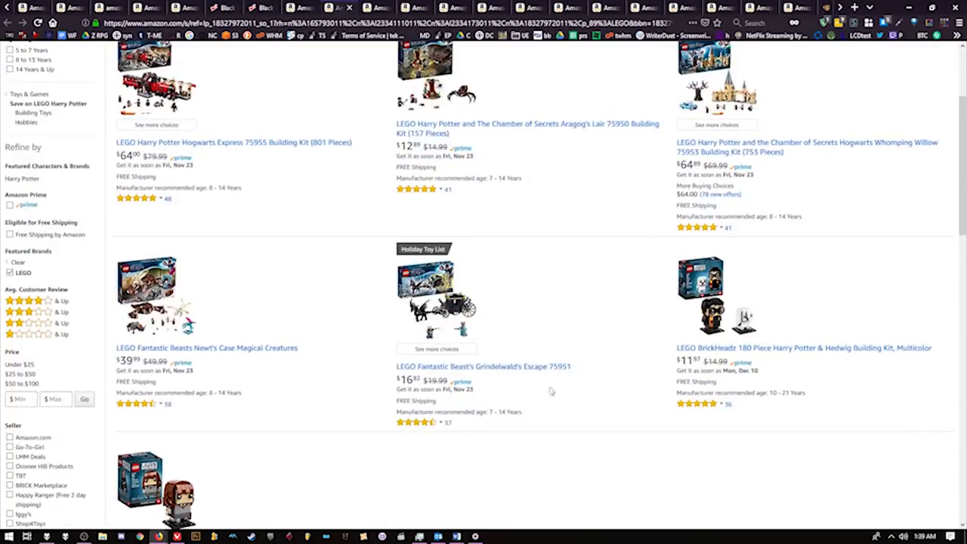
scroll(up, 3)
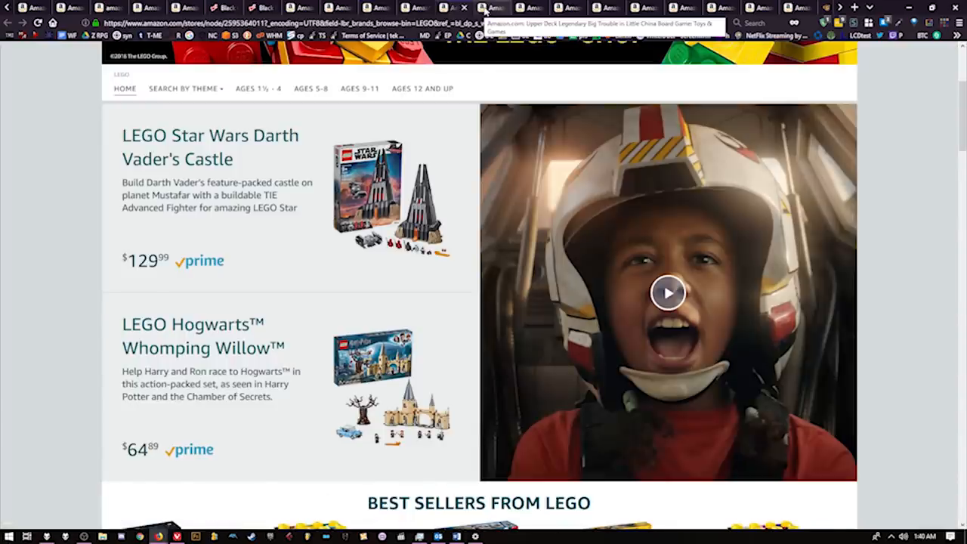
Step: Switch to the LEGO brand store tab featuring Darth Vader's Castle at $129.99
click(494, 8)
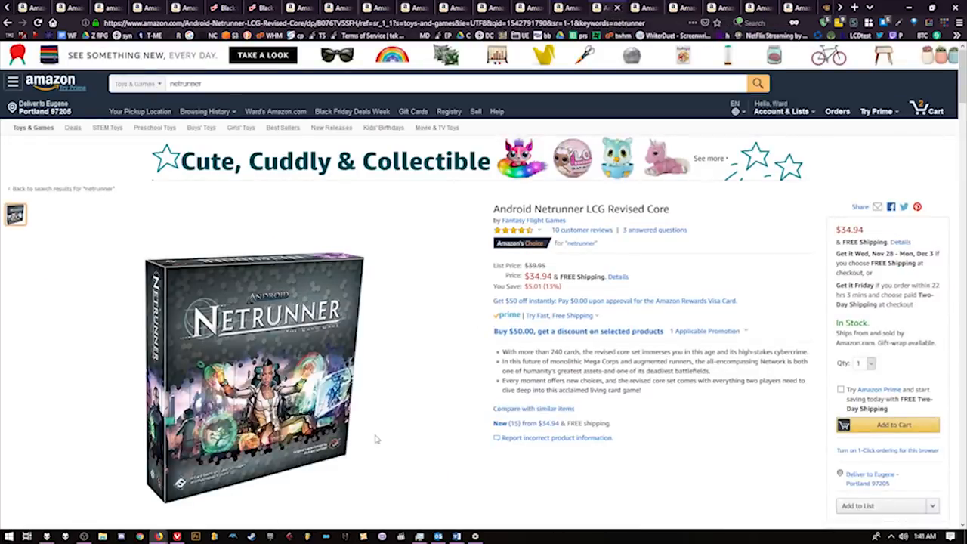
mouse_move(642, 7)
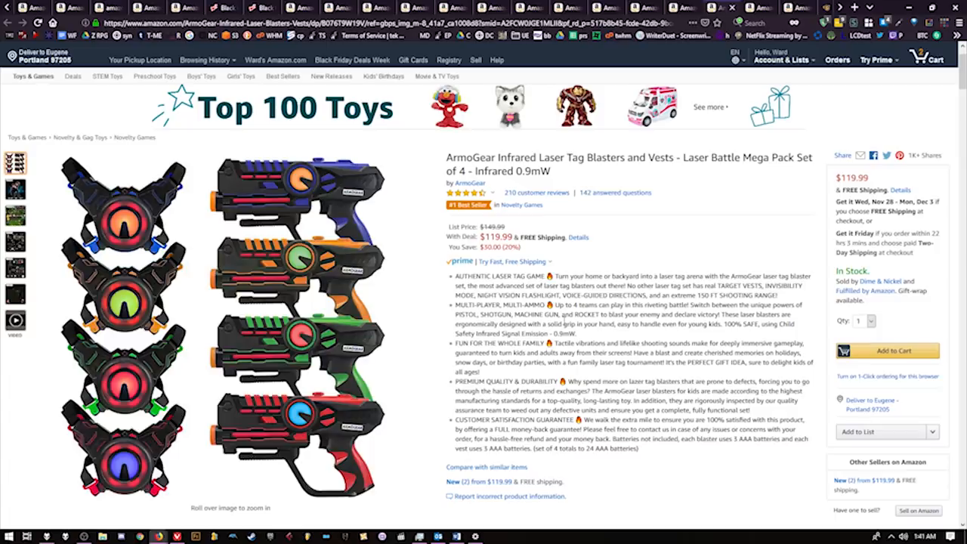
Step: View the ArmoGear laser tag set's labelled blaster-and-vest diagram and another photo
click(15, 189)
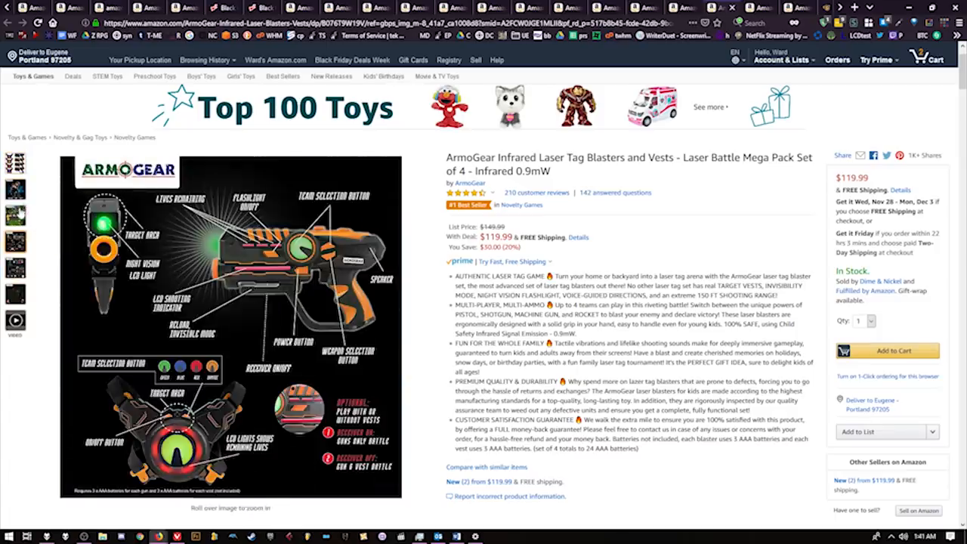
click(15, 321)
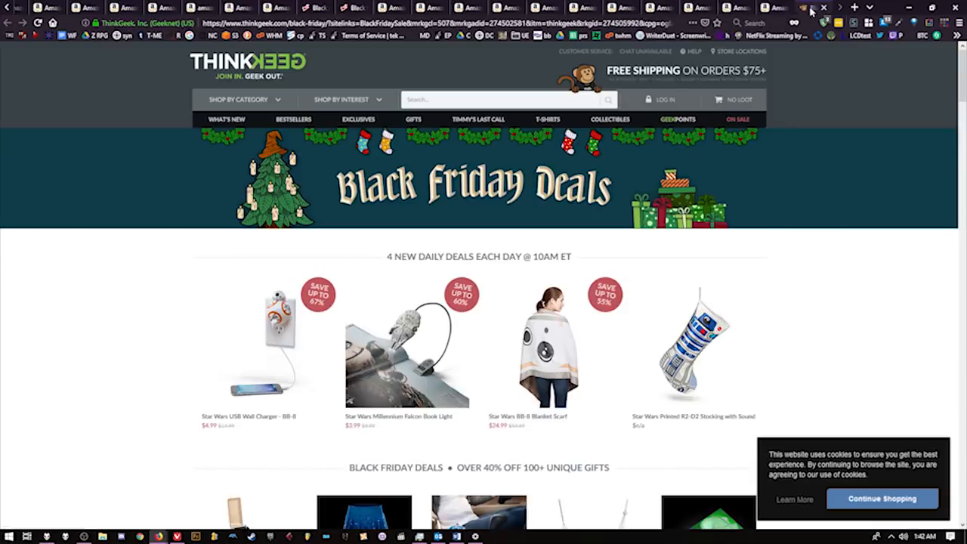
mouse_move(809, 8)
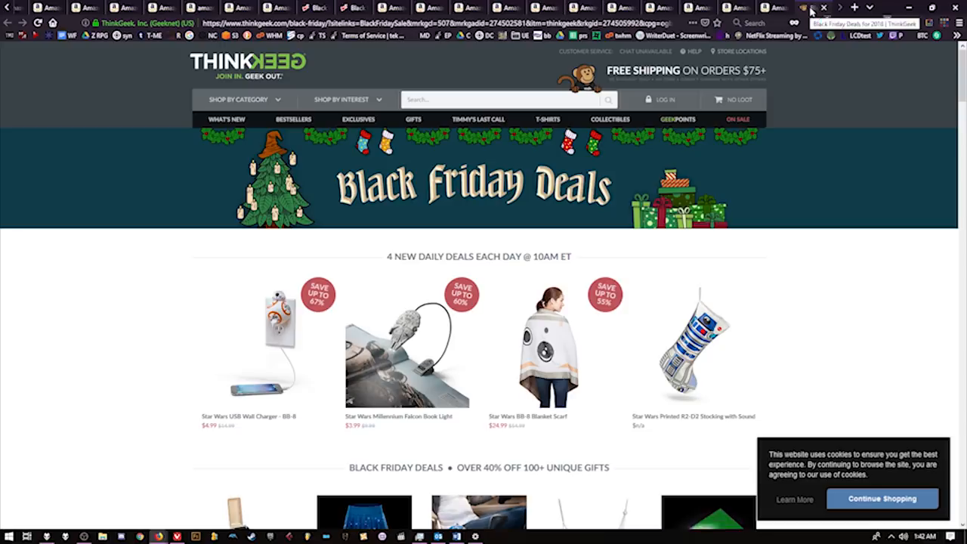
Step: Browse ThinkGeek's Black Friday deals and open the $19.99 Star Trek Schematic Illuminated Display
scroll(down, 3)
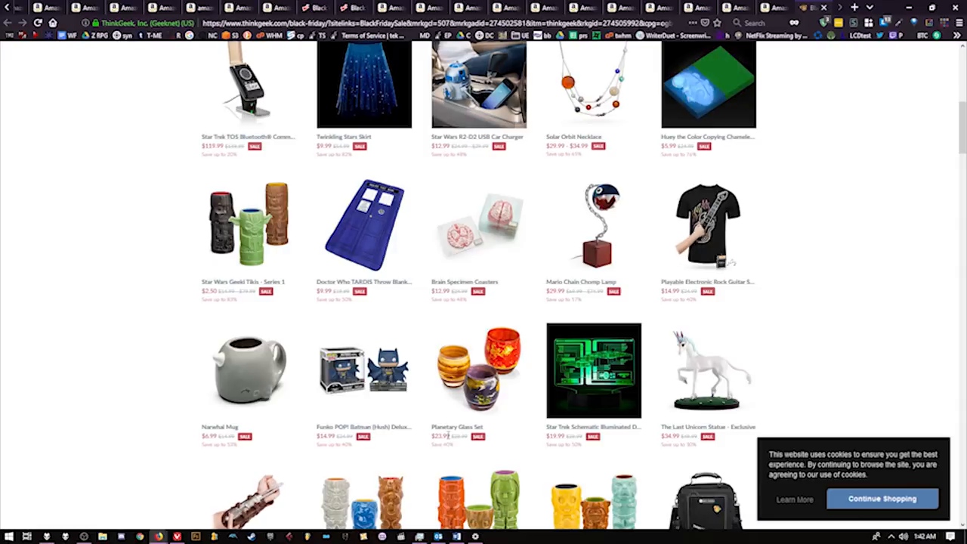
scroll(up, 3)
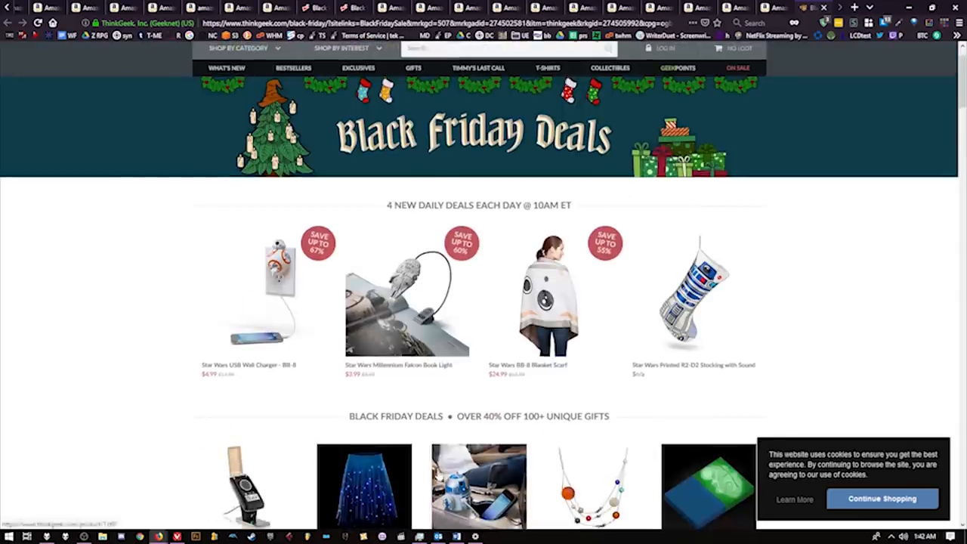
mouse_move(549, 347)
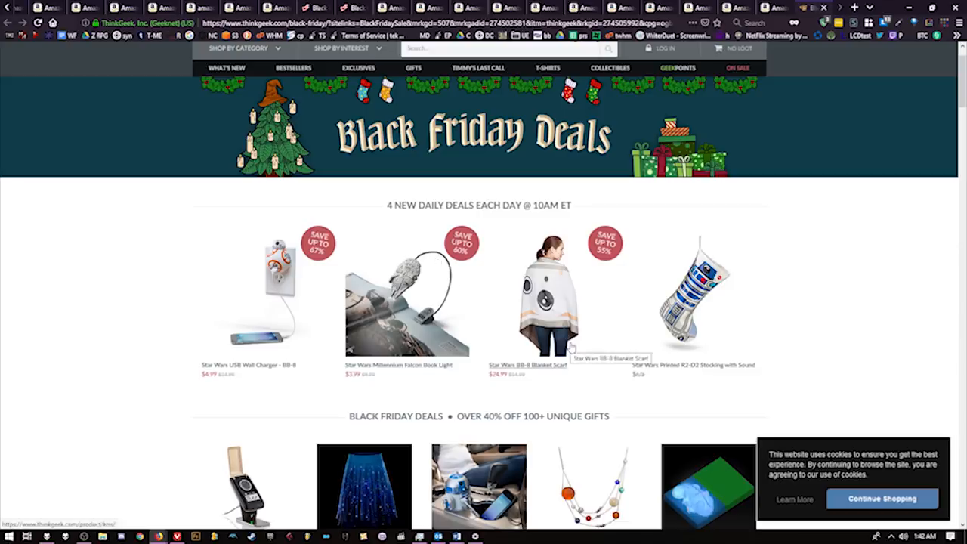
mouse_move(732, 299)
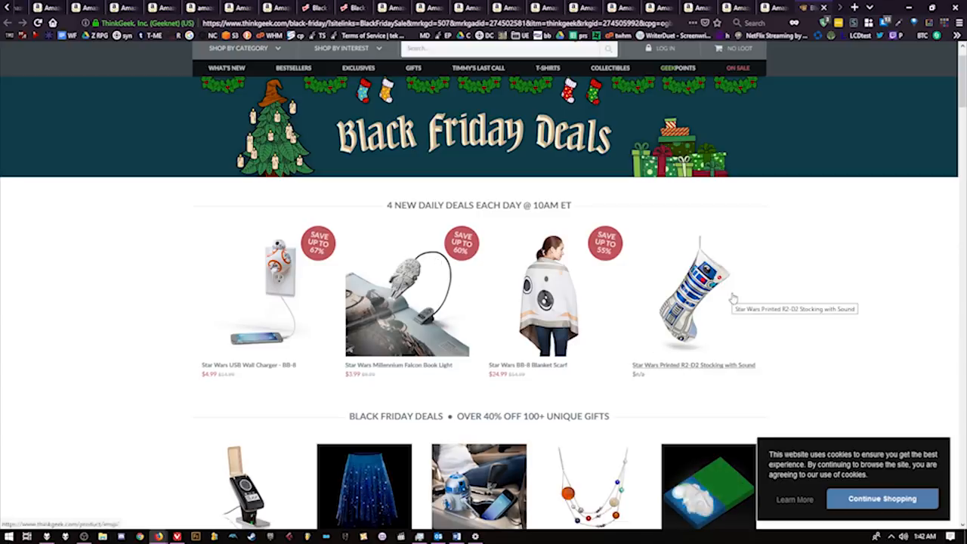
scroll(down, 3)
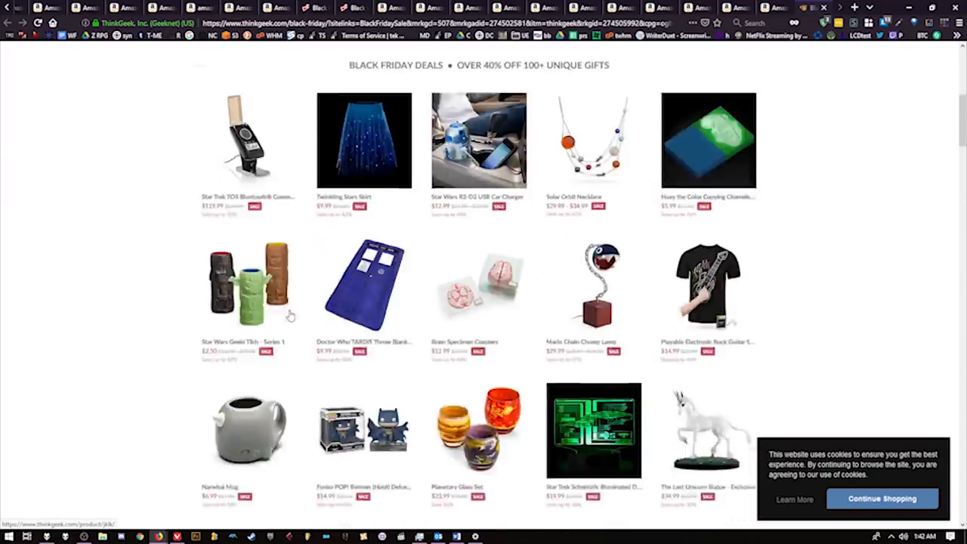
scroll(down, 3)
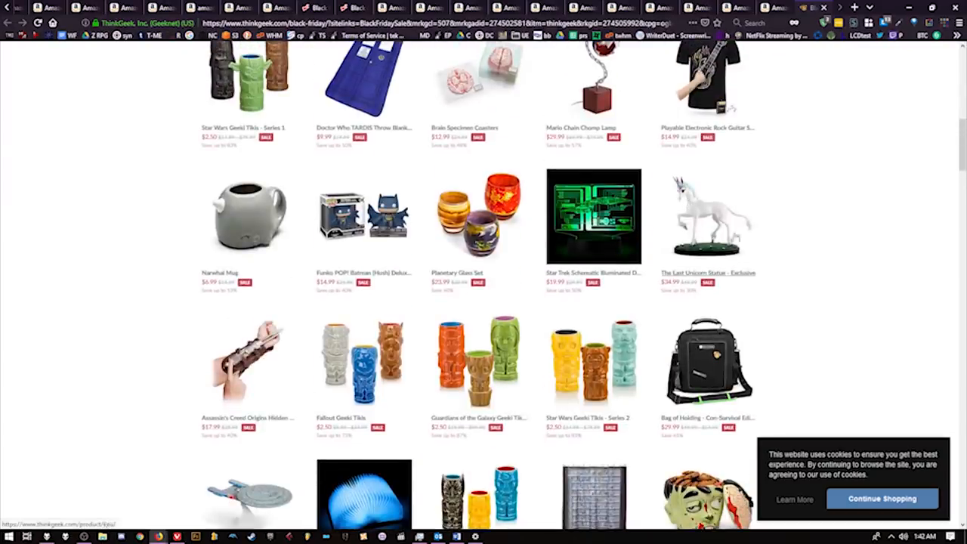
mouse_move(633, 253)
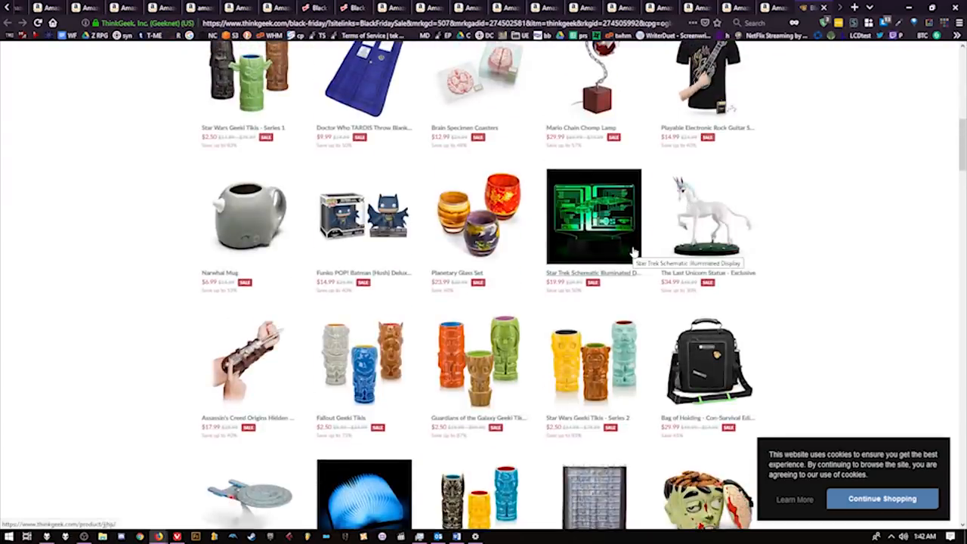
click(593, 217)
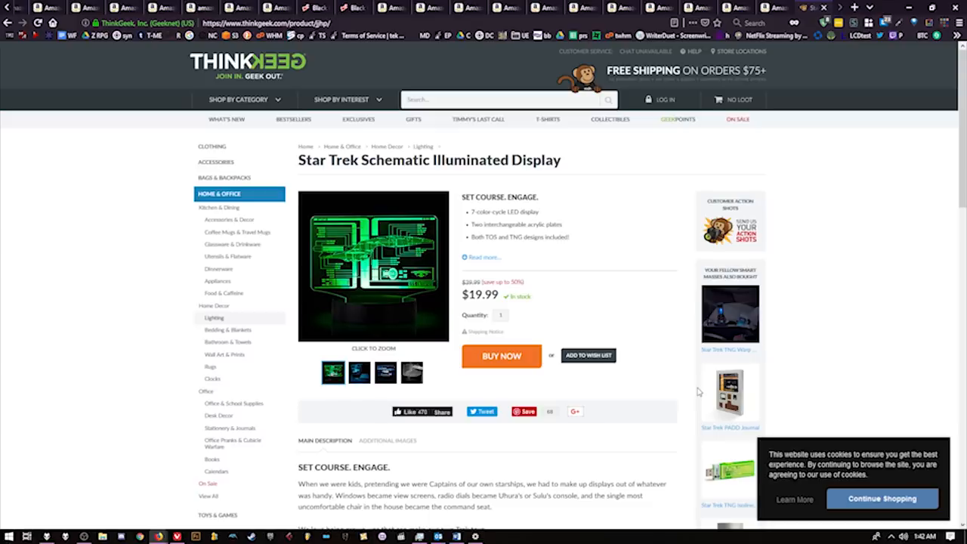
mouse_move(399, 249)
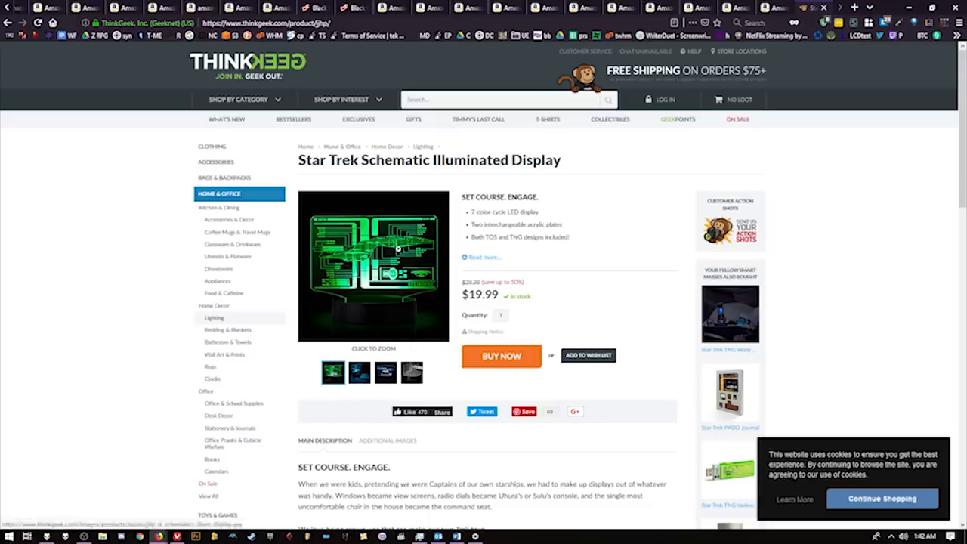
click(374, 266)
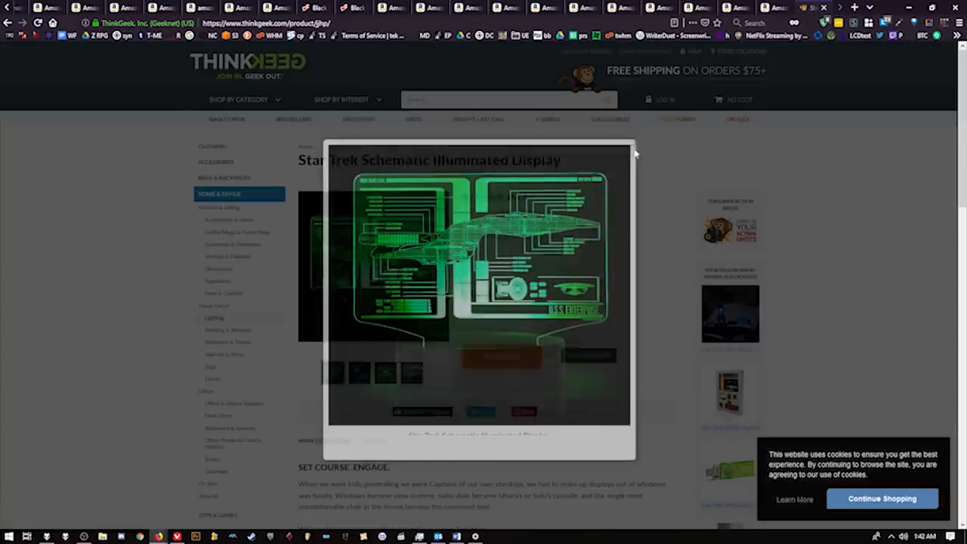
click(633, 151)
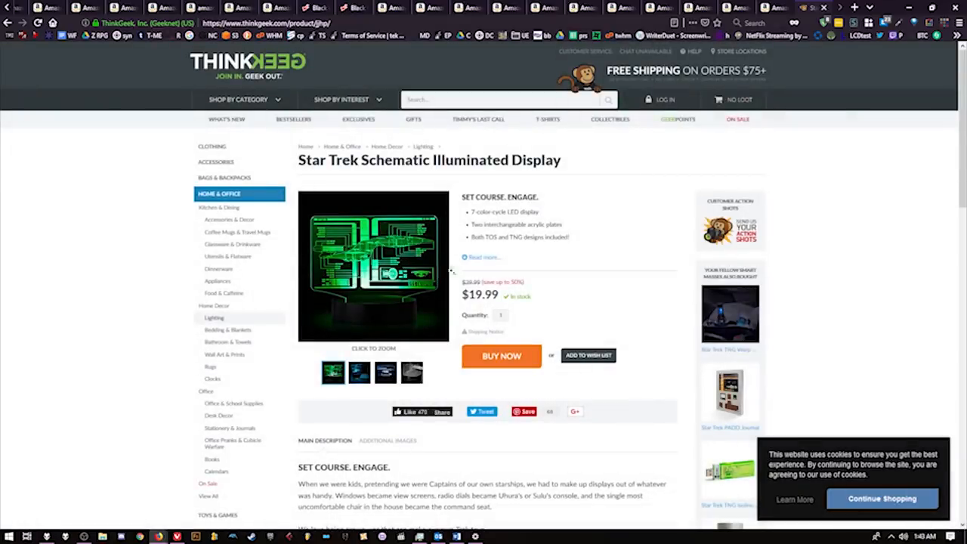